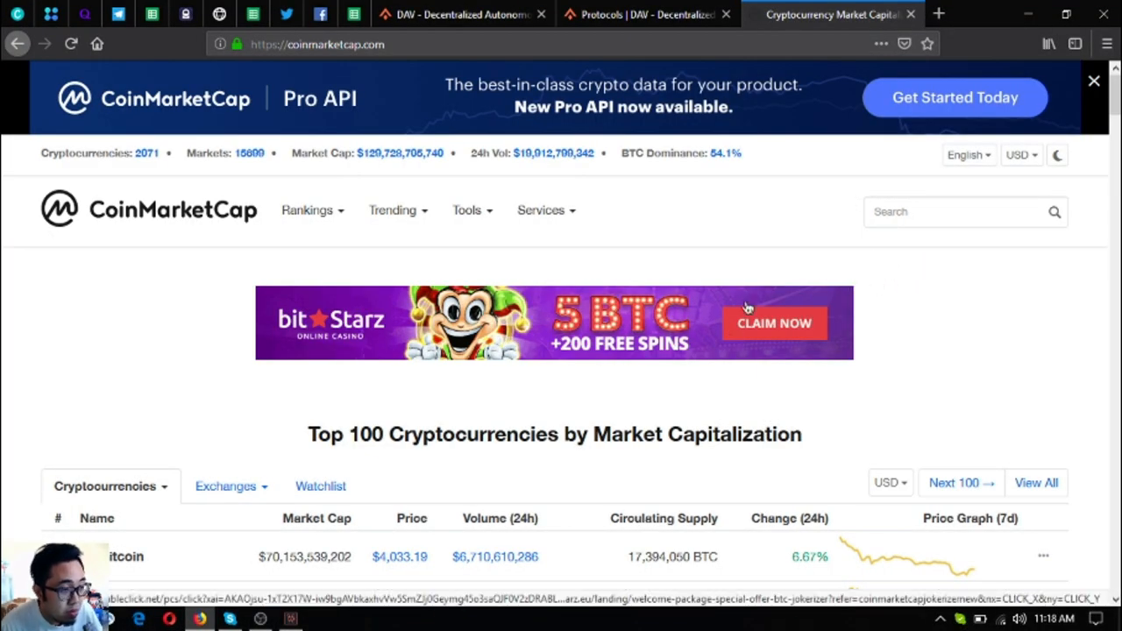
Search CoinMarketCap for 'DAV Coin' and land on its page showing the $0.003065 price
{"action": "scroll", "scroll_direction": "down", "scroll_amount": 3}
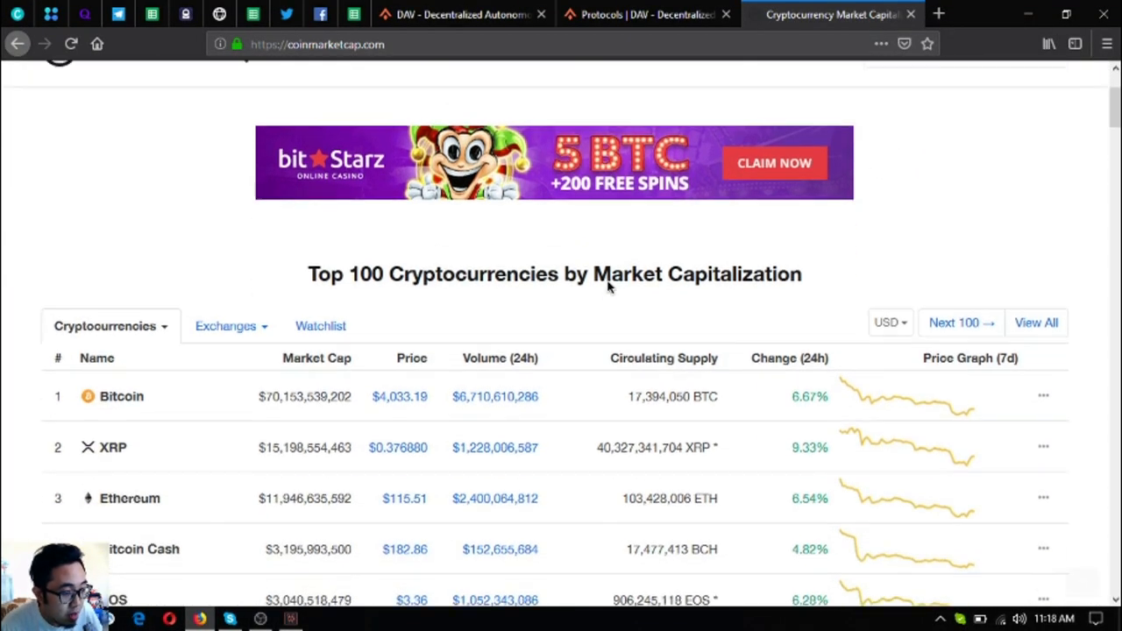
{"action": "scroll", "scroll_direction": "down", "scroll_amount": 3}
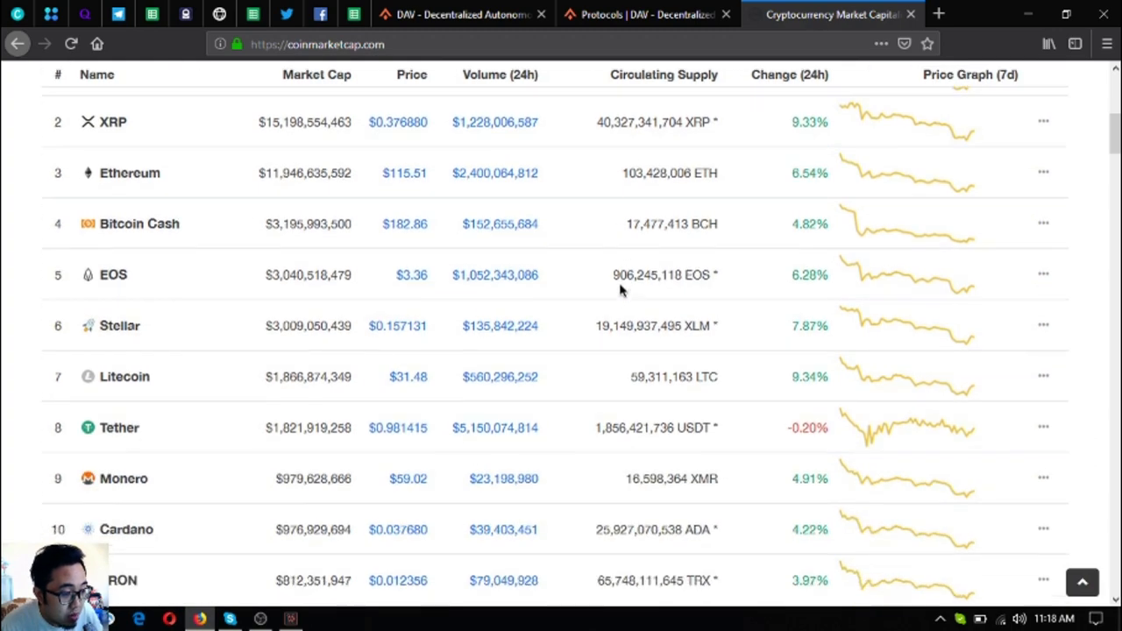
{"action": "scroll", "scroll_direction": "down", "scroll_amount": 3}
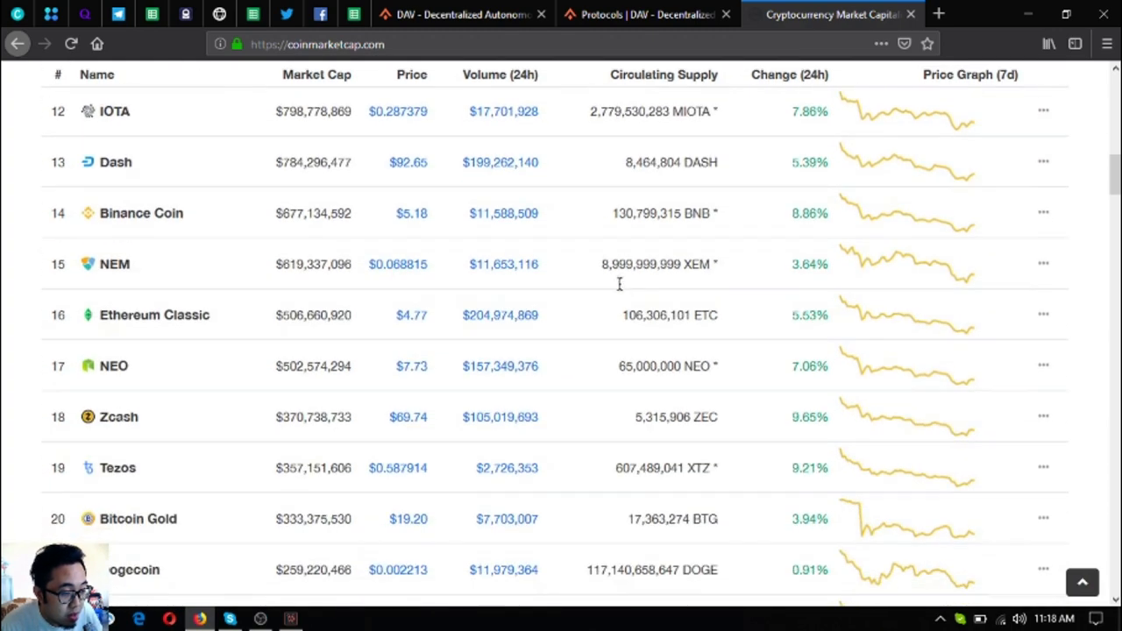
{"action": "scroll", "scroll_direction": "up", "scroll_amount": 3}
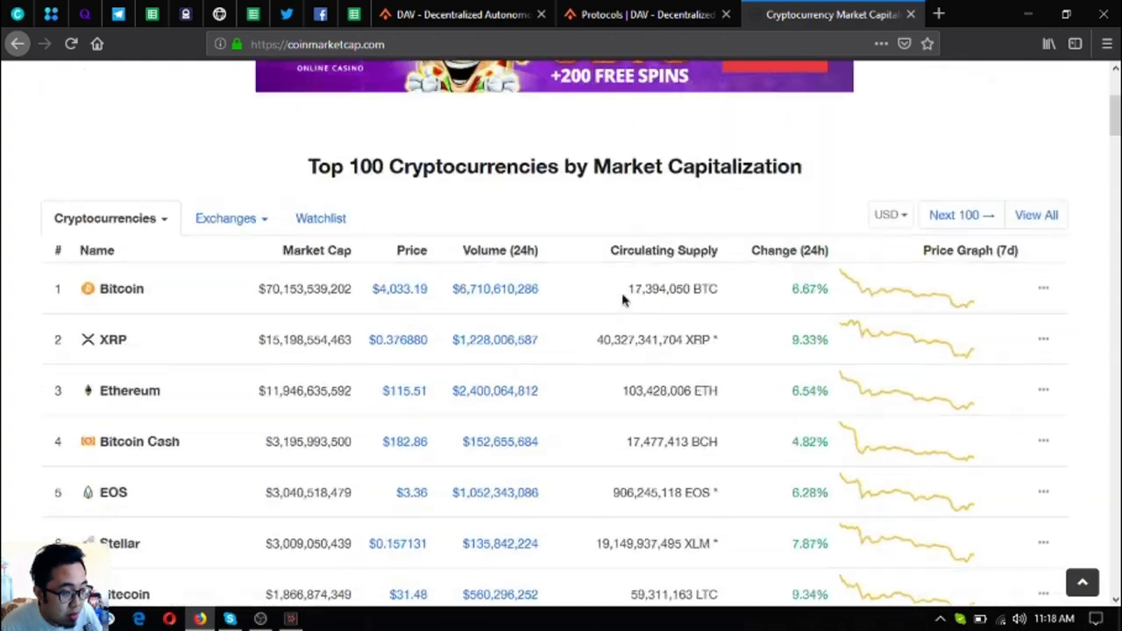
{"action": "scroll", "scroll_direction": "up", "scroll_amount": 3}
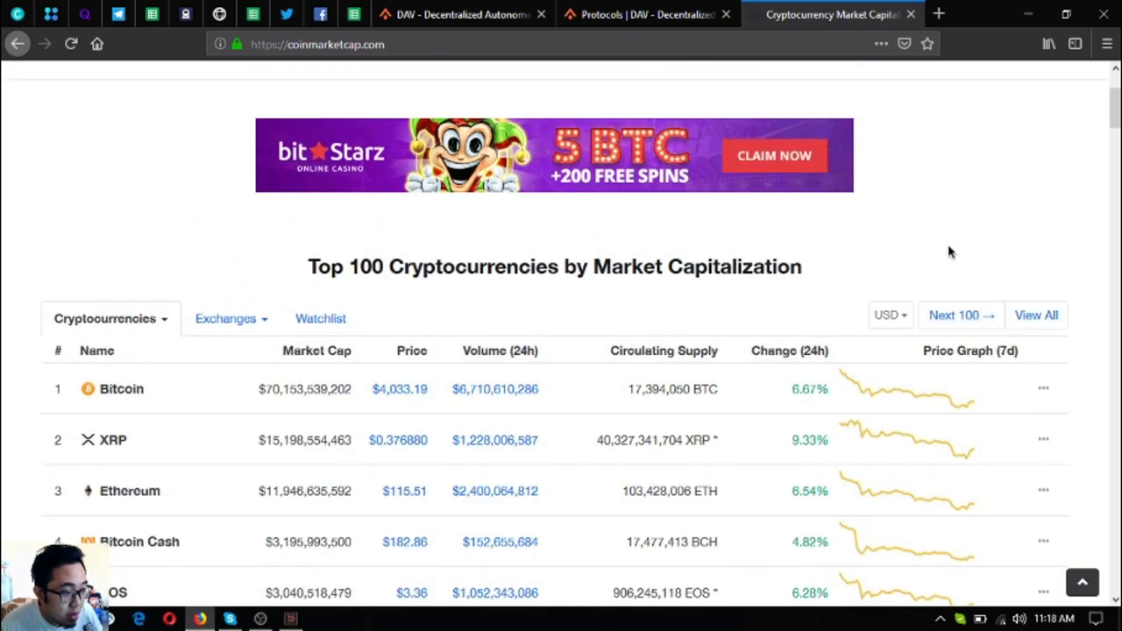
{"action": "scroll", "scroll_direction": "up", "scroll_amount": 3}
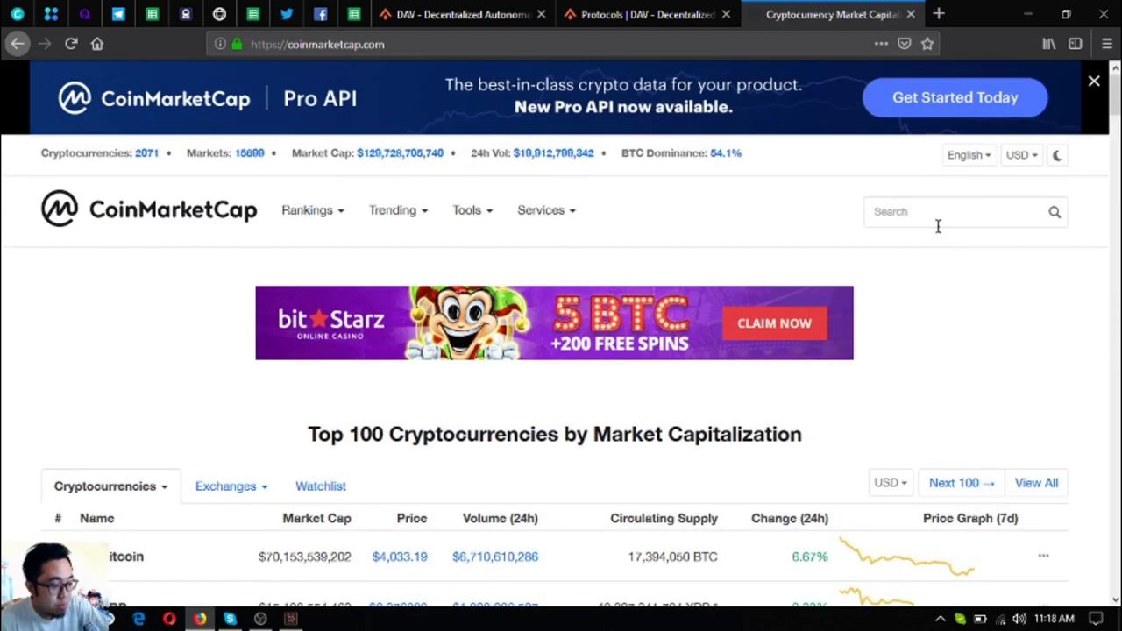
{"action": "type", "text": "da"}
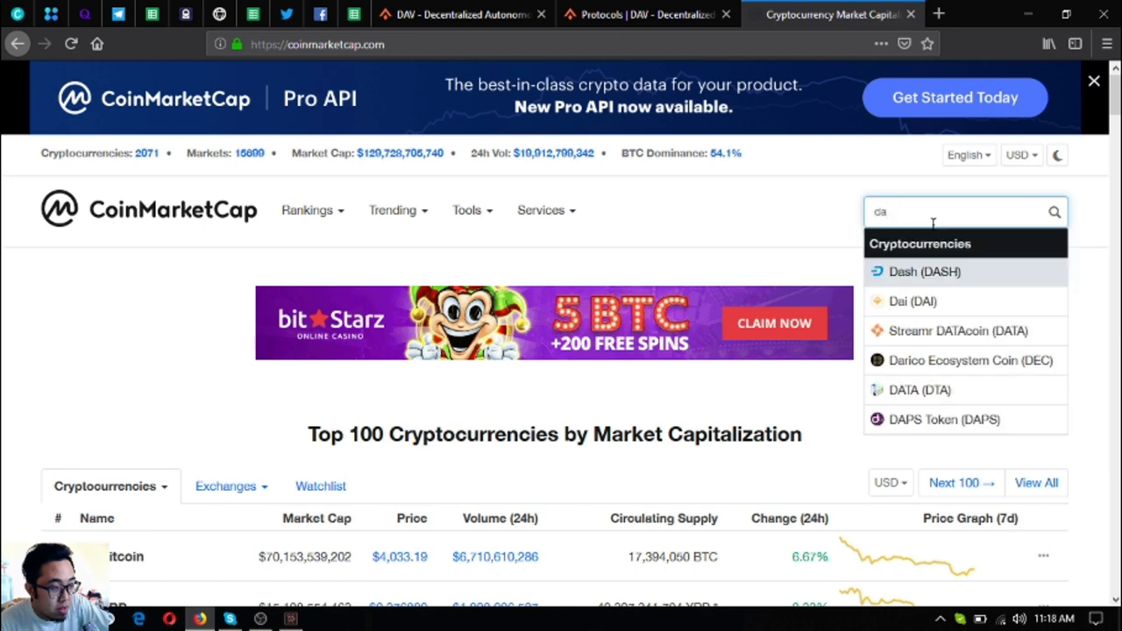
{"action": "type", "text": "DAV Coin"}
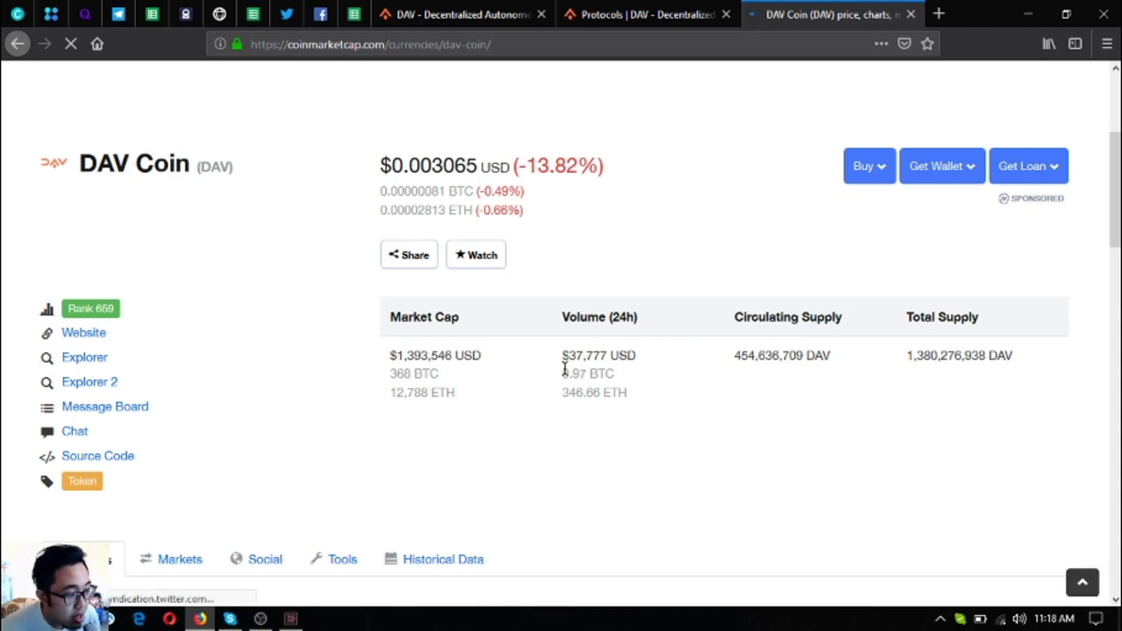
{"action": "mouse_move", "coordinate": [566, 308]}
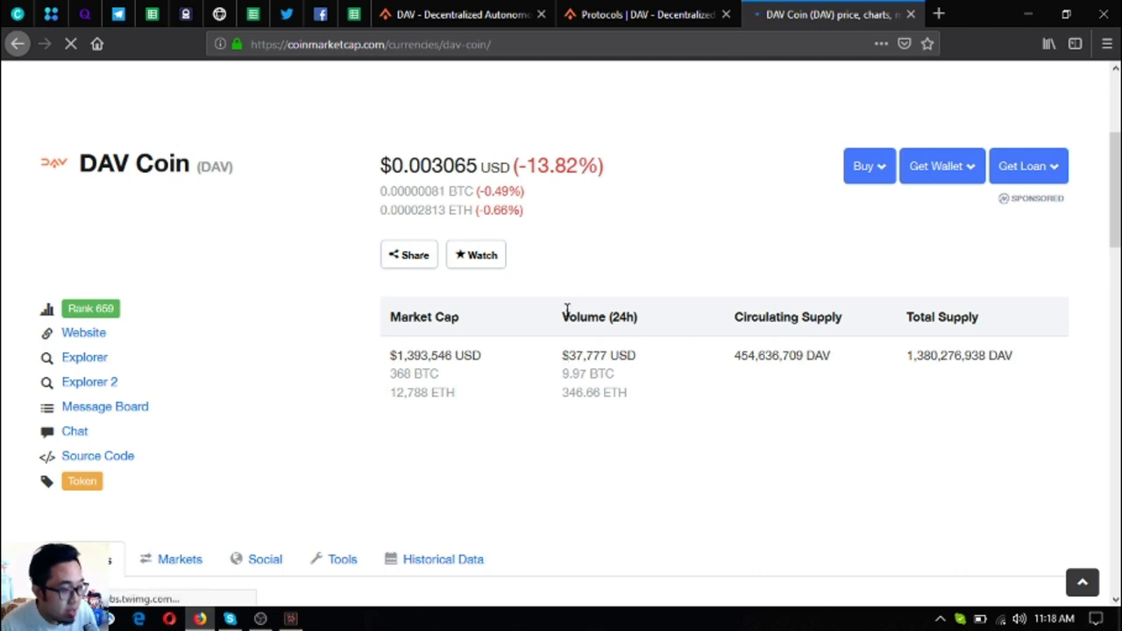
{"action": "mouse_move", "coordinate": [675, 333]}
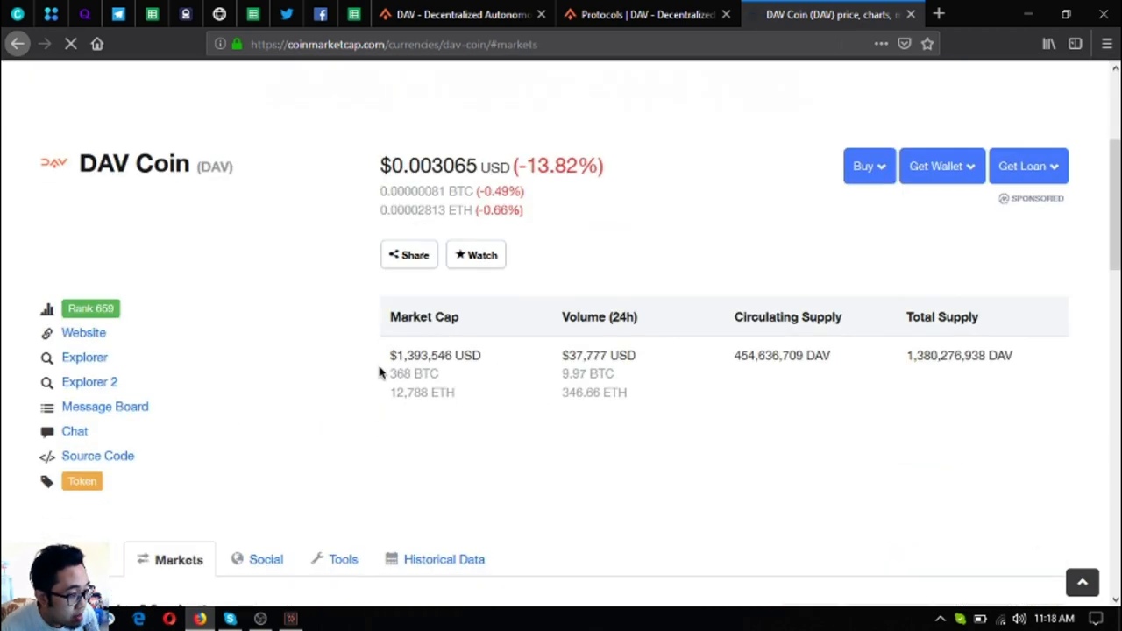
Scroll to the Markets table listing BitForex, Bilaxy, HitBTC, IDEX and LATOKEN pairs
{"action": "scroll", "scroll_direction": "down", "scroll_amount": 3}
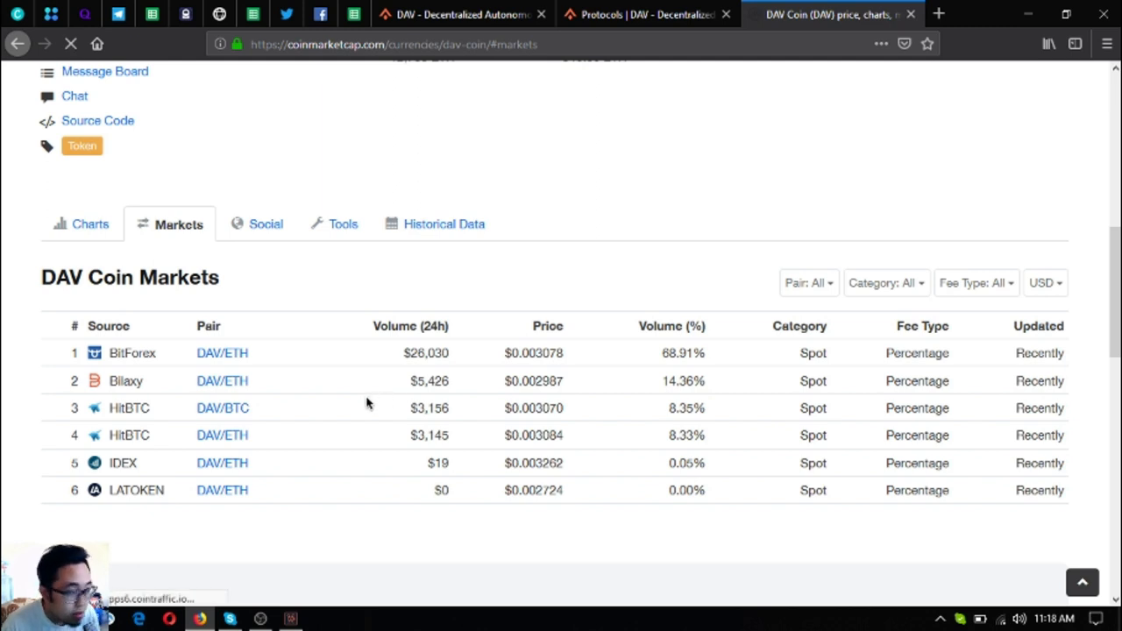
{"action": "mouse_move", "coordinate": [133, 352]}
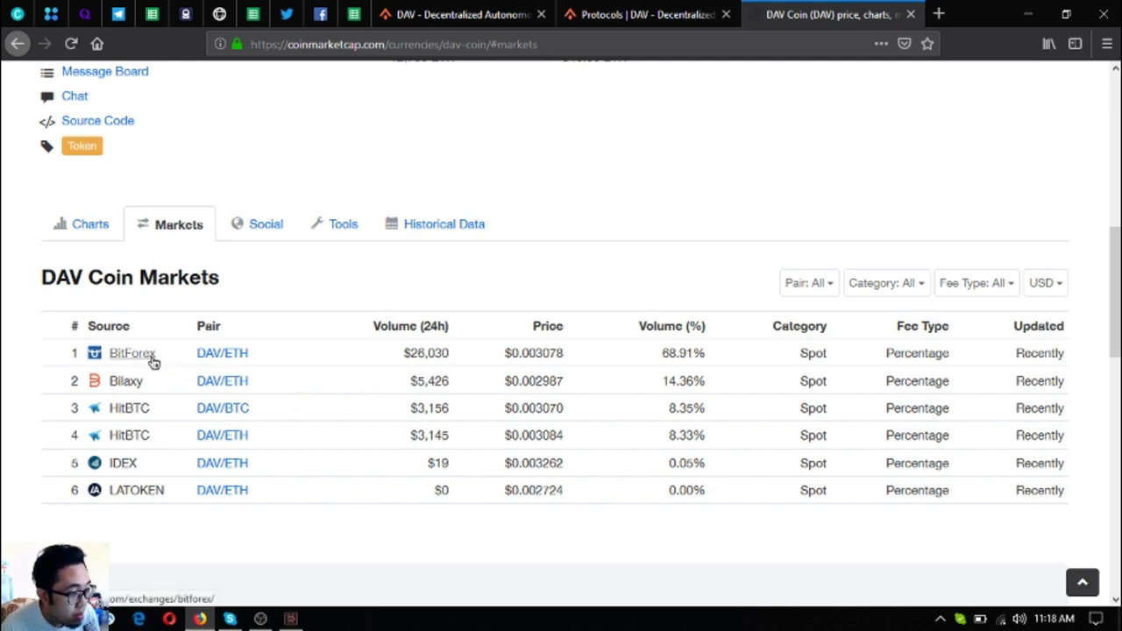
{"action": "mouse_move", "coordinate": [130, 407]}
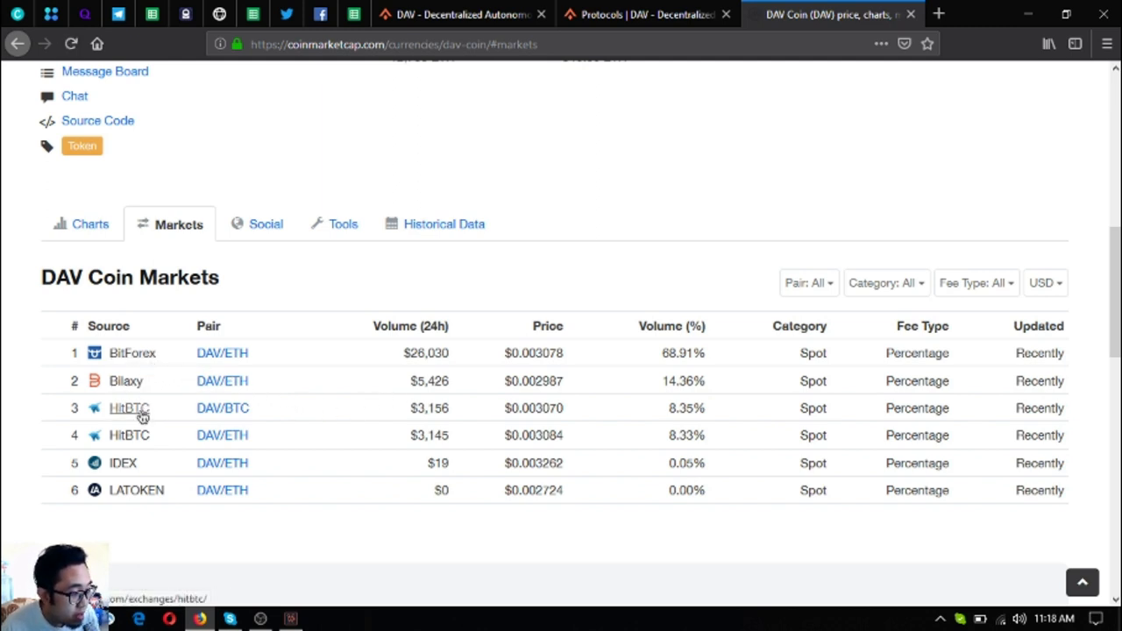
{"action": "mouse_move", "coordinate": [136, 491]}
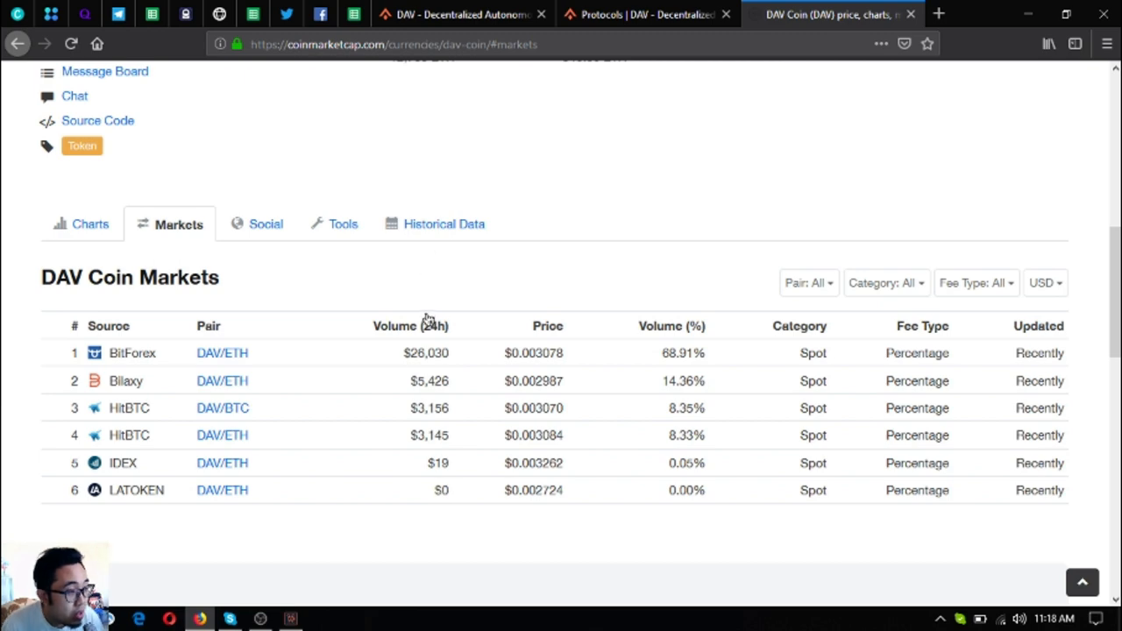
{"action": "scroll", "scroll_direction": "up", "scroll_amount": 3}
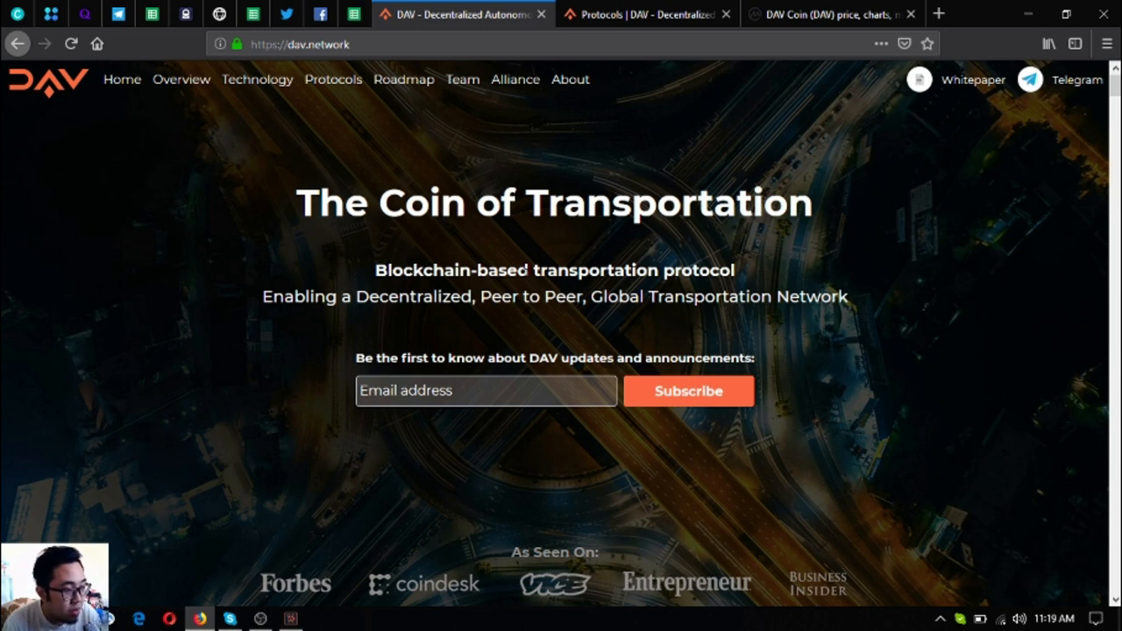
{"action": "mouse_move", "coordinate": [493, 249]}
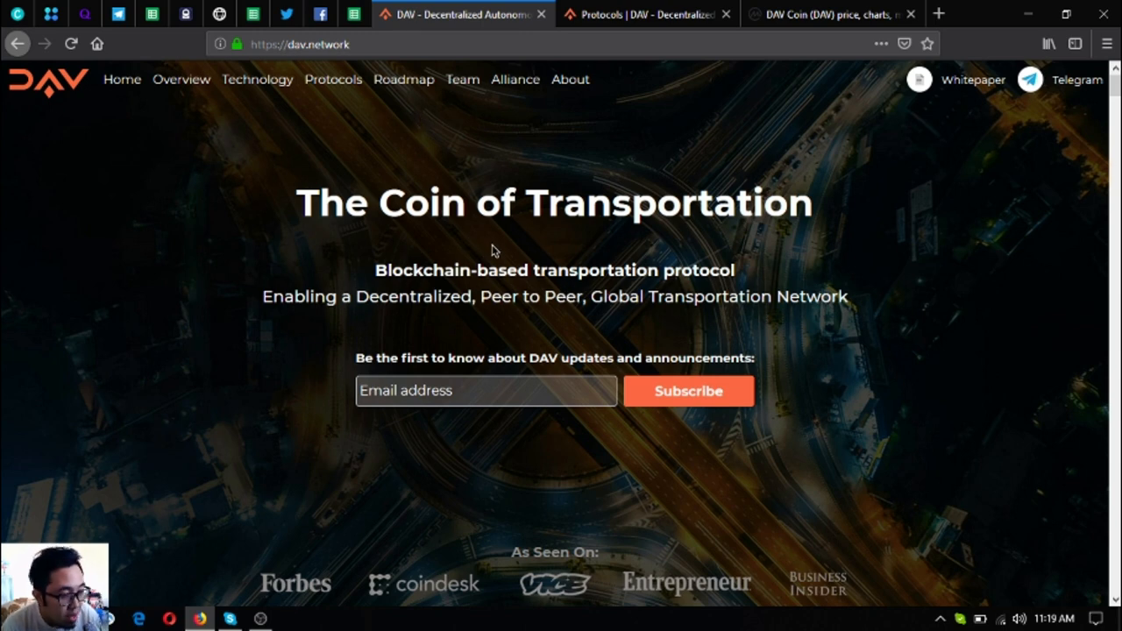
{"action": "mouse_move", "coordinate": [664, 252]}
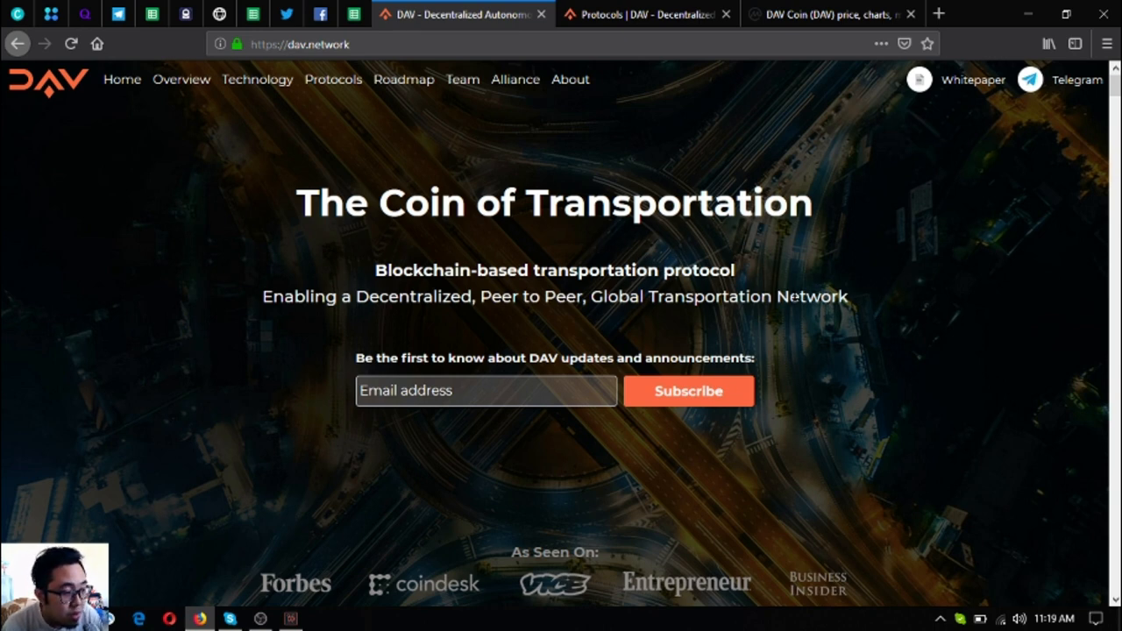
{"action": "mouse_move", "coordinate": [698, 330]}
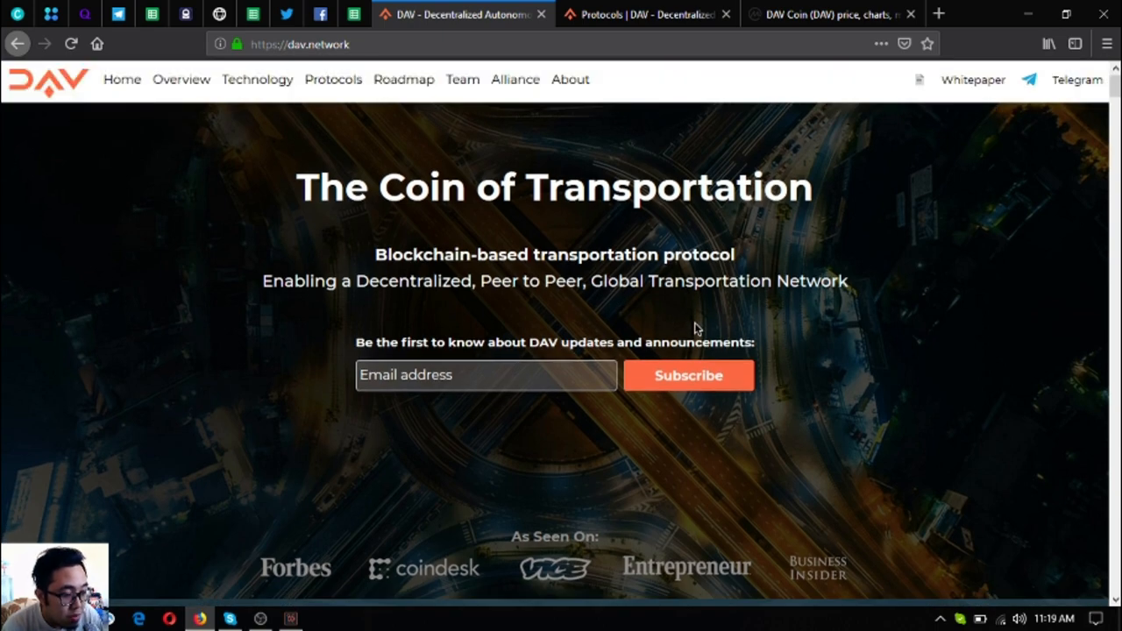
Scroll the dav.network home page down to the DAV overview and Australia Post videos
{"action": "scroll", "scroll_direction": "down", "scroll_amount": 3}
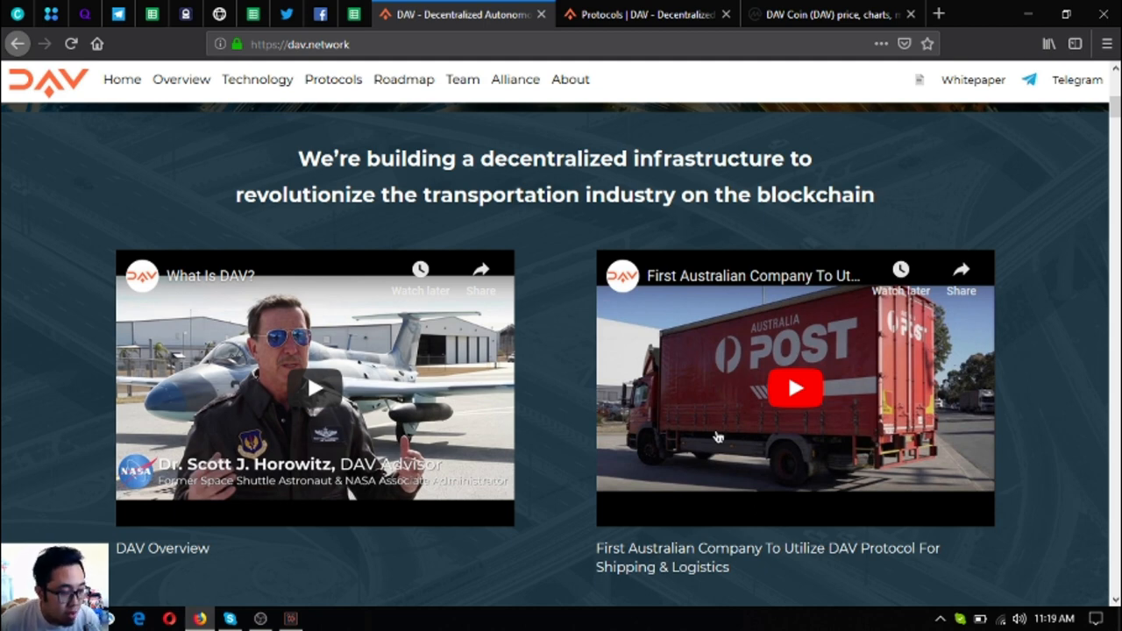
Visit the Telegram and KakaoTalk community links from Join us, then close both tabs
{"action": "scroll", "scroll_direction": "down", "scroll_amount": 3}
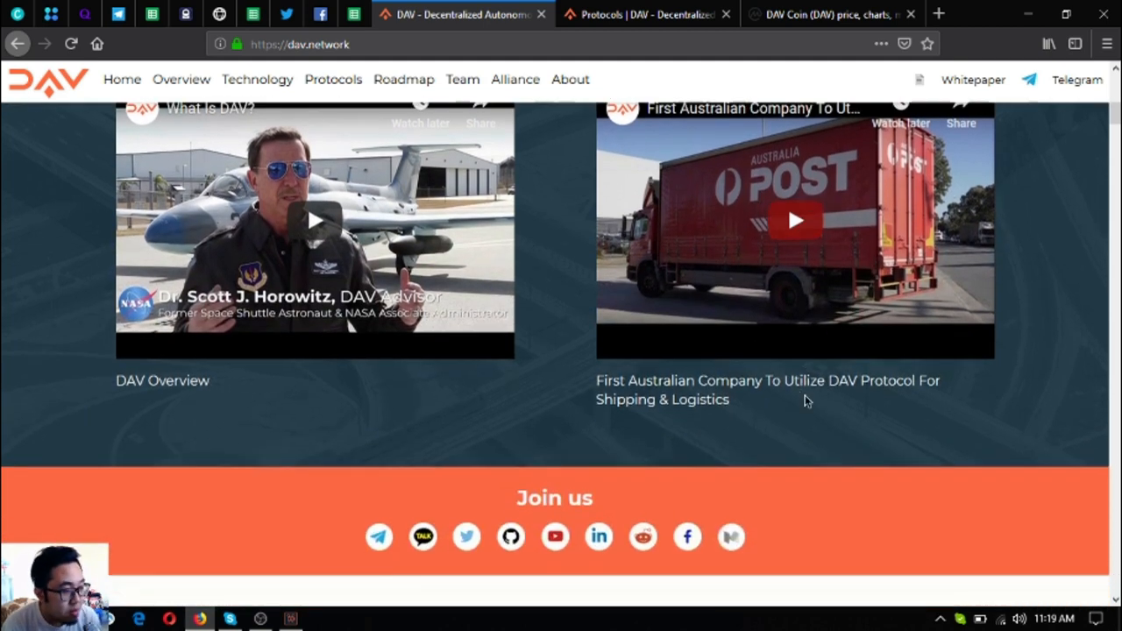
{"action": "scroll", "scroll_direction": "down", "scroll_amount": 3}
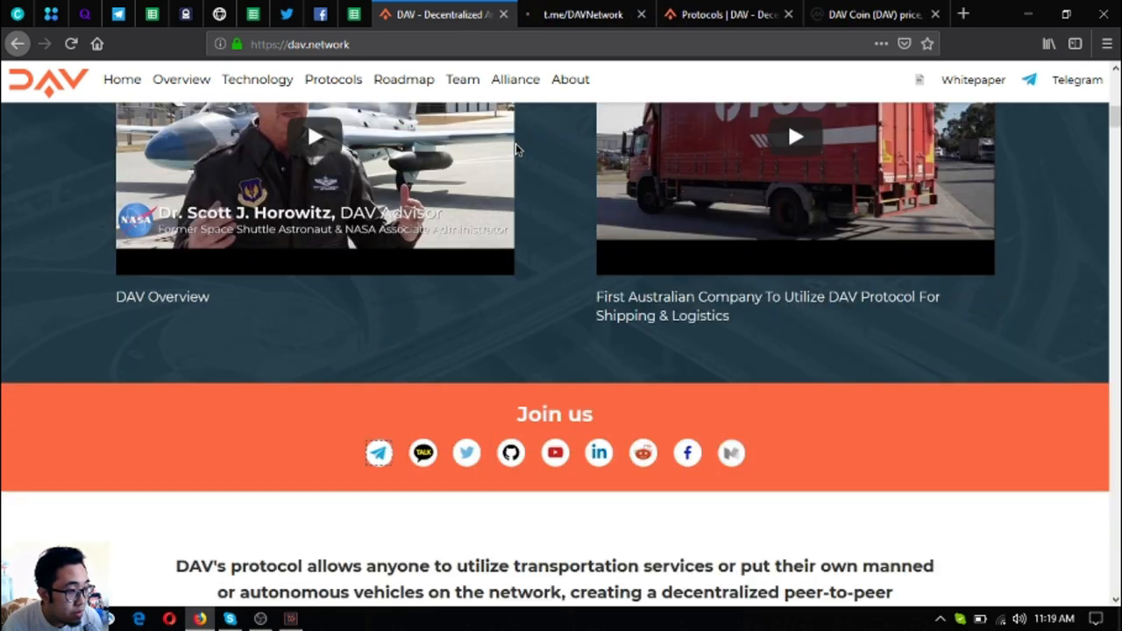
{"action": "left_click", "coordinate": [642, 14]}
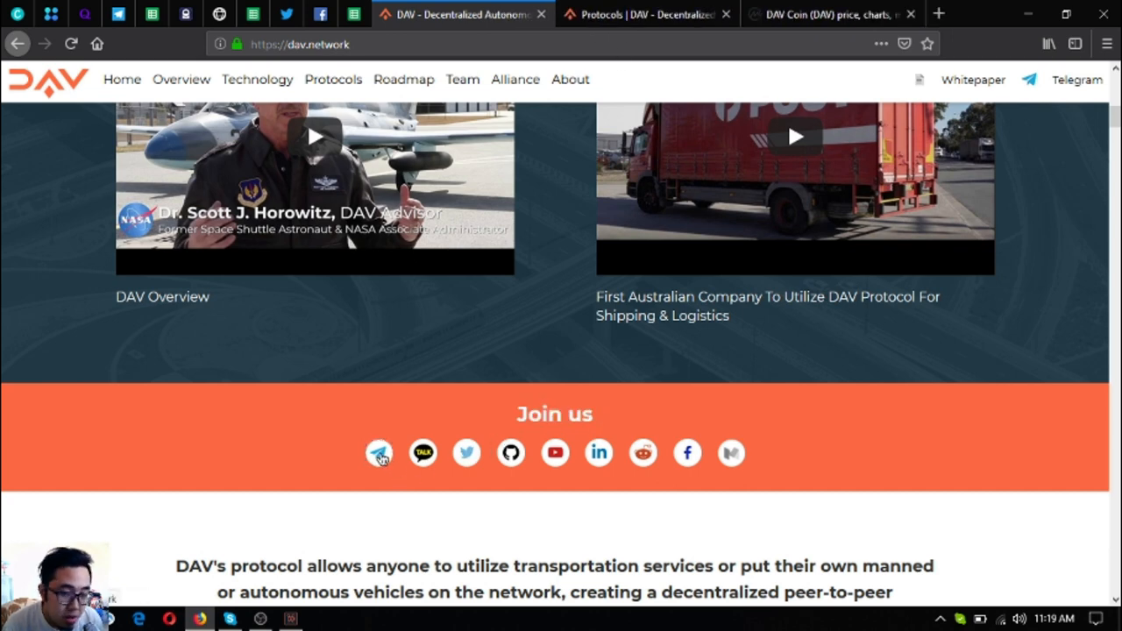
{"action": "mouse_move", "coordinate": [420, 452]}
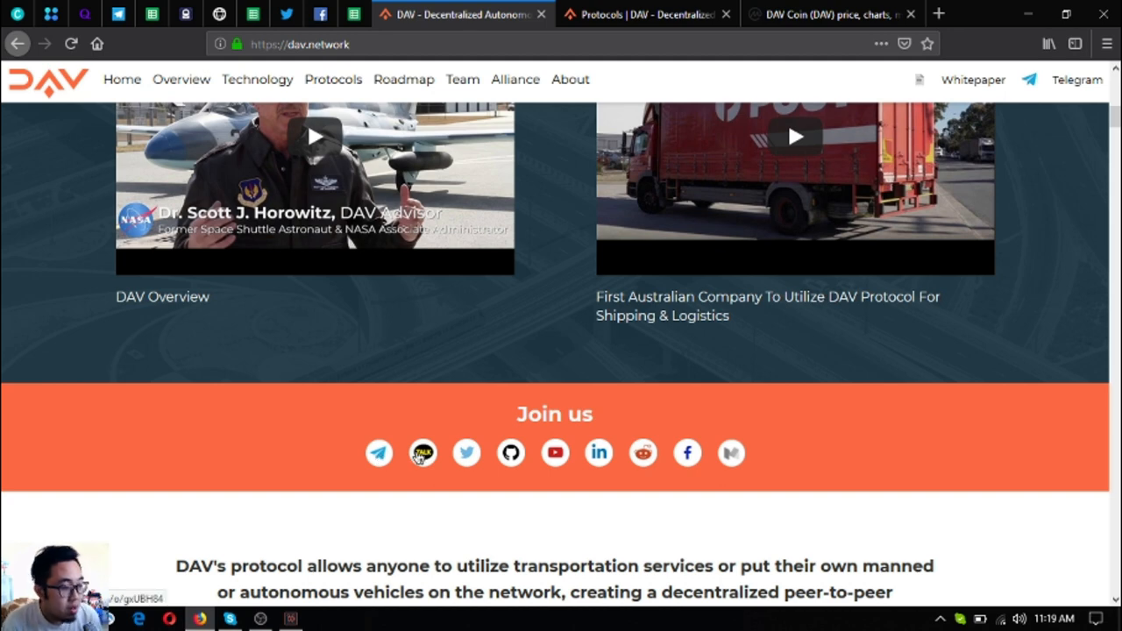
{"action": "mouse_move", "coordinate": [423, 453]}
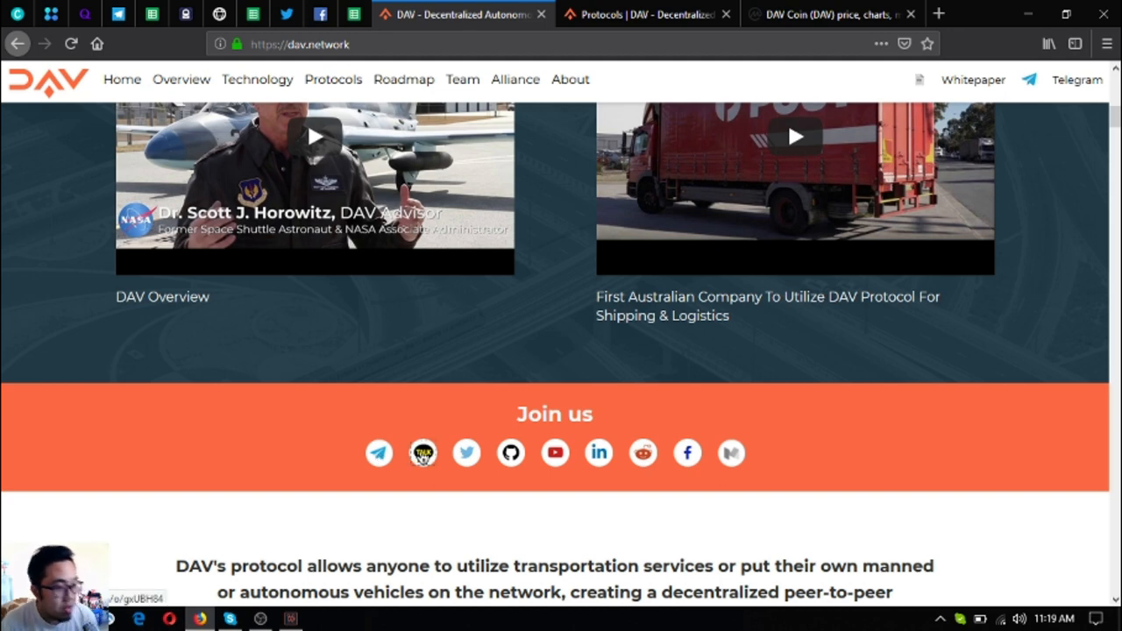
{"action": "left_click", "coordinate": [423, 453]}
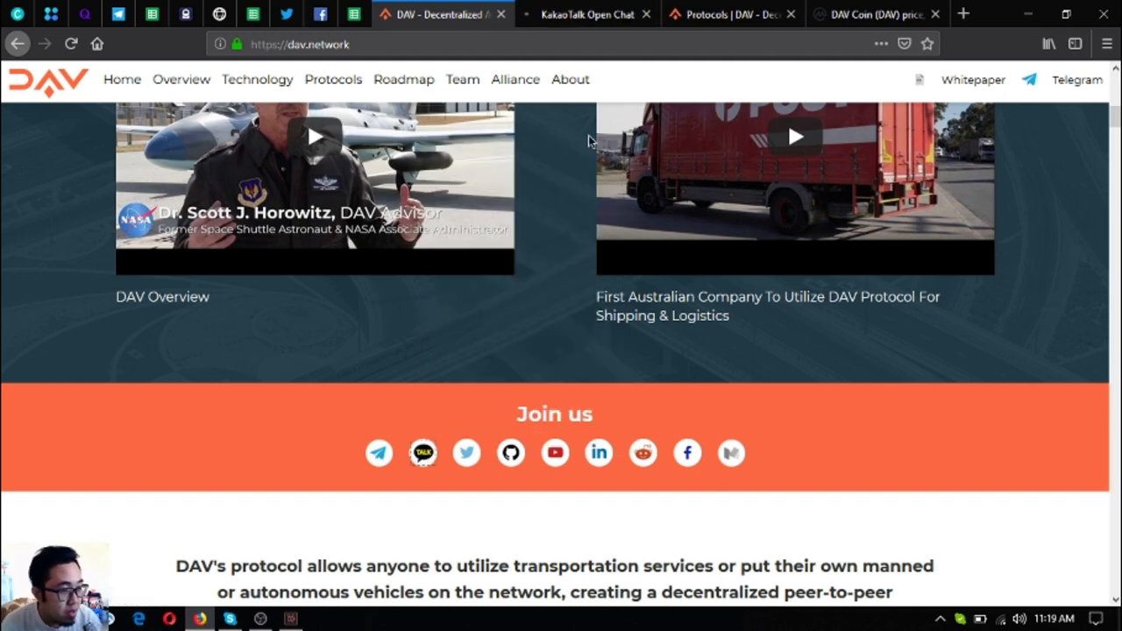
{"action": "left_click", "coordinate": [578, 14]}
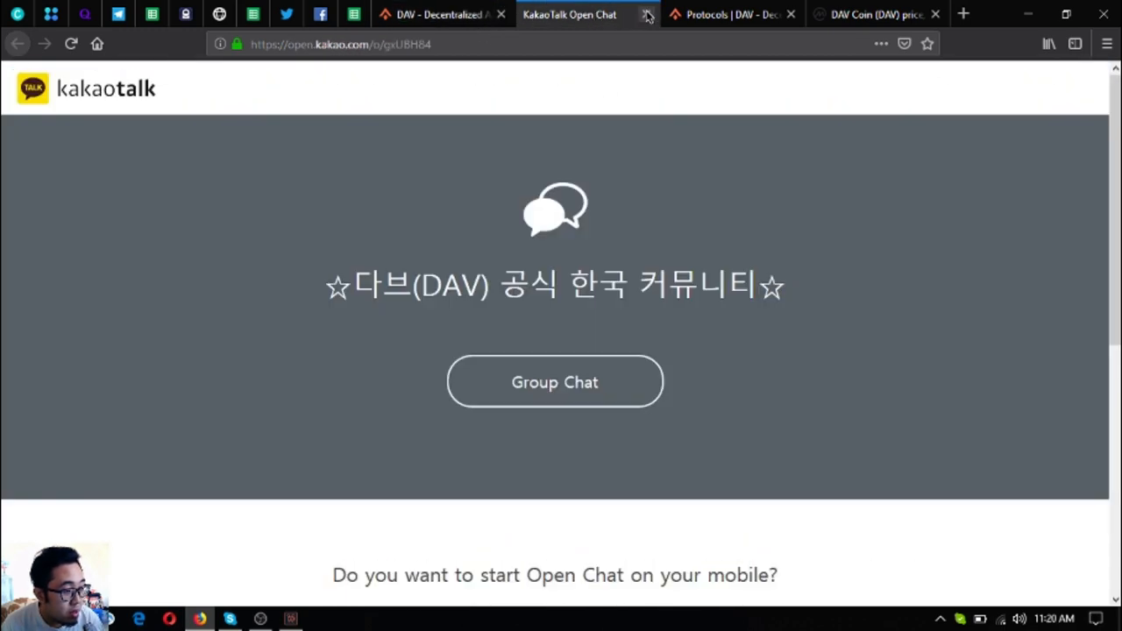
{"action": "left_click", "coordinate": [647, 14]}
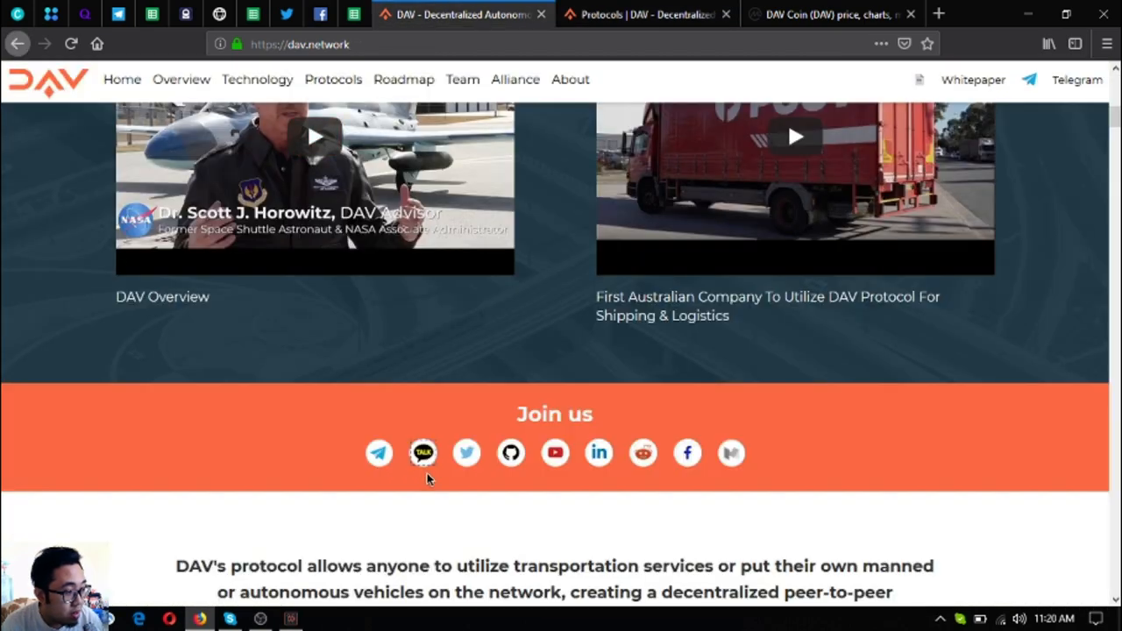
{"action": "mouse_move", "coordinate": [466, 452]}
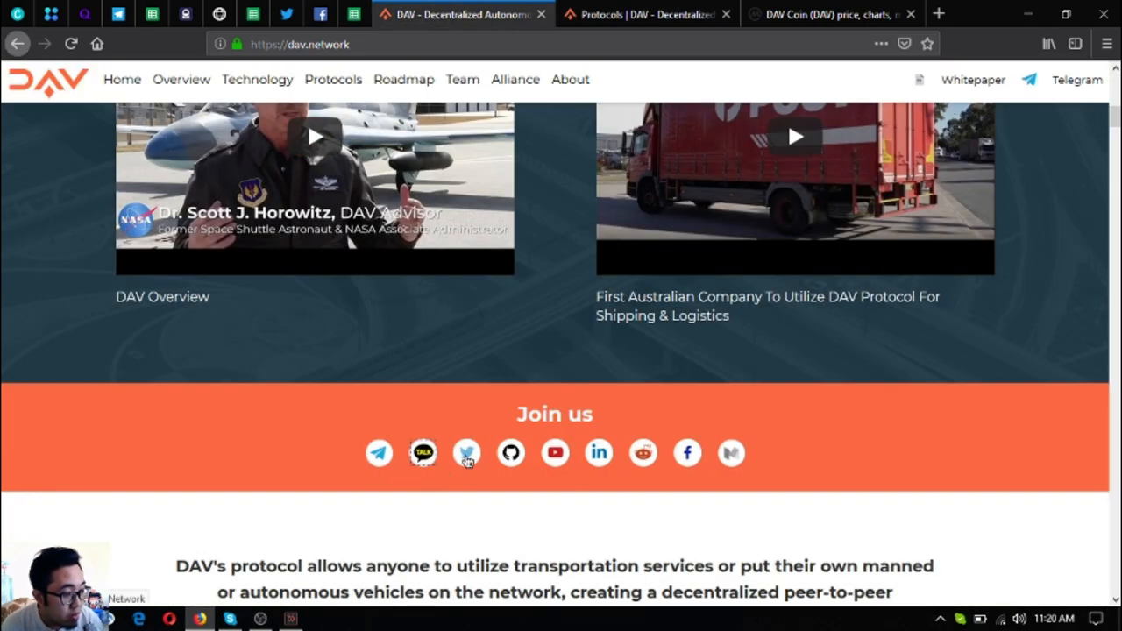
{"action": "mouse_move", "coordinate": [512, 452]}
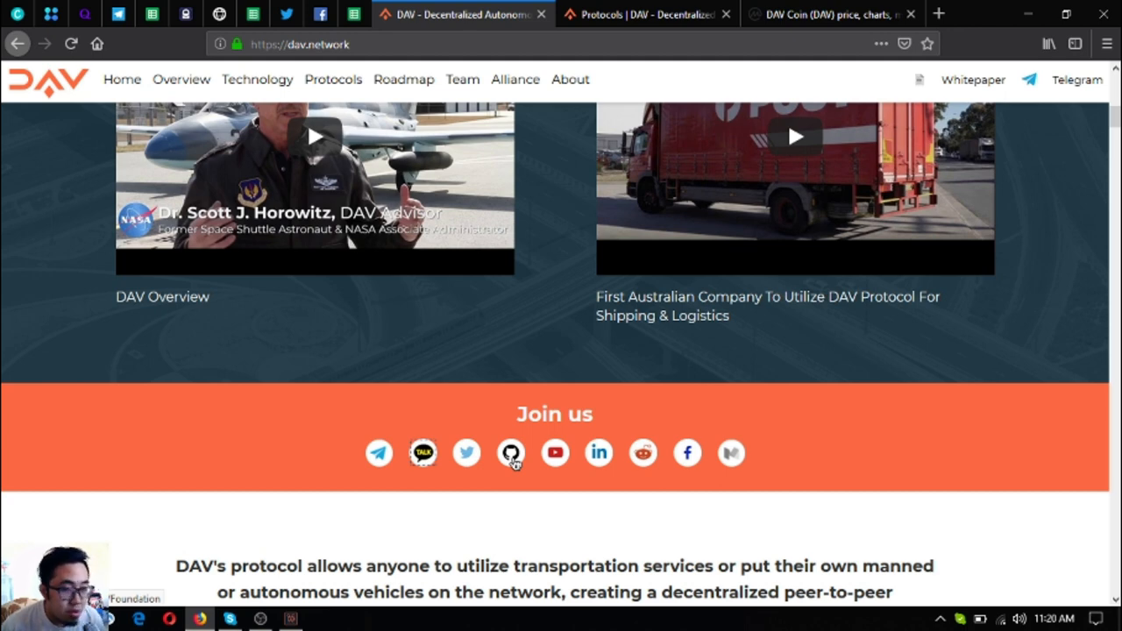
{"action": "mouse_move", "coordinate": [553, 453]}
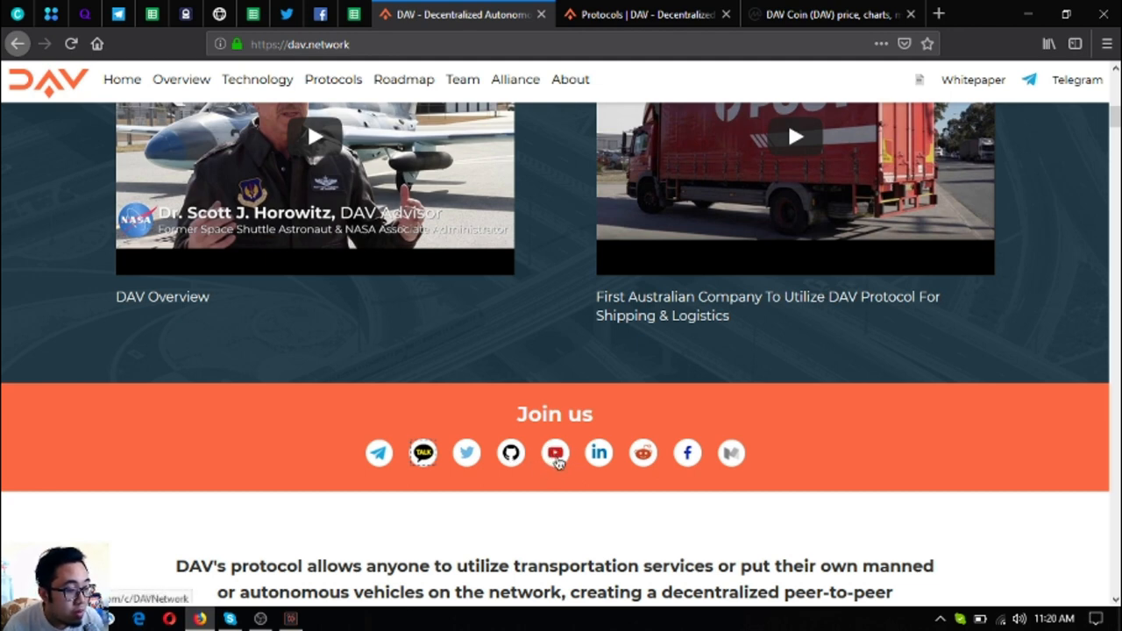
{"action": "mouse_move", "coordinate": [599, 456]}
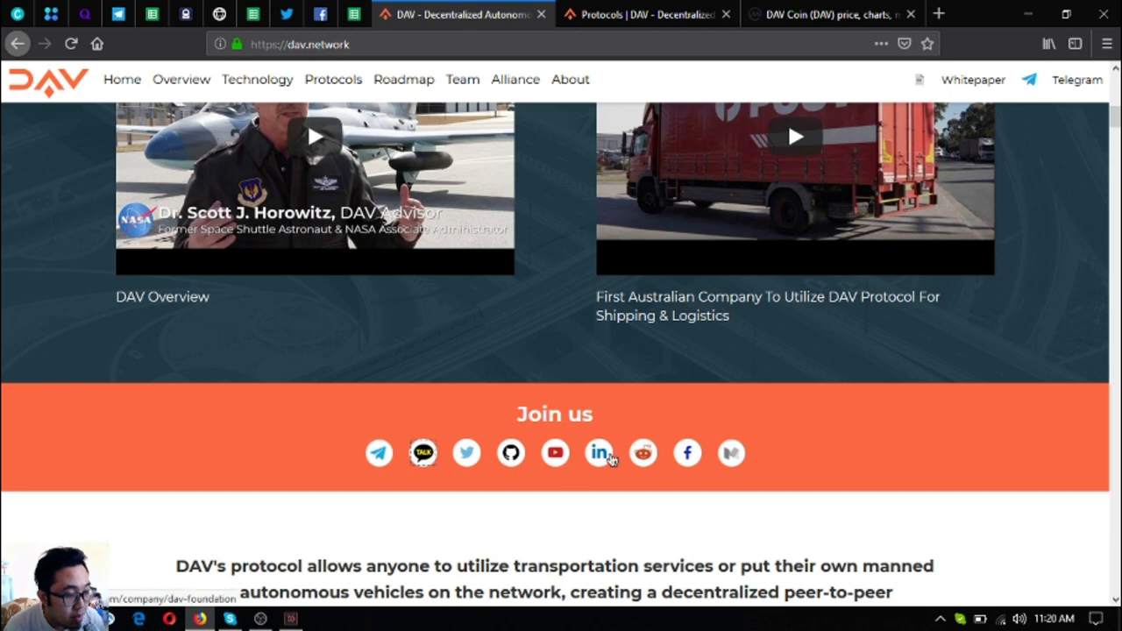
{"action": "mouse_move", "coordinate": [603, 459]}
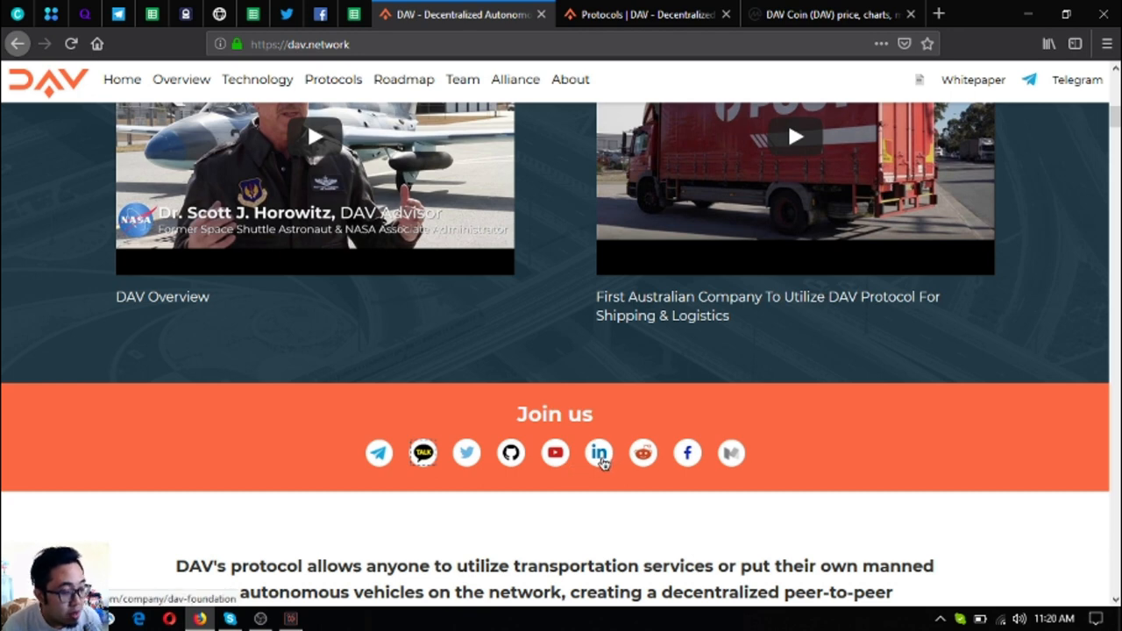
{"action": "mouse_move", "coordinate": [666, 463]}
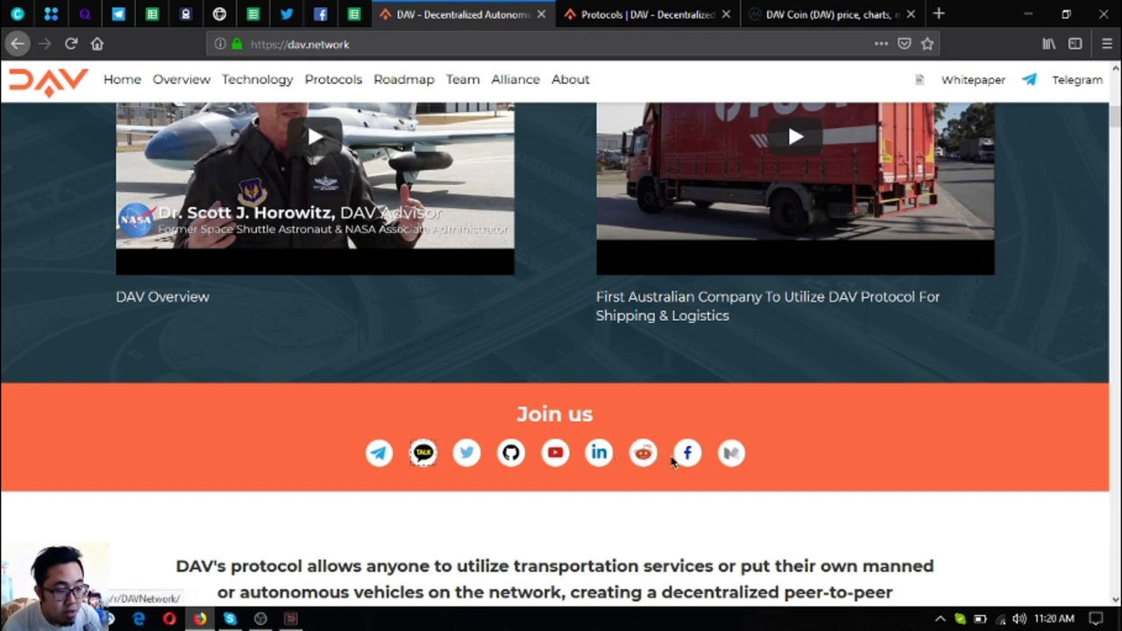
{"action": "mouse_move", "coordinate": [687, 458]}
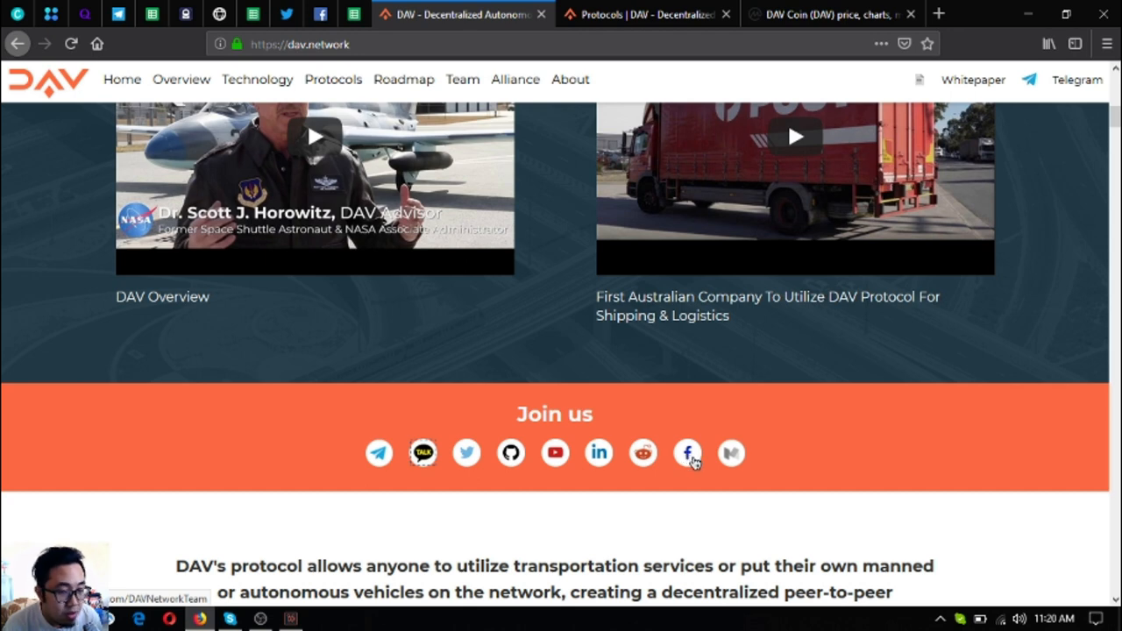
{"action": "mouse_move", "coordinate": [731, 453]}
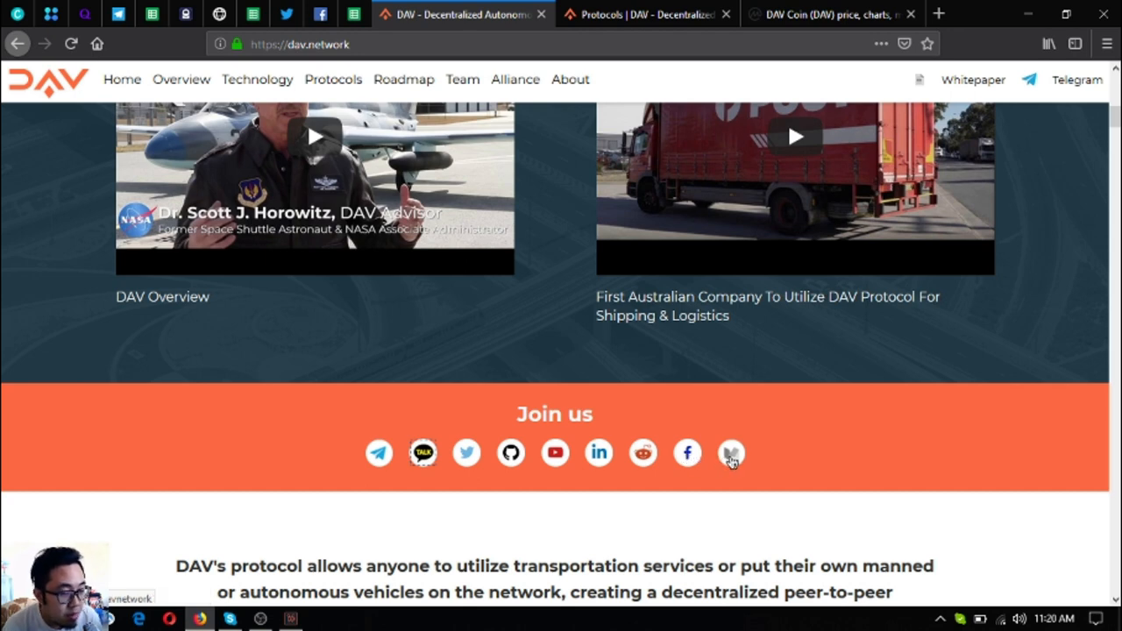
Scroll down to the 'What Blockchain means to transportation today' section
{"action": "scroll", "scroll_direction": "down", "scroll_amount": 3}
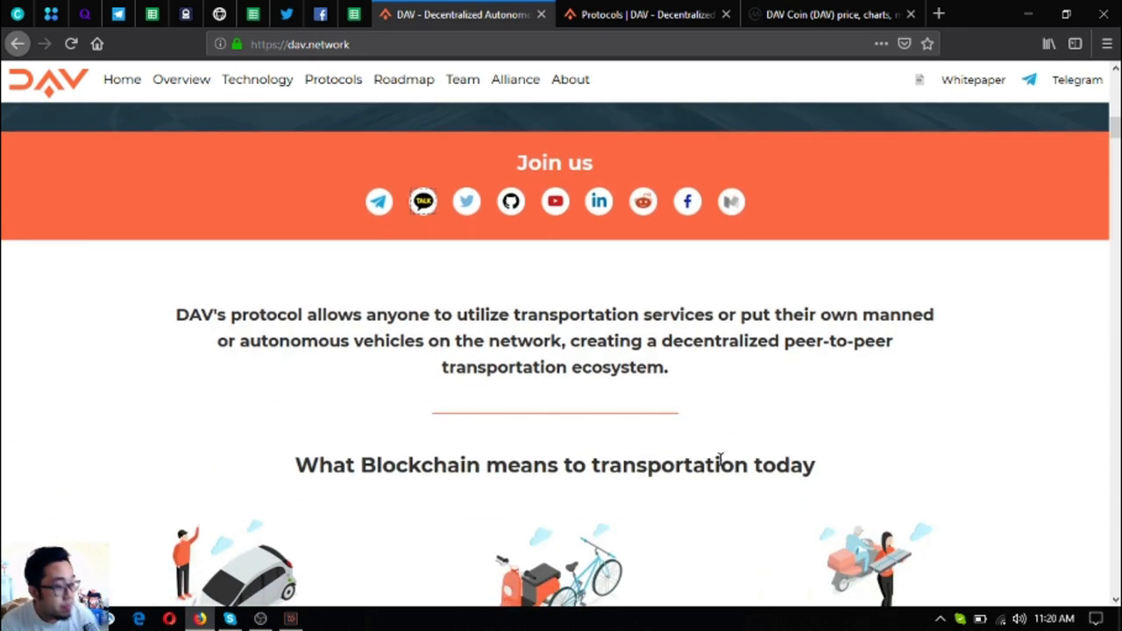
{"action": "scroll", "scroll_direction": "down", "scroll_amount": 3}
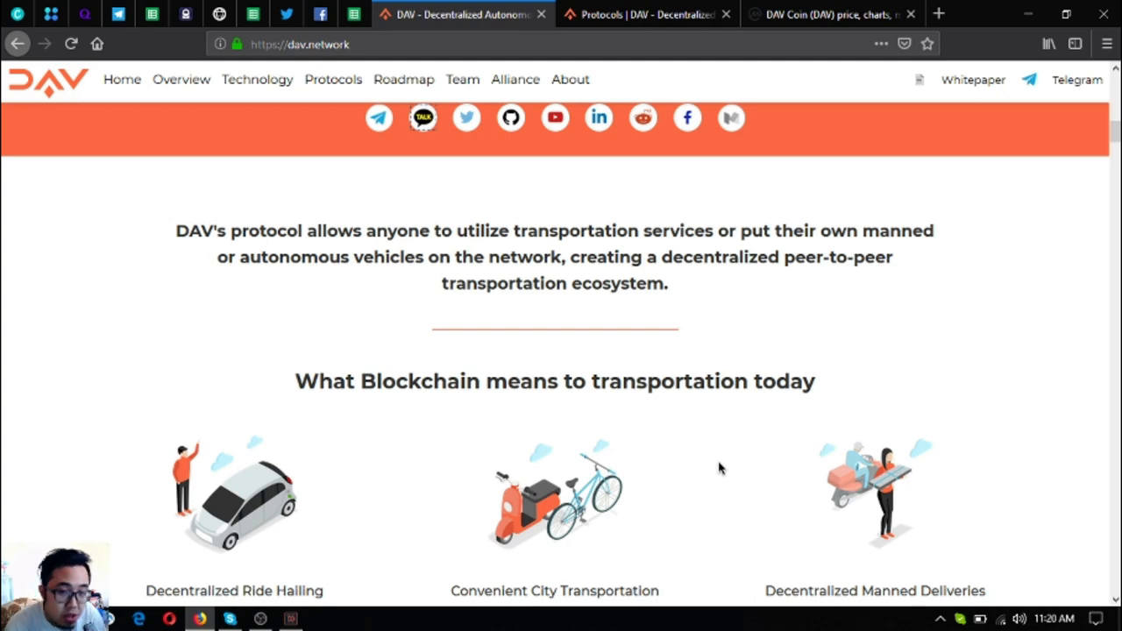
{"action": "scroll", "scroll_direction": "down", "scroll_amount": 3}
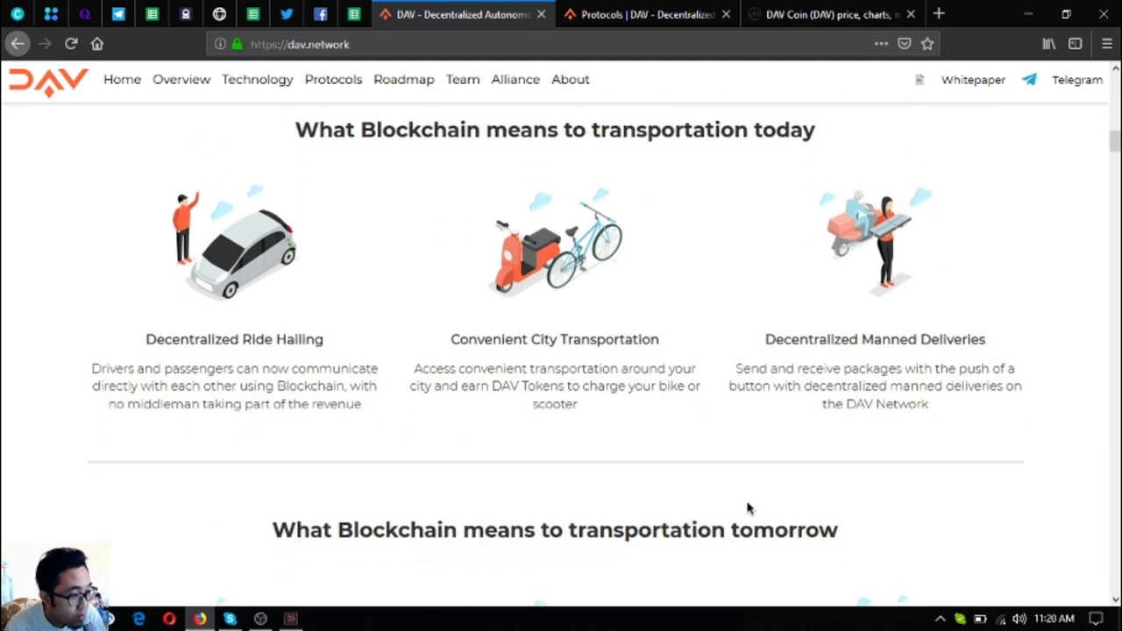
Scroll through the Technology triangle and its three components to 'Explore what we've built so far'
{"action": "scroll", "scroll_direction": "down", "scroll_amount": 3}
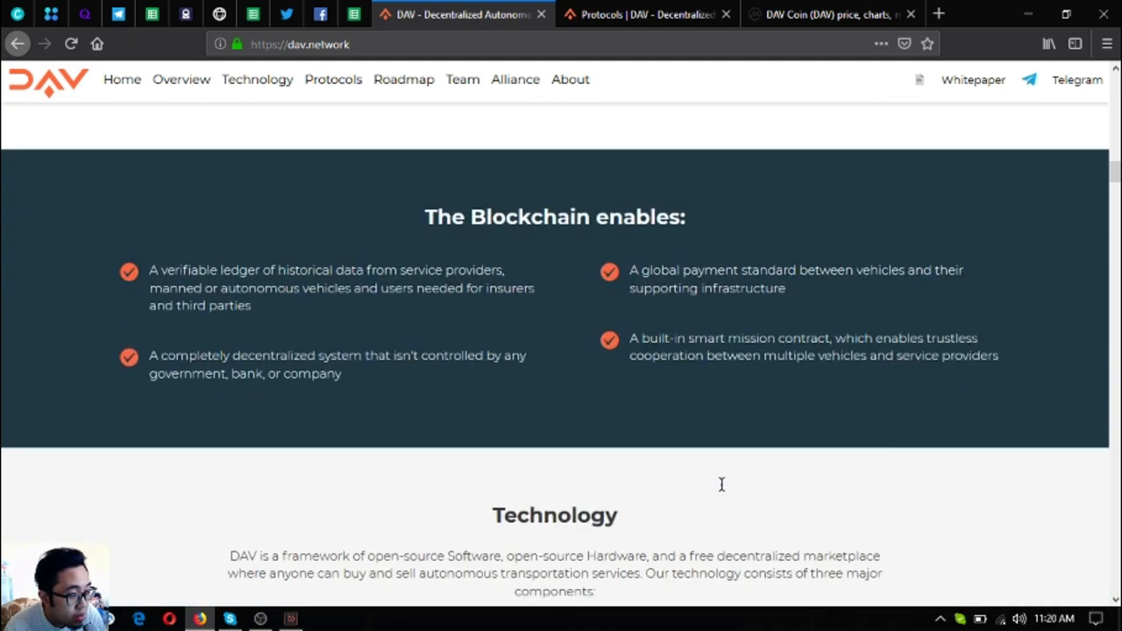
{"action": "scroll", "scroll_direction": "down", "scroll_amount": 3}
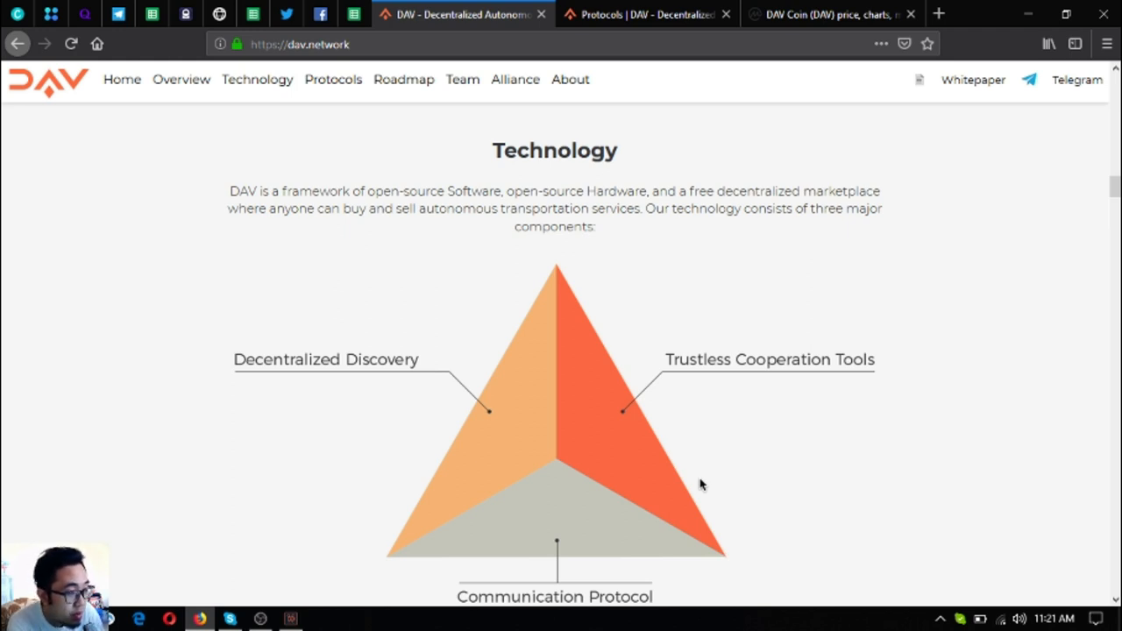
{"action": "scroll", "scroll_direction": "down", "scroll_amount": 3}
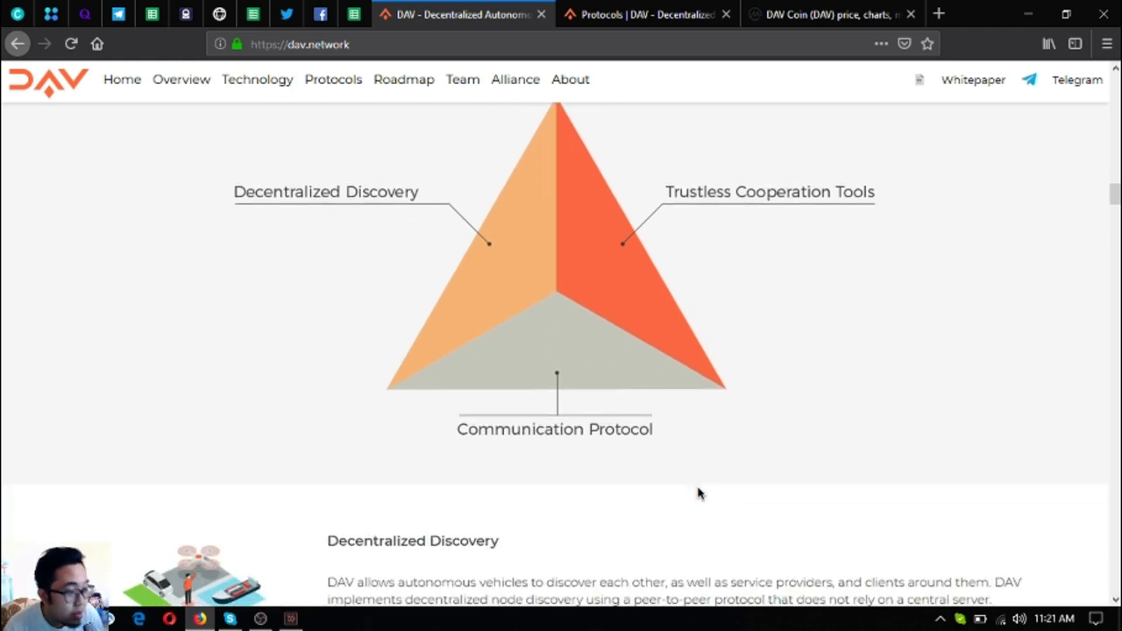
{"action": "scroll", "scroll_direction": "up", "scroll_amount": 3}
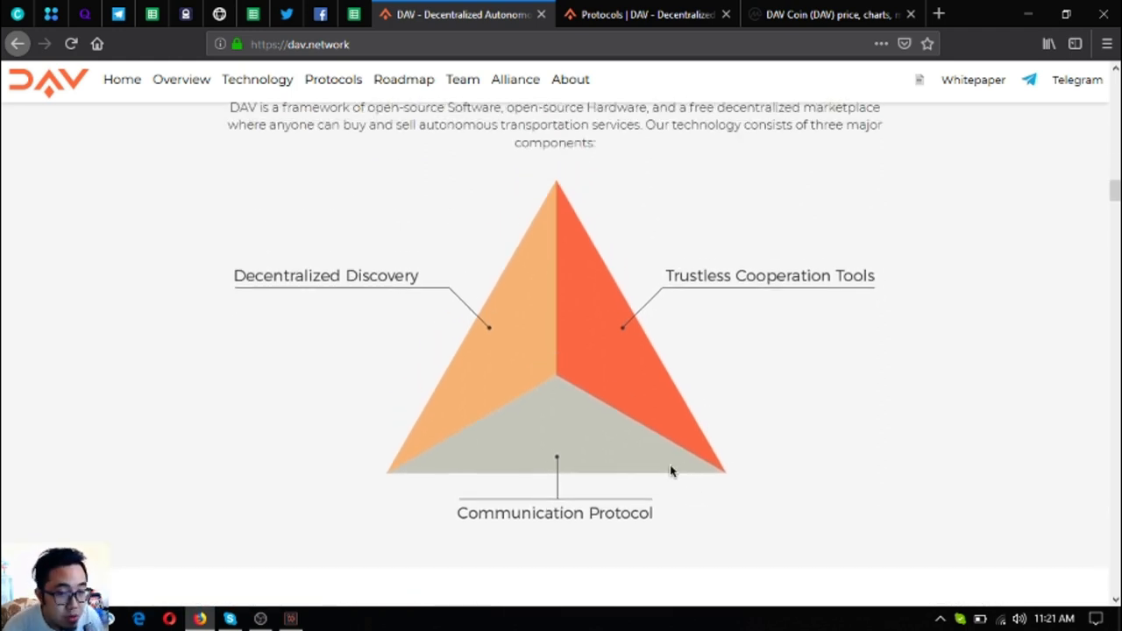
{"action": "scroll", "scroll_direction": "down", "scroll_amount": 3}
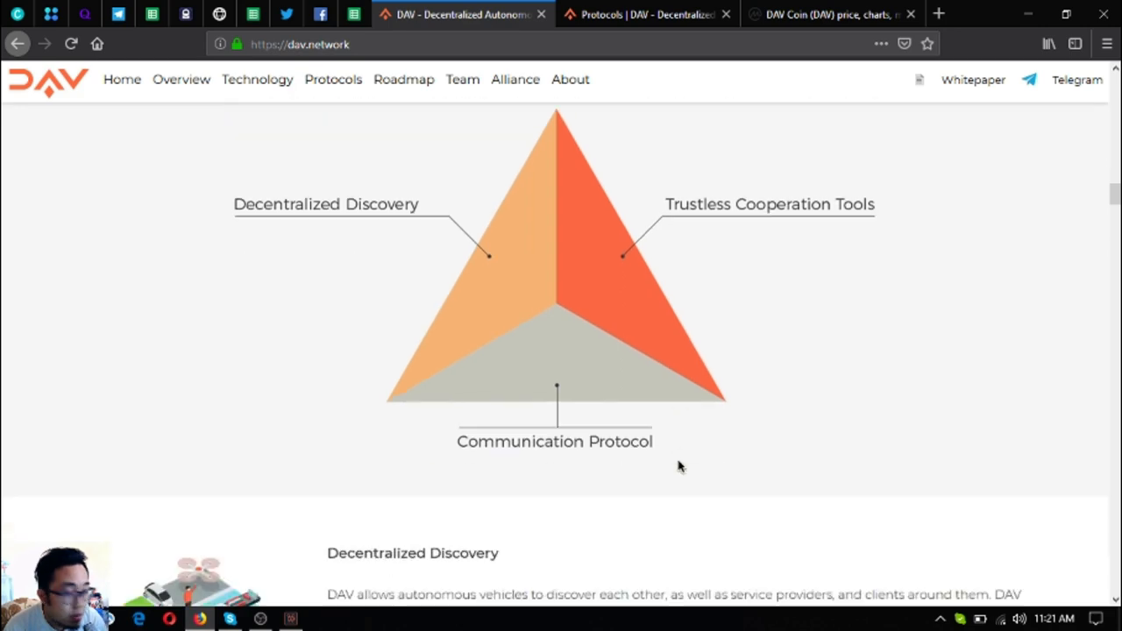
{"action": "scroll", "scroll_direction": "down", "scroll_amount": 3}
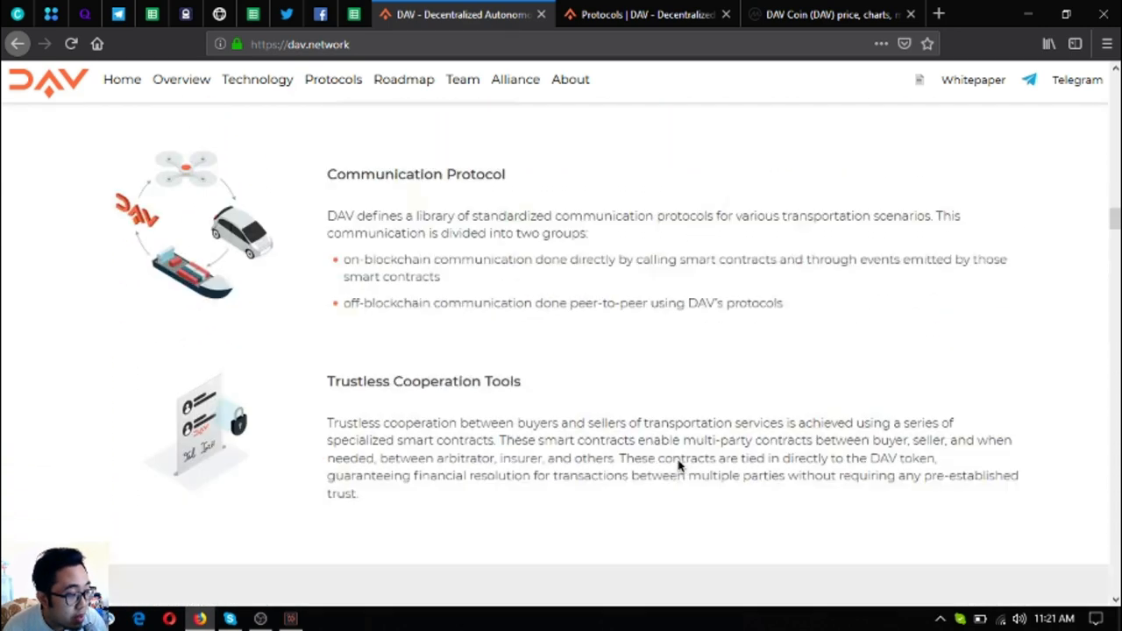
{"action": "scroll", "scroll_direction": "down", "scroll_amount": 3}
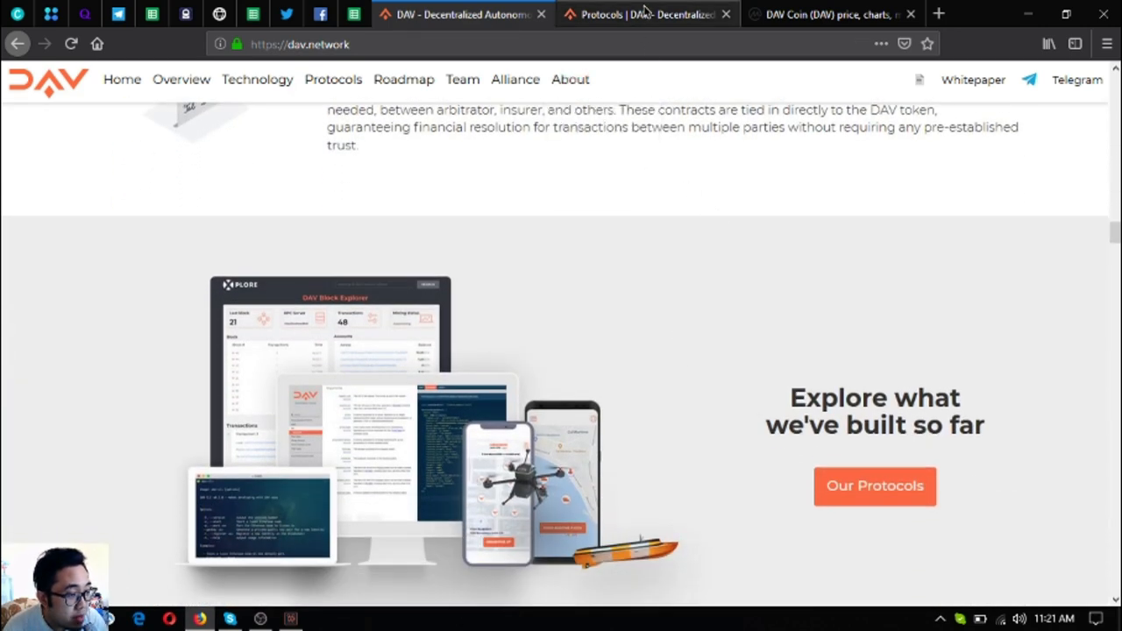
Switch to the Protocols | DAV tab showing Community Built Modules and Drone Charging Network
{"action": "left_click", "coordinate": [645, 14]}
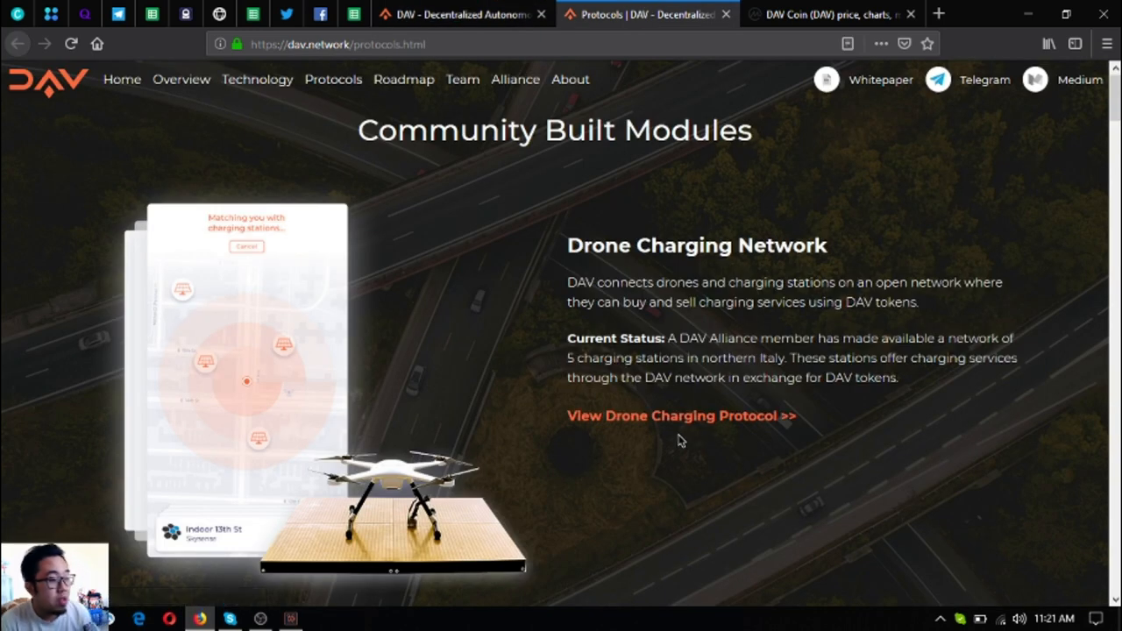
{"action": "mouse_move", "coordinate": [565, 305]}
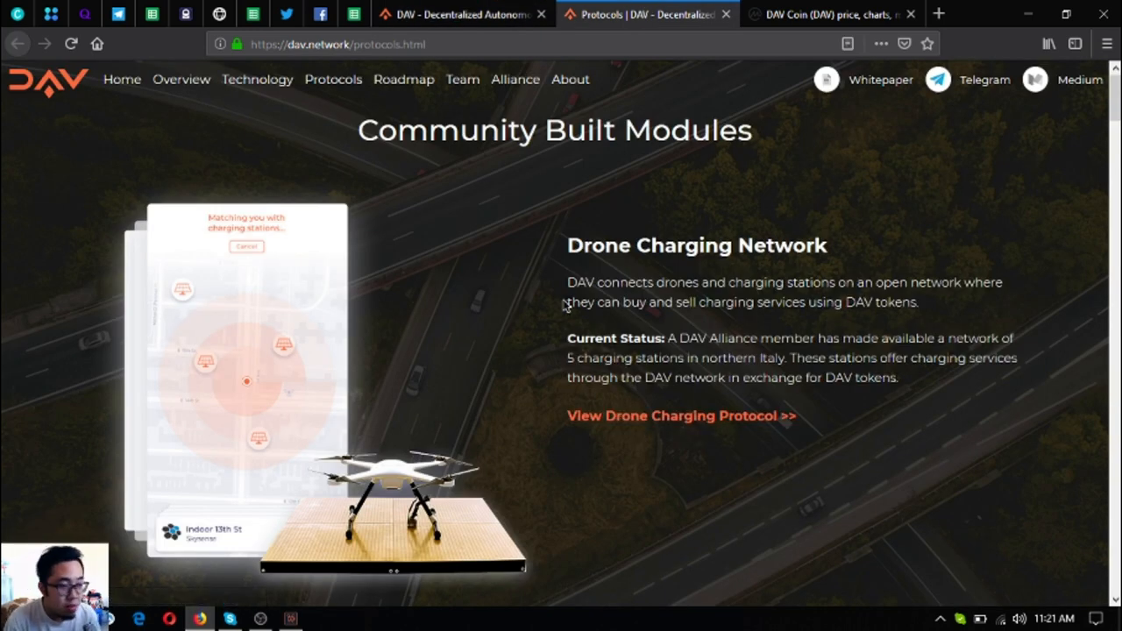
{"action": "mouse_move", "coordinate": [668, 239]}
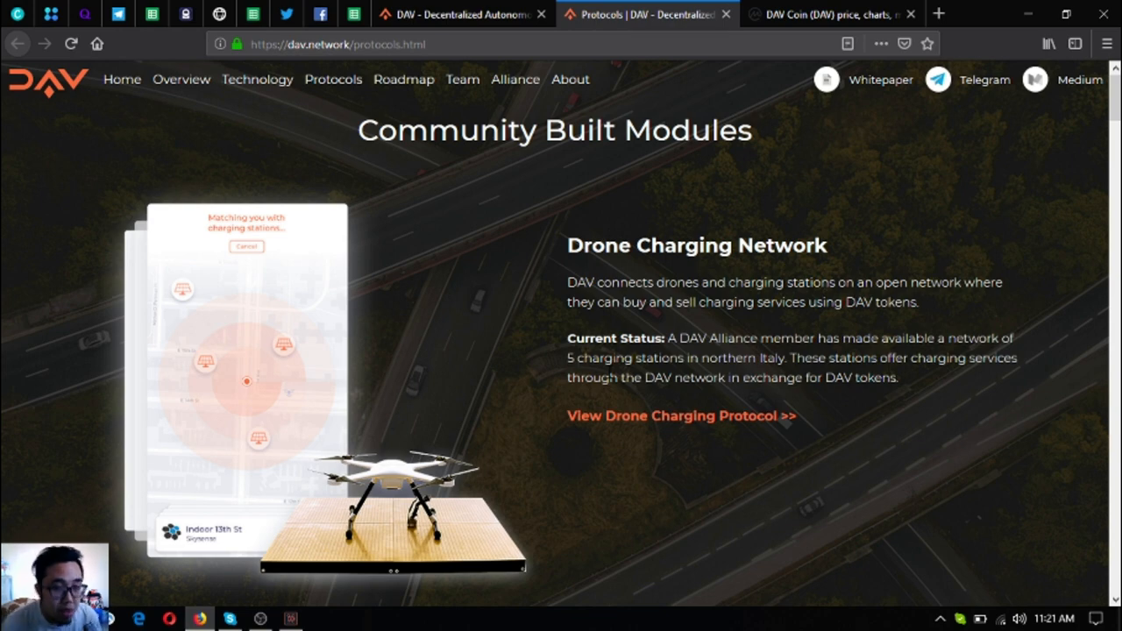
Scroll past Drone Flight Planning to the Drone Missions App section
{"action": "scroll", "scroll_direction": "down", "scroll_amount": 3}
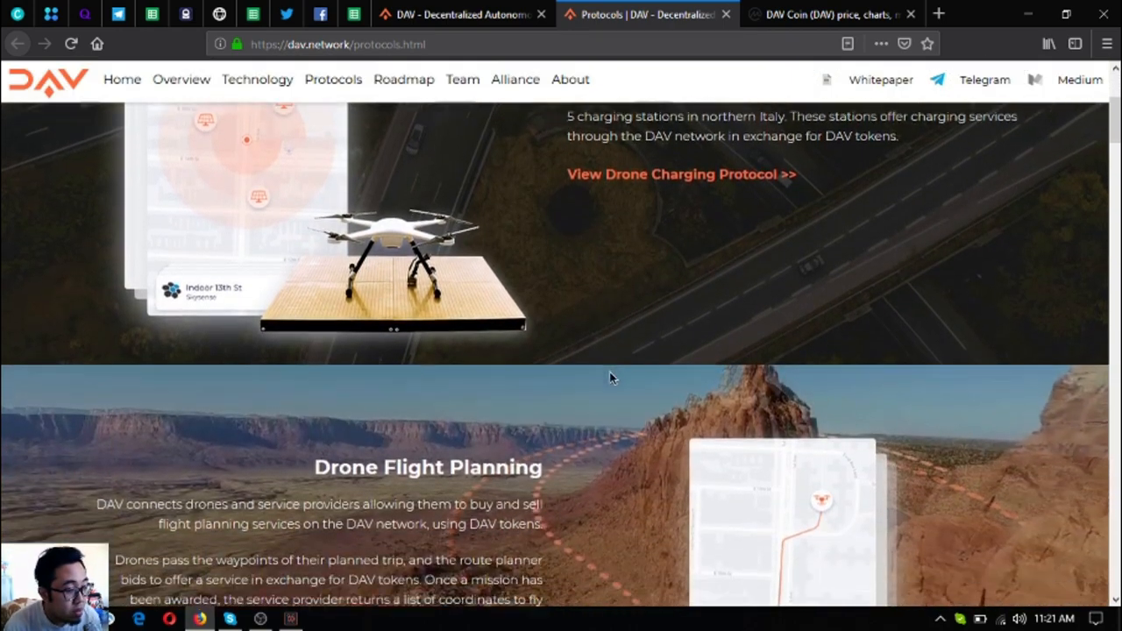
{"action": "scroll", "scroll_direction": "down", "scroll_amount": 3}
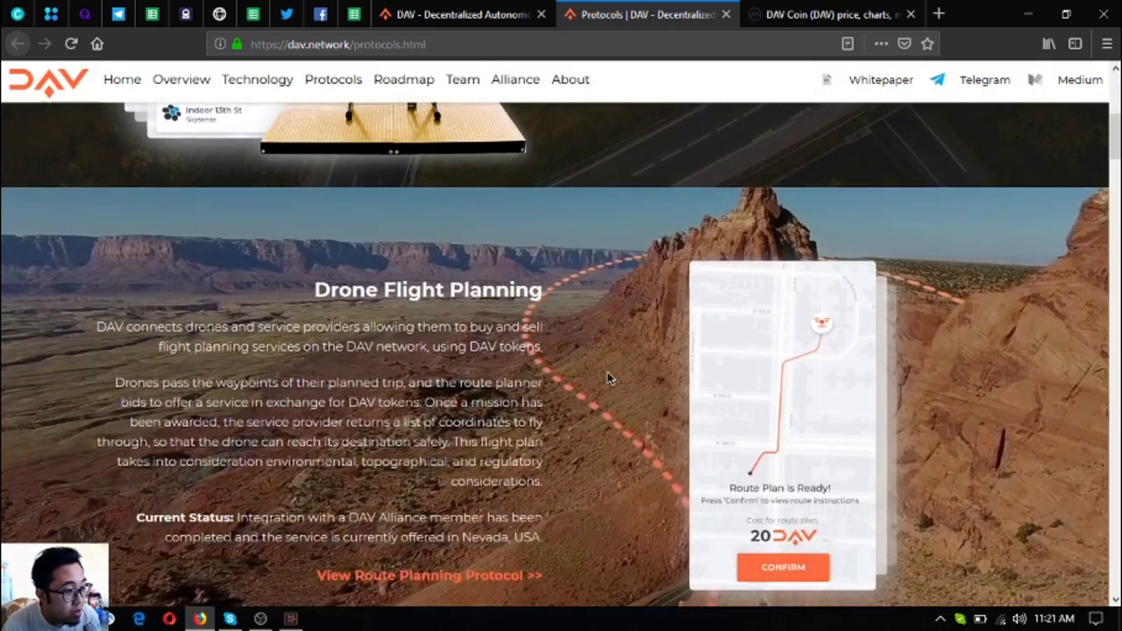
{"action": "scroll", "scroll_direction": "down", "scroll_amount": 3}
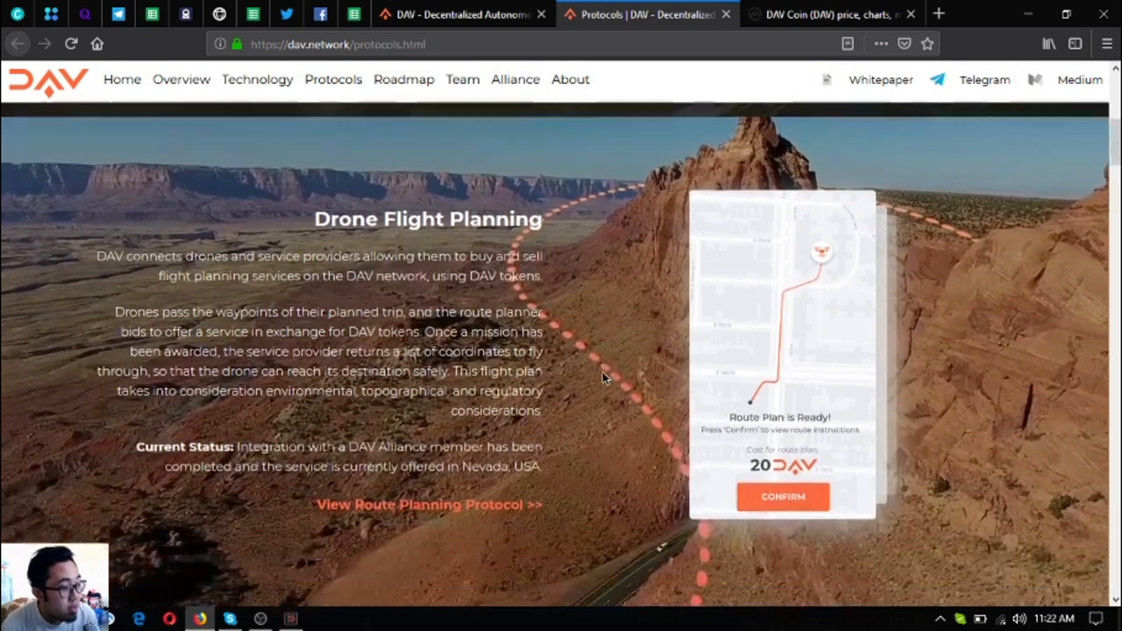
{"action": "scroll", "scroll_direction": "down", "scroll_amount": 3}
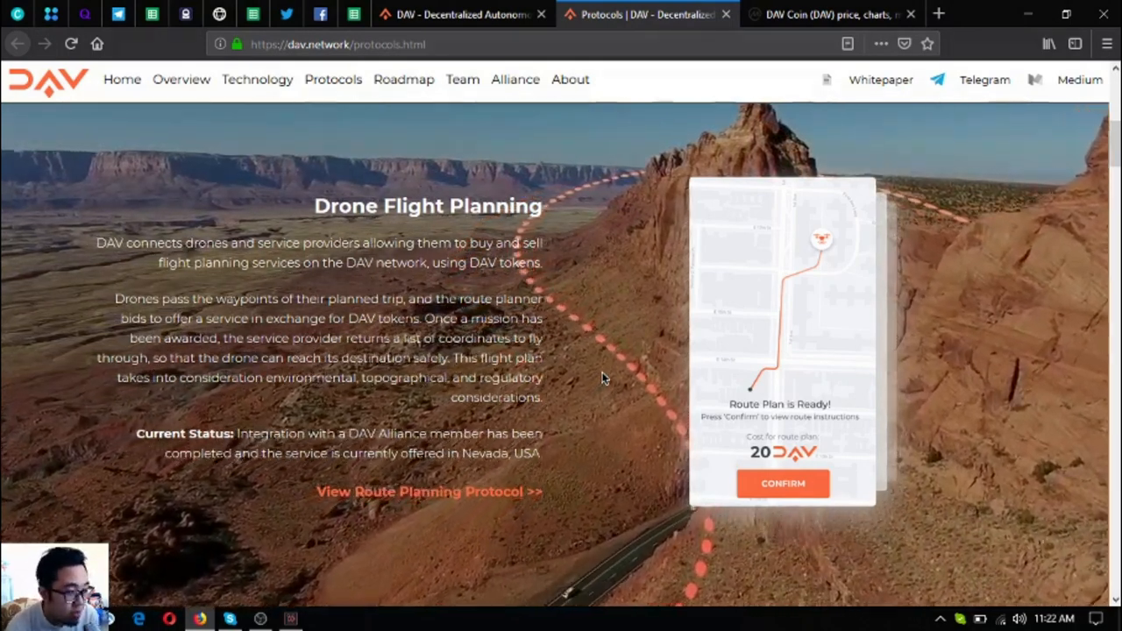
{"action": "scroll", "scroll_direction": "down", "scroll_amount": 3}
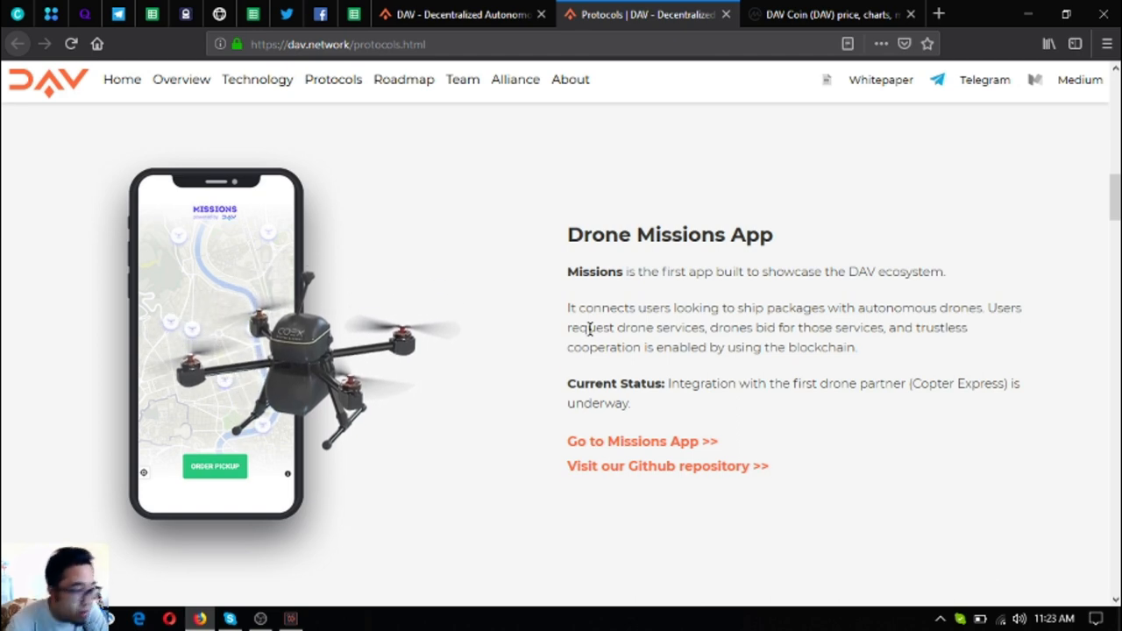
Scroll through the modules down to the DAV Developer Portal section
{"action": "scroll", "scroll_direction": "down", "scroll_amount": 3}
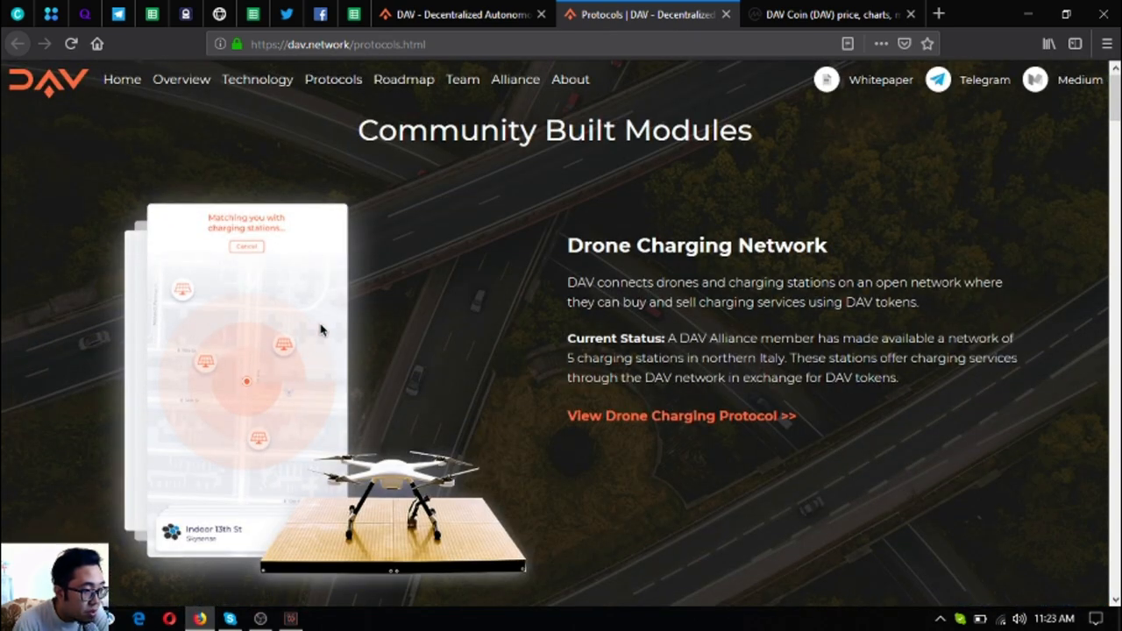
{"action": "scroll", "scroll_direction": "down", "scroll_amount": 3}
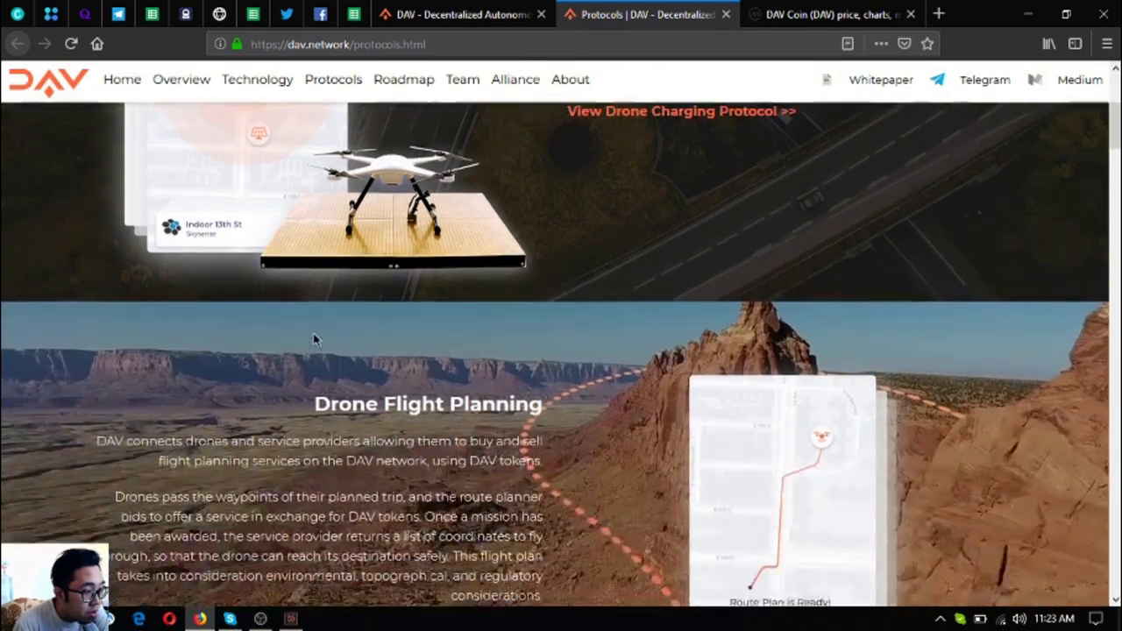
{"action": "scroll", "scroll_direction": "down", "scroll_amount": 3}
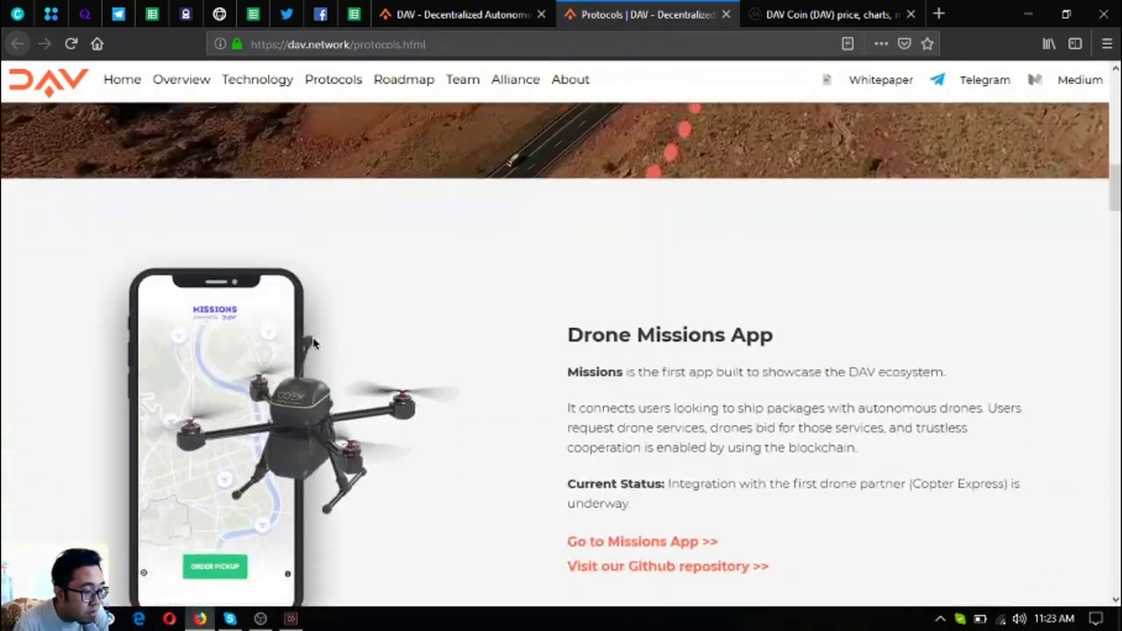
{"action": "scroll", "scroll_direction": "down", "scroll_amount": 3}
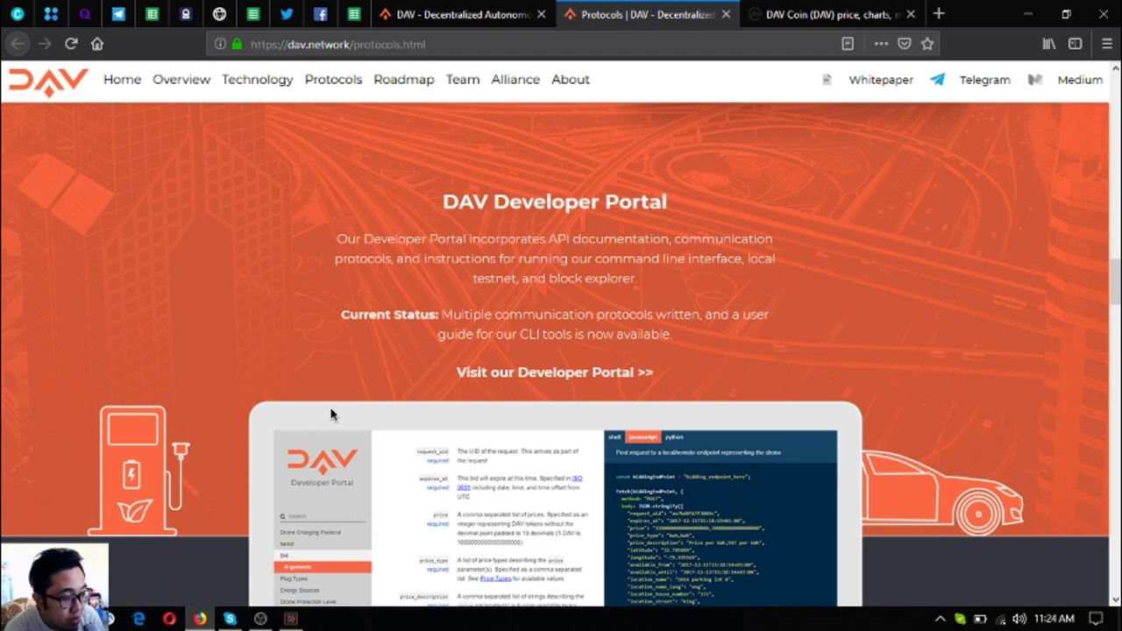
Scroll past the Developer Portal and Block Explorer to Mission Control
{"action": "scroll", "scroll_direction": "down", "scroll_amount": 3}
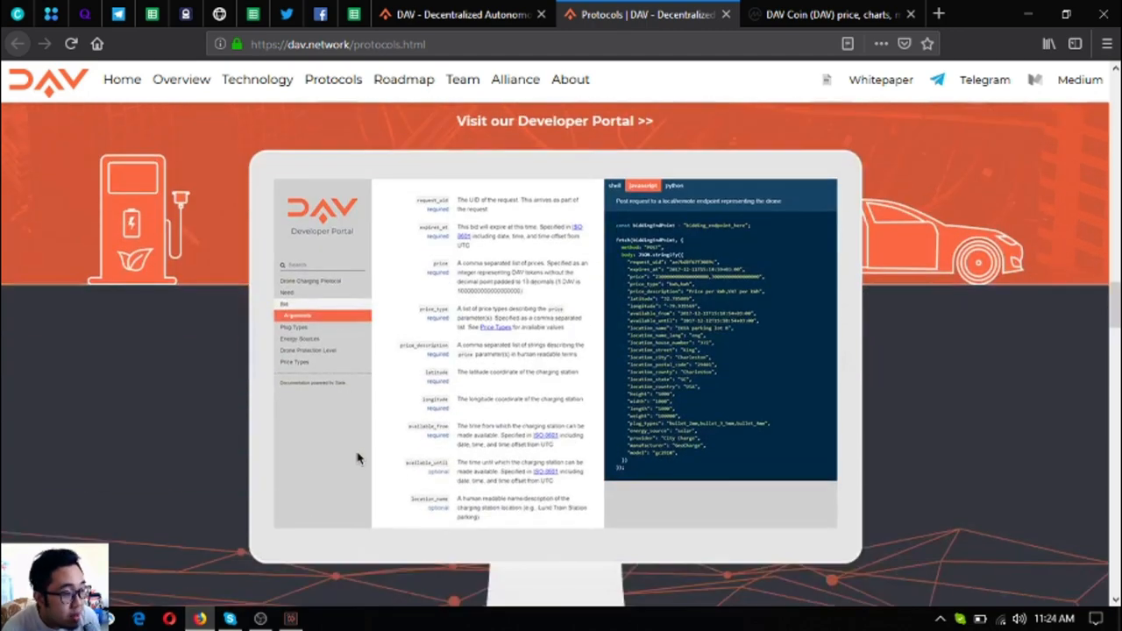
{"action": "scroll", "scroll_direction": "down", "scroll_amount": 3}
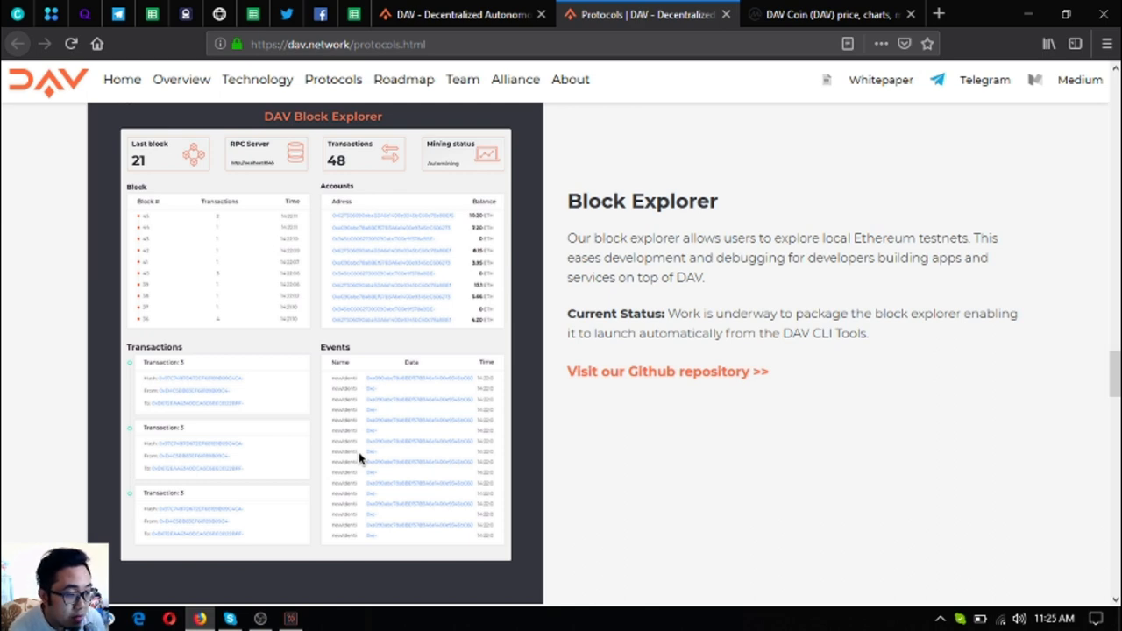
{"action": "mouse_move", "coordinate": [358, 473]}
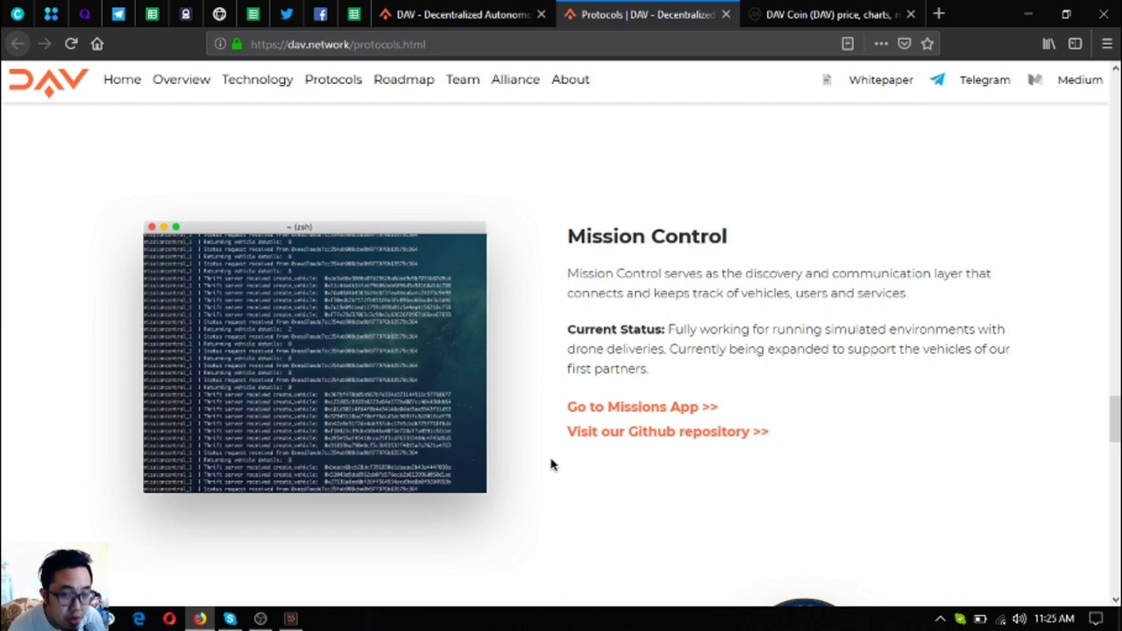
Scroll down to the Autonomous Boat section about n3m0 with California Maritime University
{"action": "scroll", "scroll_direction": "down", "scroll_amount": 3}
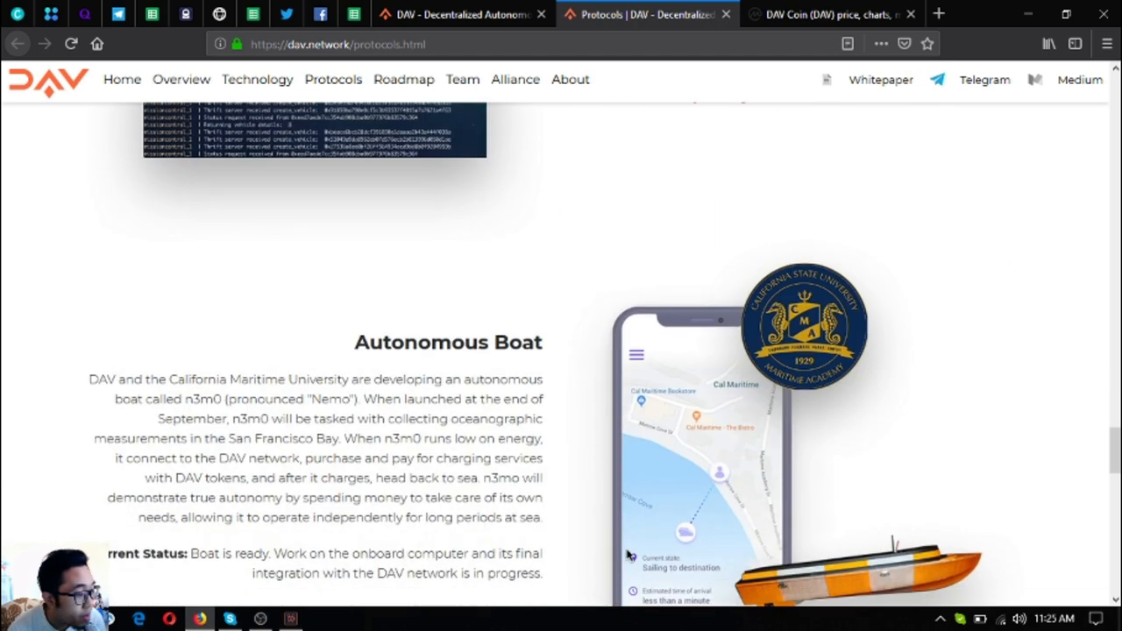
{"action": "scroll", "scroll_direction": "down", "scroll_amount": 3}
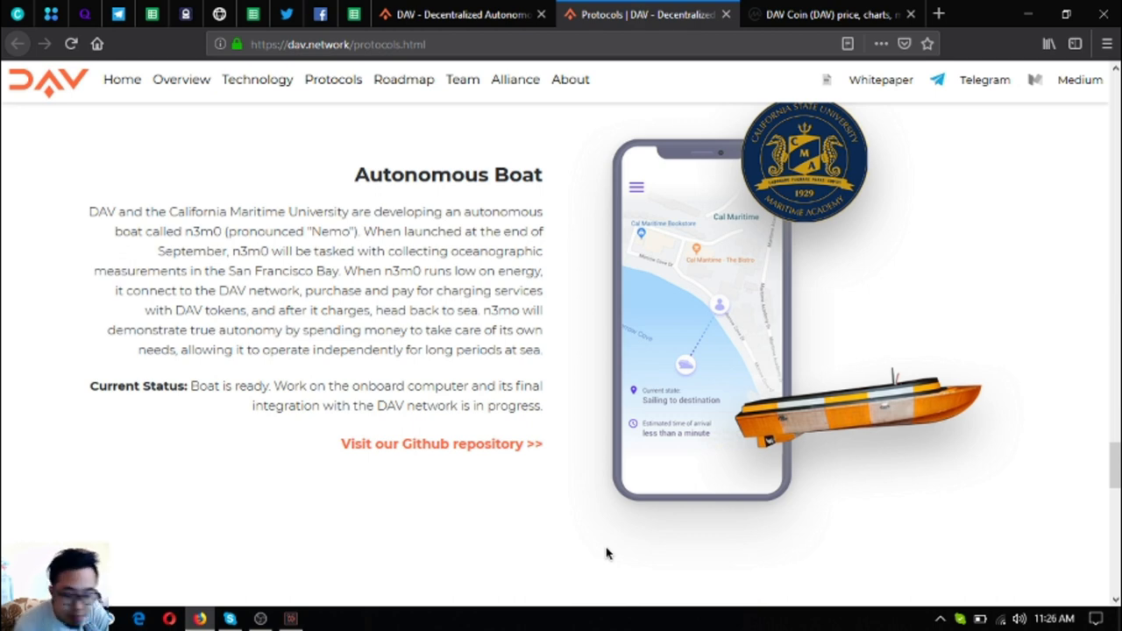
Scroll the Protocols page down to Husarion's Search and Rescue Robot section
{"action": "scroll", "scroll_direction": "down", "scroll_amount": 3}
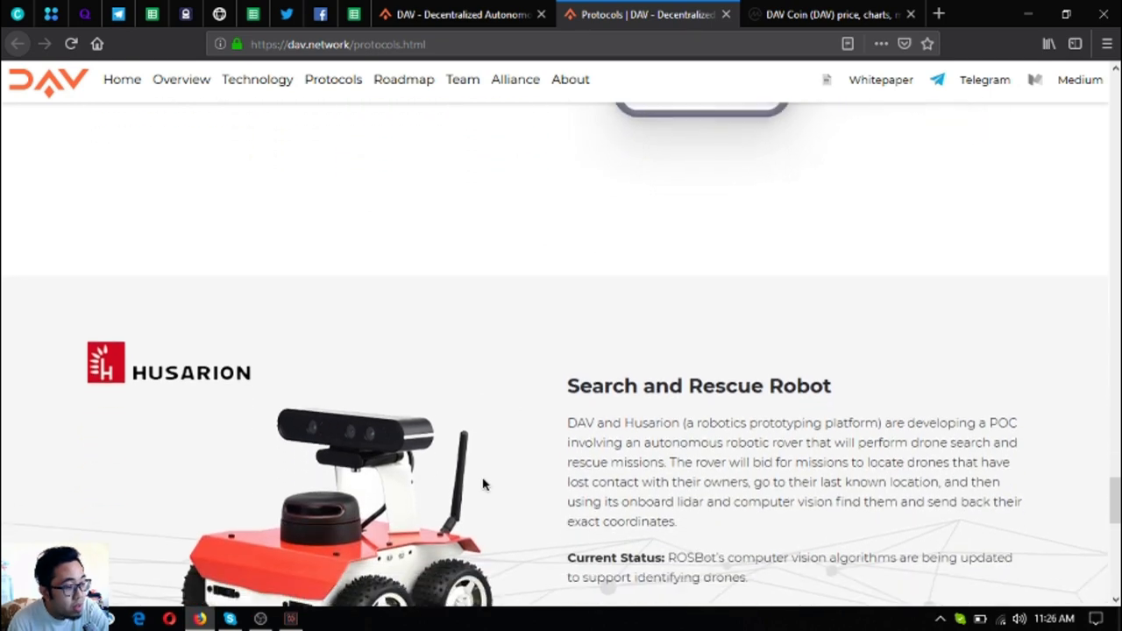
{"action": "scroll", "scroll_direction": "down", "scroll_amount": 3}
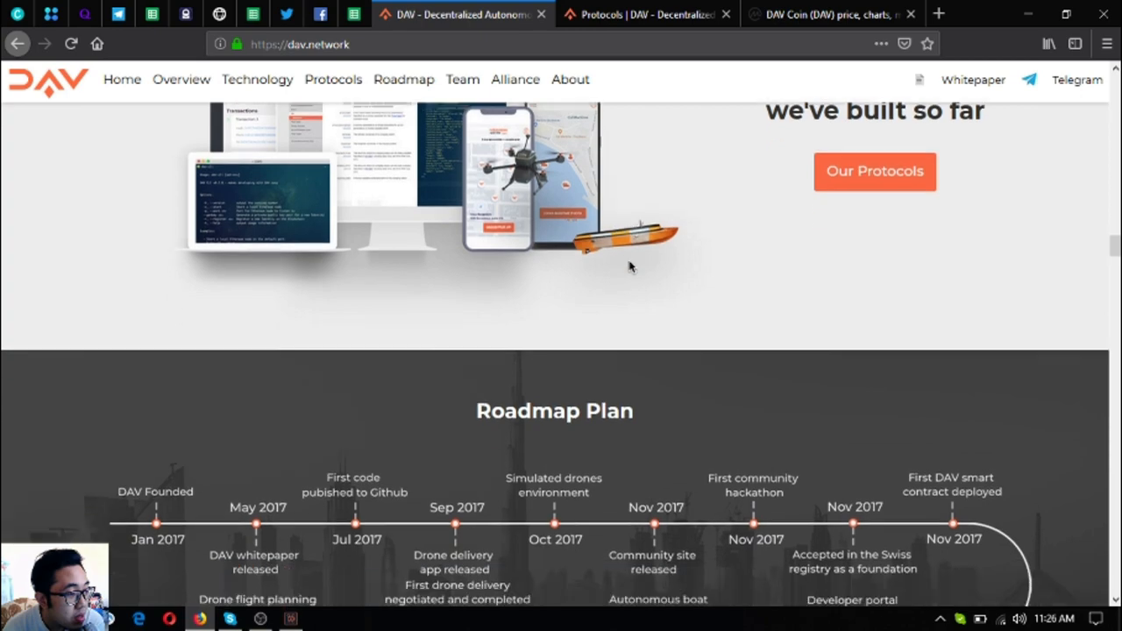
Scroll the dav.network homepage through the Roadmap Plan timeline and the Team section
{"action": "scroll", "scroll_direction": "down", "scroll_amount": 3}
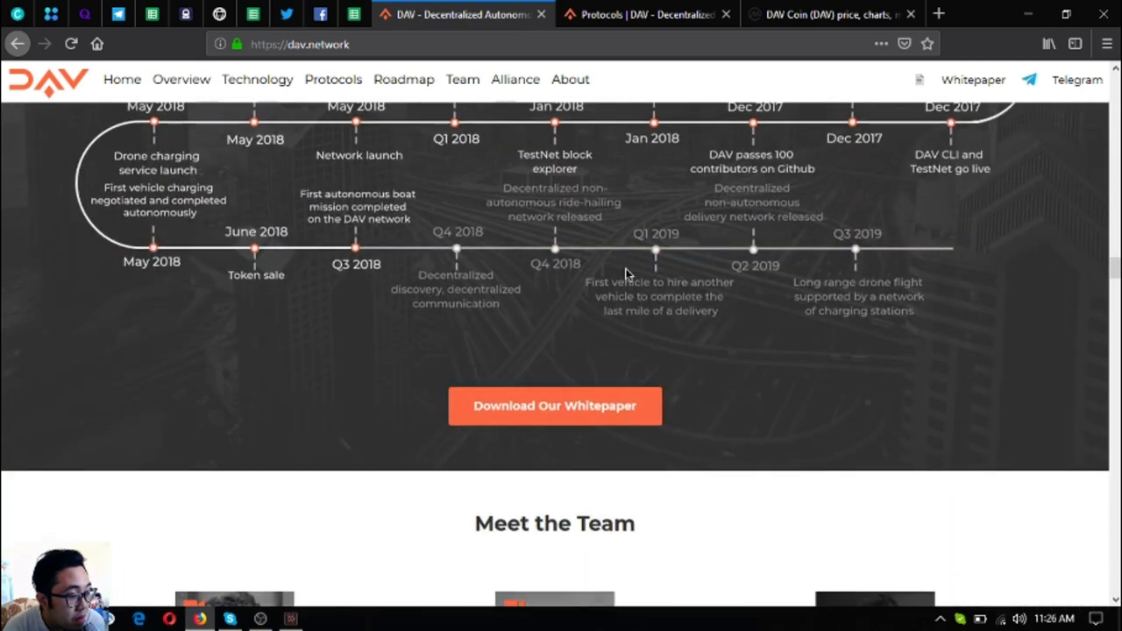
{"action": "scroll", "scroll_direction": "down", "scroll_amount": 3}
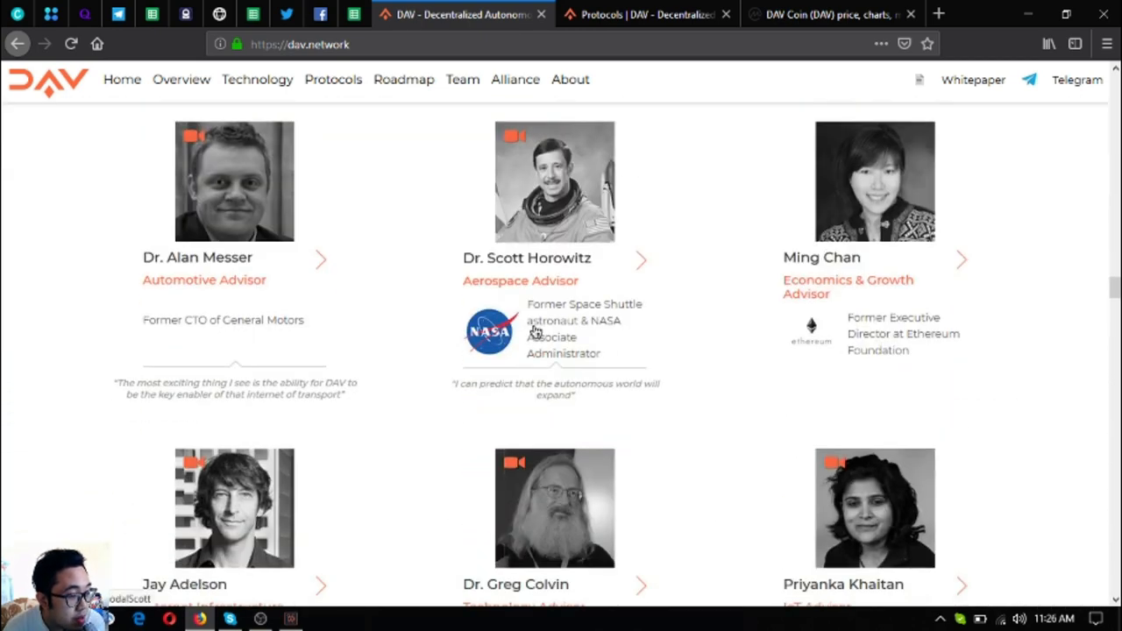
{"action": "scroll", "scroll_direction": "down", "scroll_amount": 3}
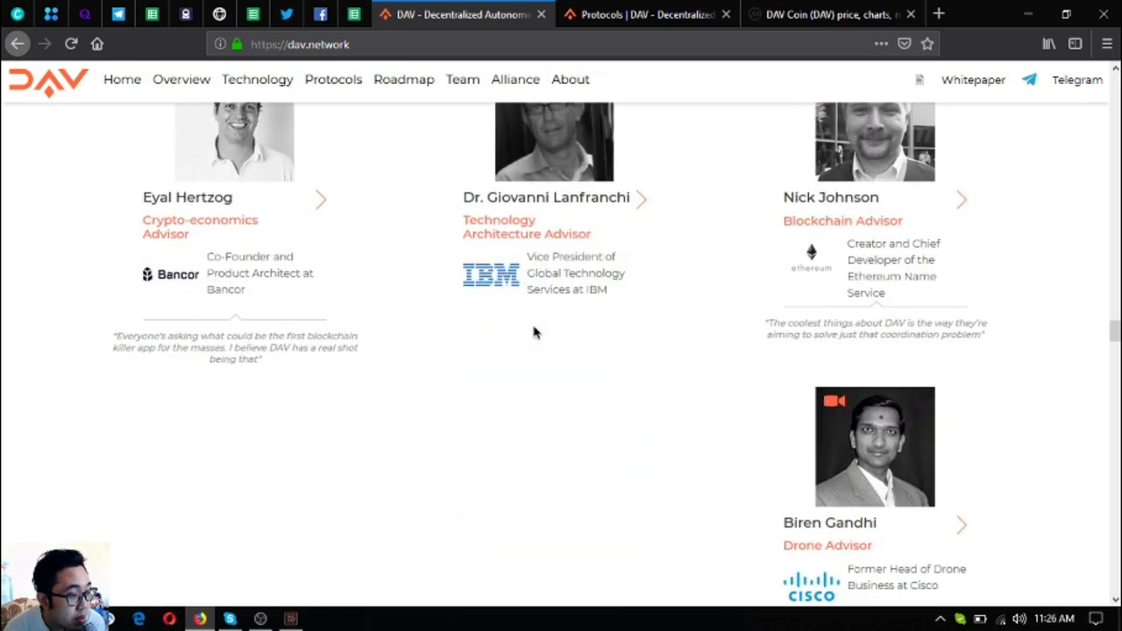
{"action": "scroll", "scroll_direction": "up", "scroll_amount": 3}
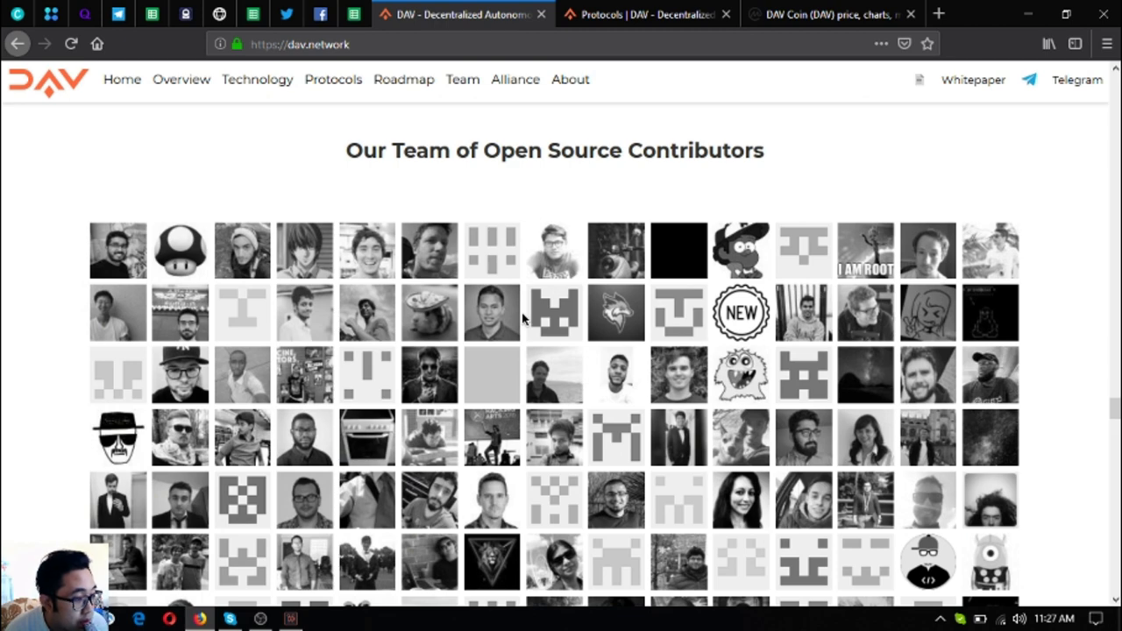
{"action": "scroll", "scroll_direction": "down", "scroll_amount": 3}
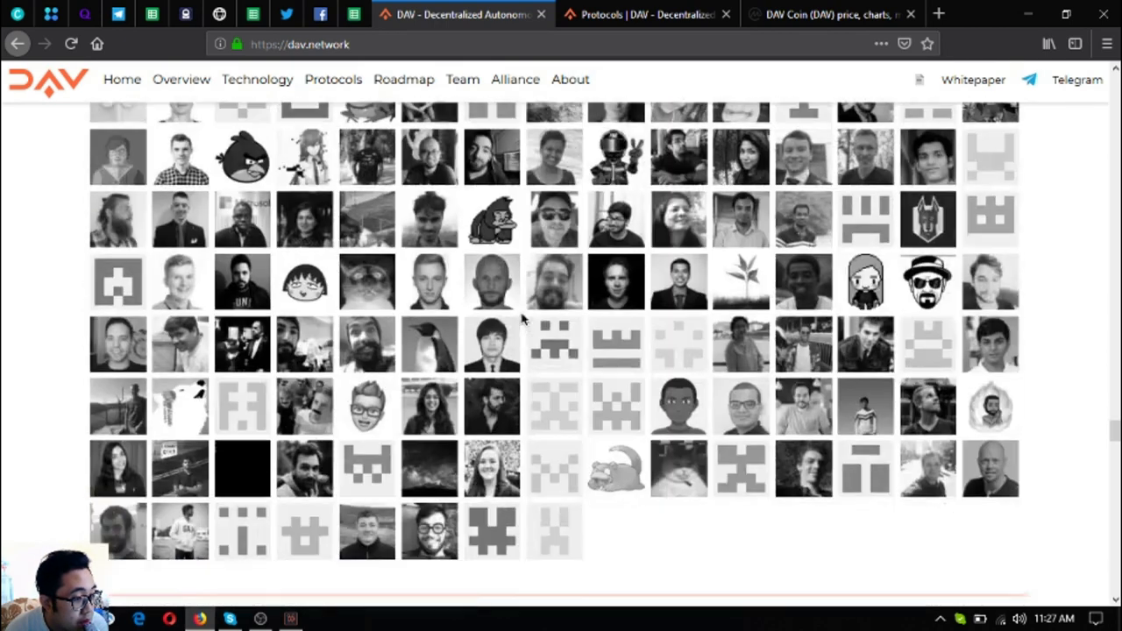
{"action": "scroll", "scroll_direction": "down", "scroll_amount": 3}
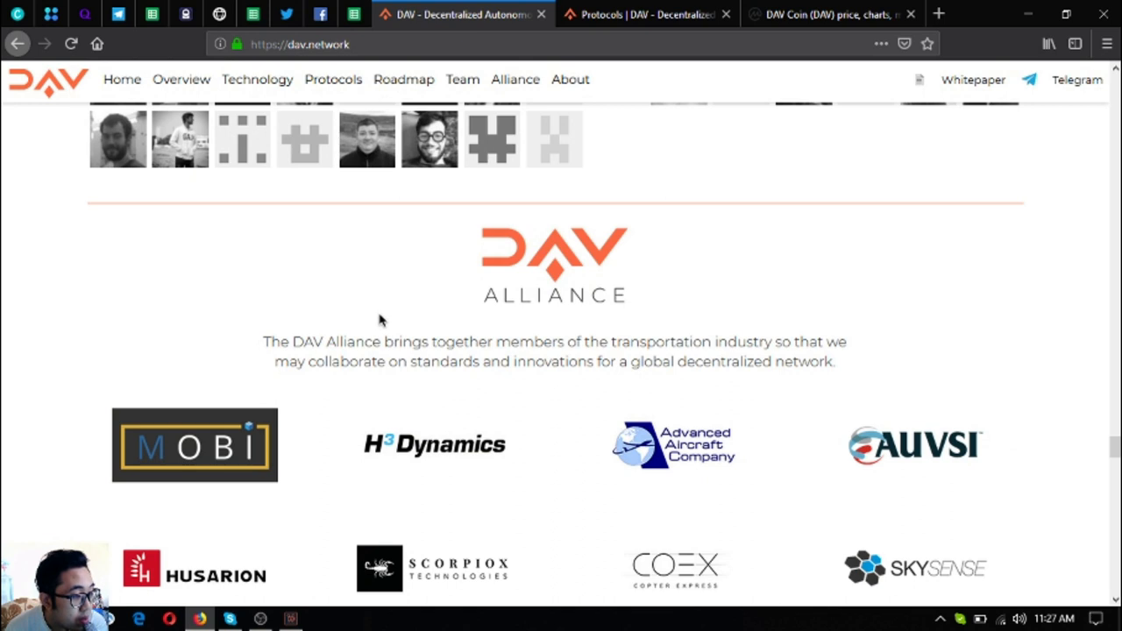
{"action": "mouse_move", "coordinate": [470, 382]}
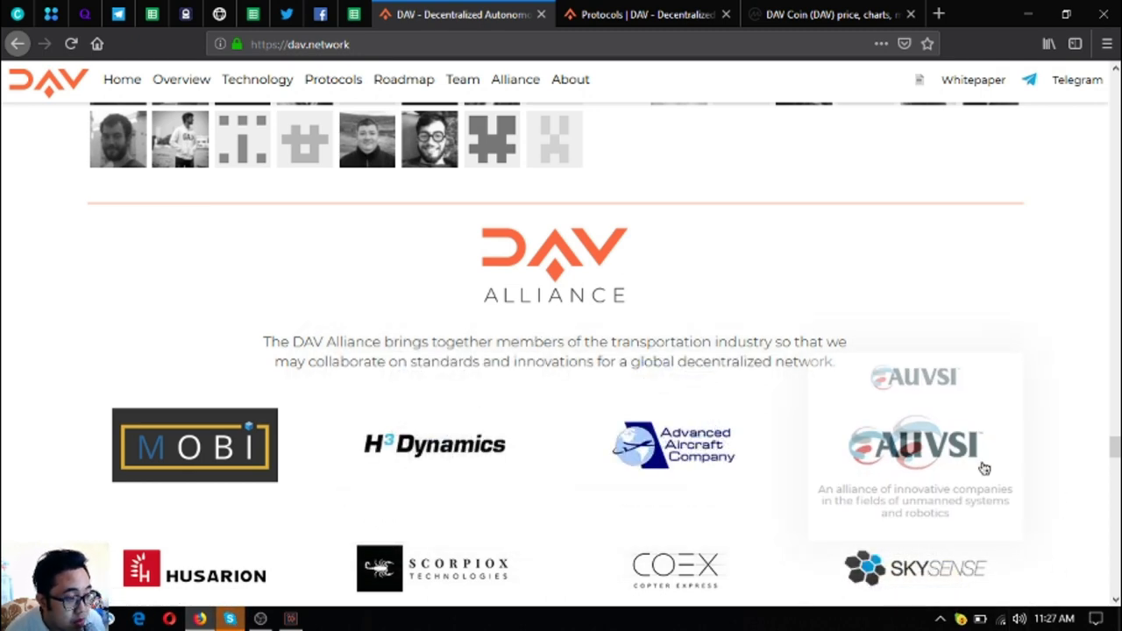
Continue past advisors and open source contributors to the DAV Alliance logos and alliance page link
{"action": "scroll", "scroll_direction": "down", "scroll_amount": 3}
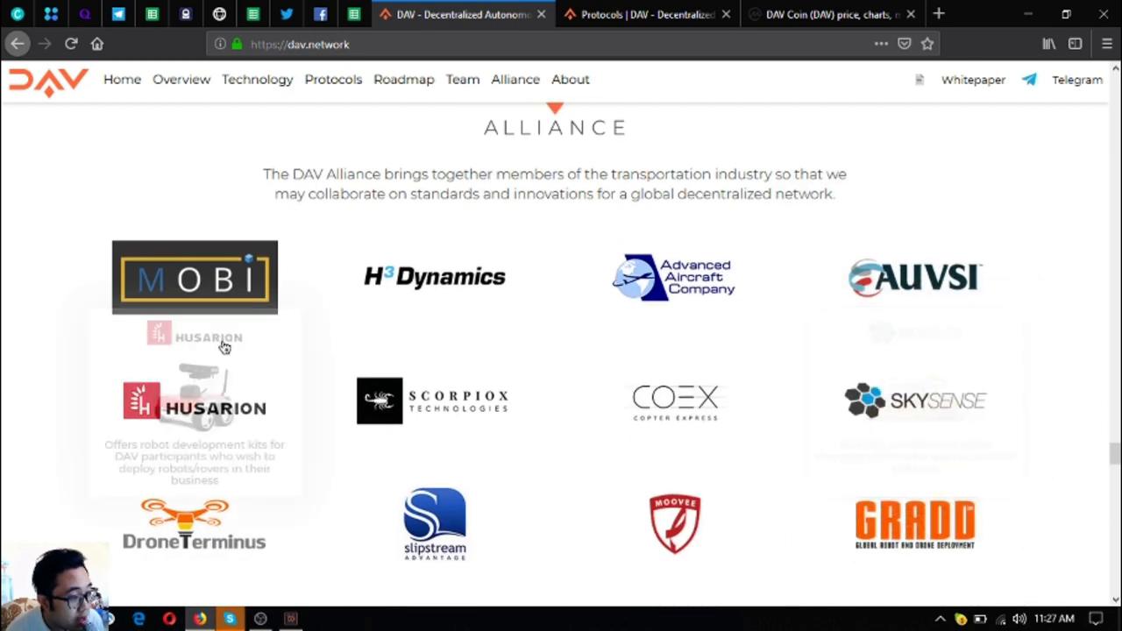
{"action": "scroll", "scroll_direction": "down", "scroll_amount": 3}
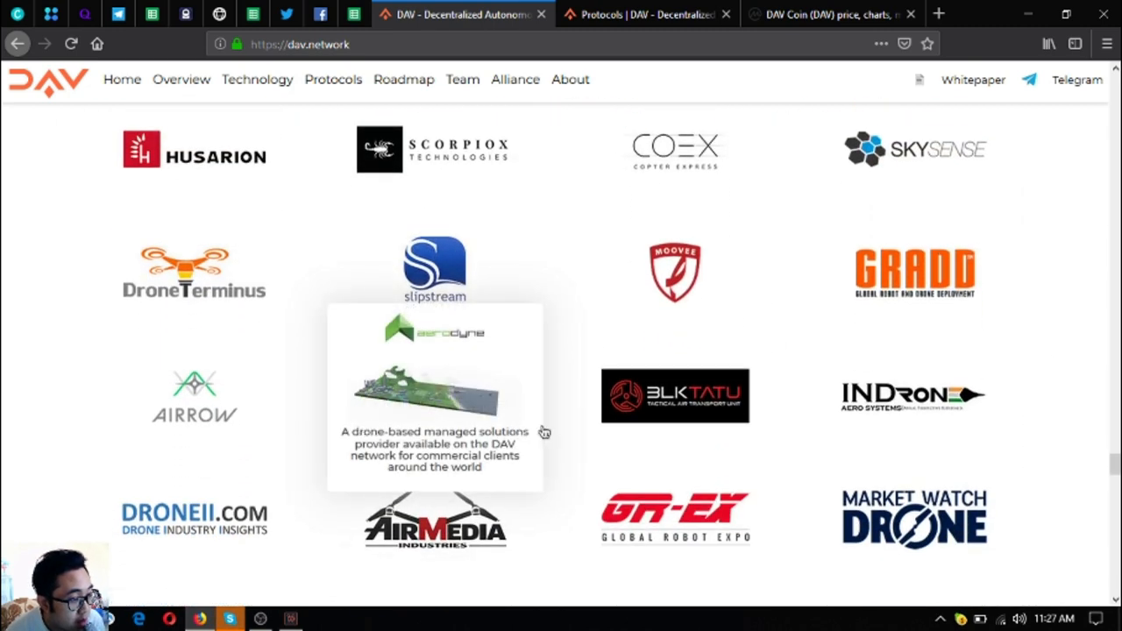
{"action": "scroll", "scroll_direction": "down", "scroll_amount": 3}
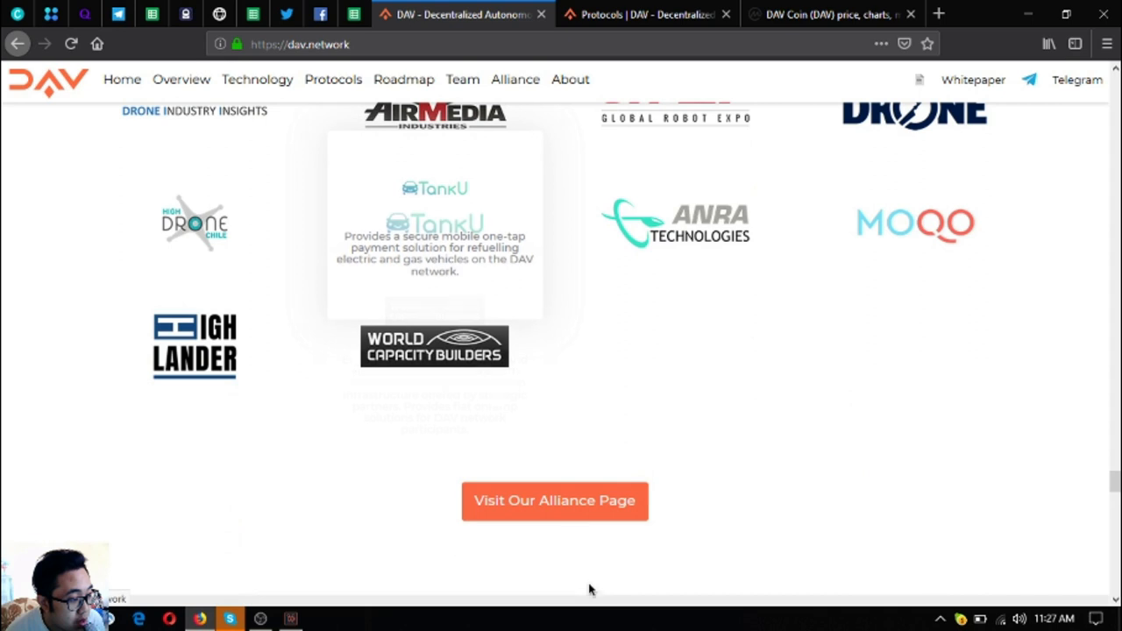
Open the DAV Alliance page in a new tab and scroll to its member benefits
{"action": "right_click", "coordinate": [554, 501]}
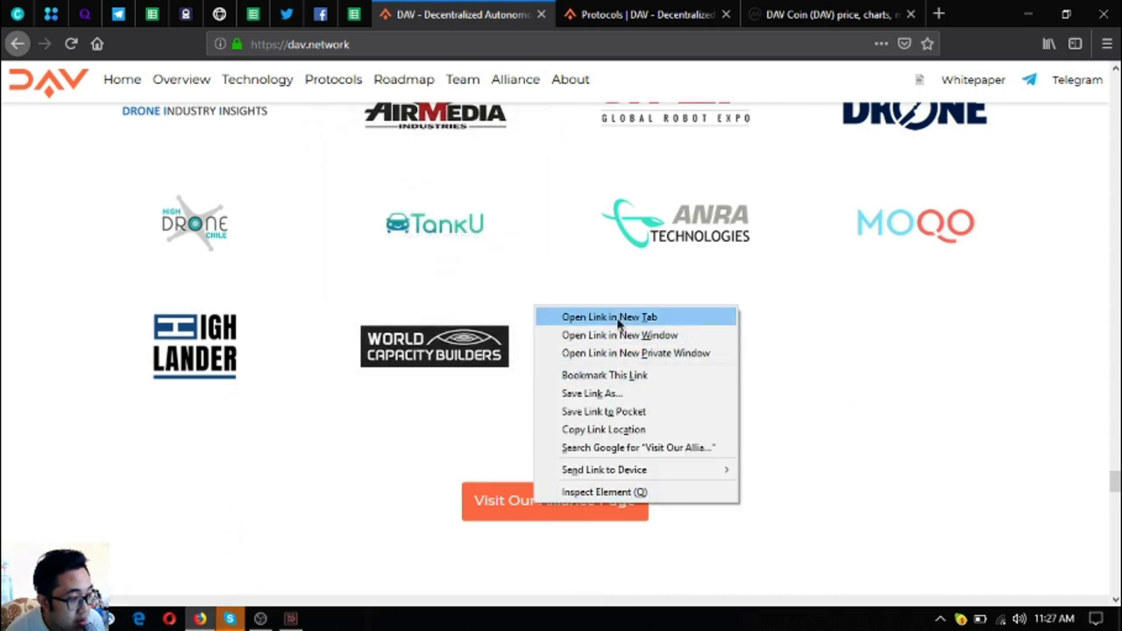
{"action": "left_click", "coordinate": [610, 316]}
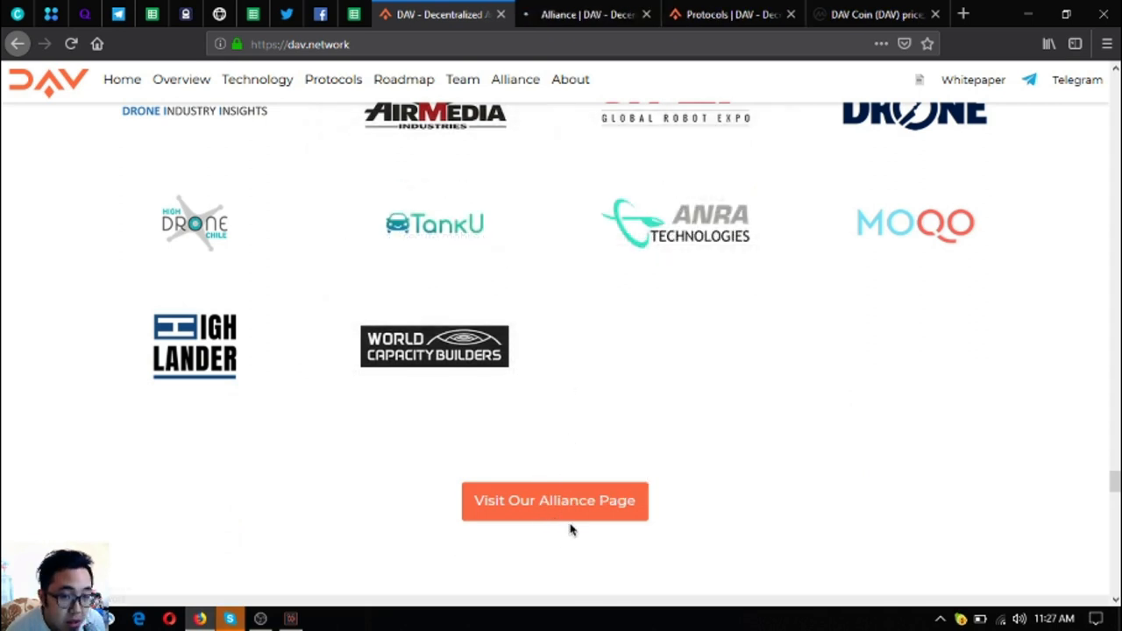
{"action": "mouse_move", "coordinate": [587, 14]}
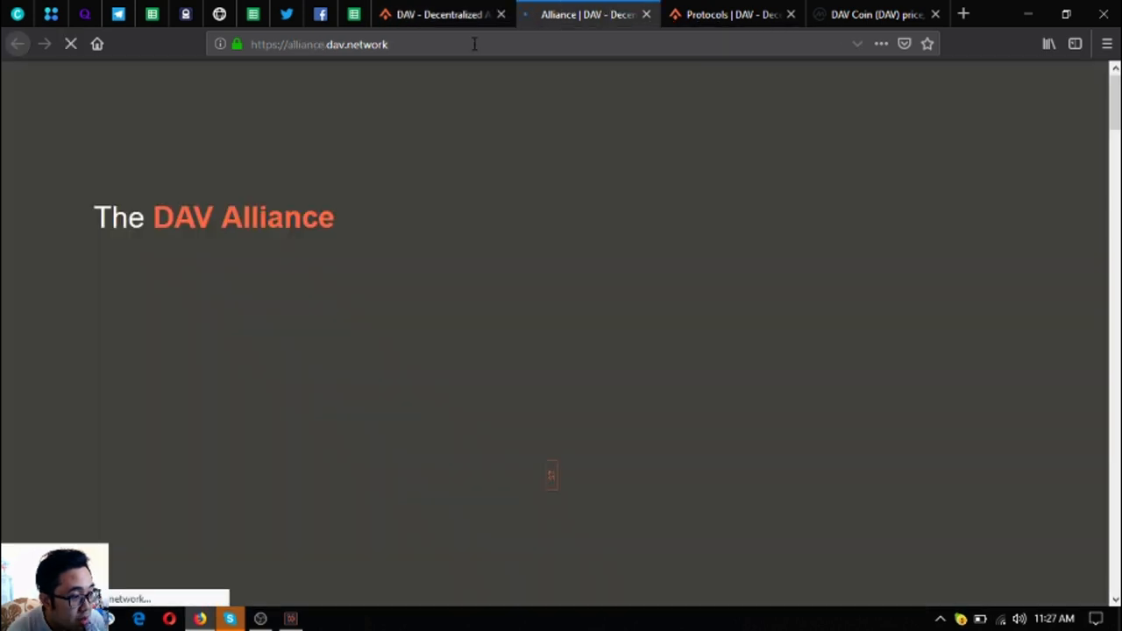
{"action": "scroll", "scroll_direction": "down", "scroll_amount": 3}
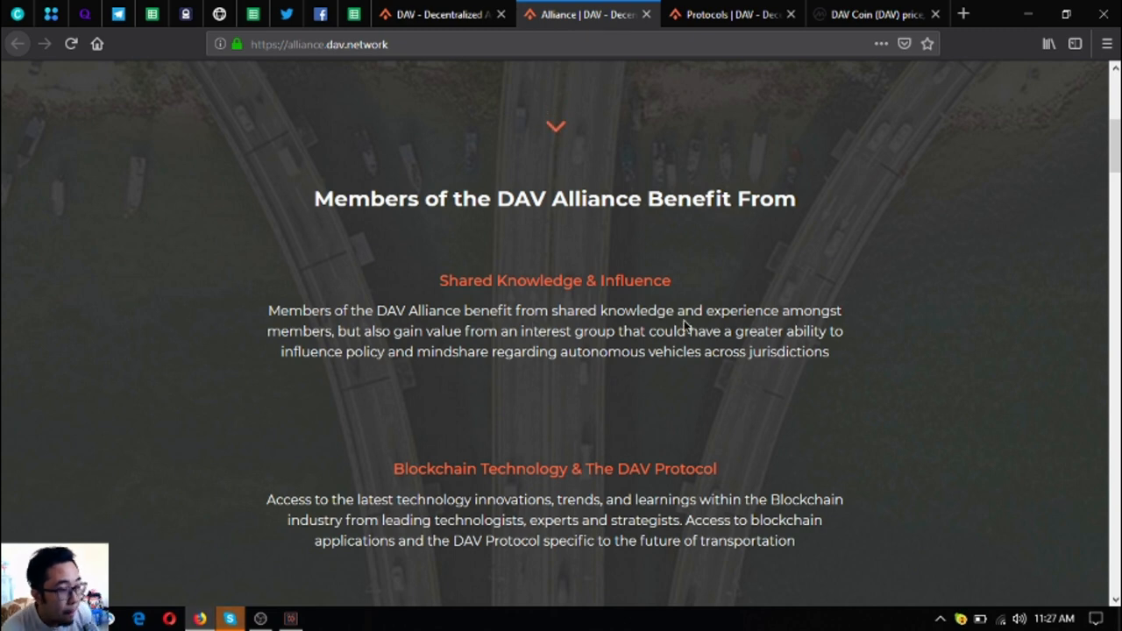
{"action": "scroll", "scroll_direction": "down", "scroll_amount": 3}
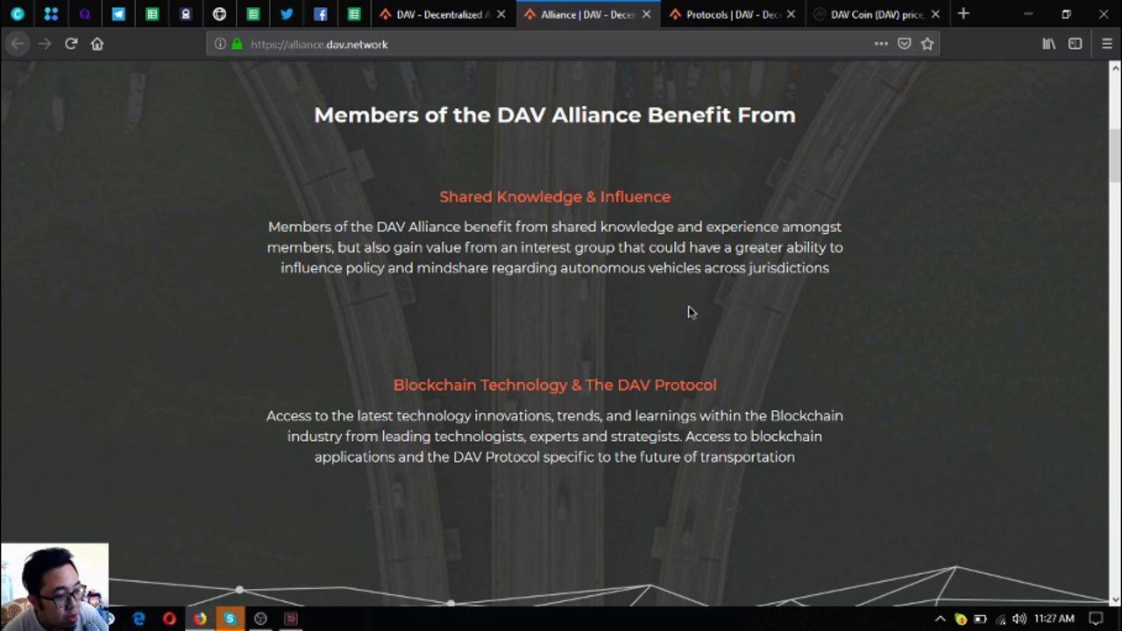
Scroll on to the free membership sign-up form, then return to the main DAV site tab
{"action": "scroll", "scroll_direction": "down", "scroll_amount": 3}
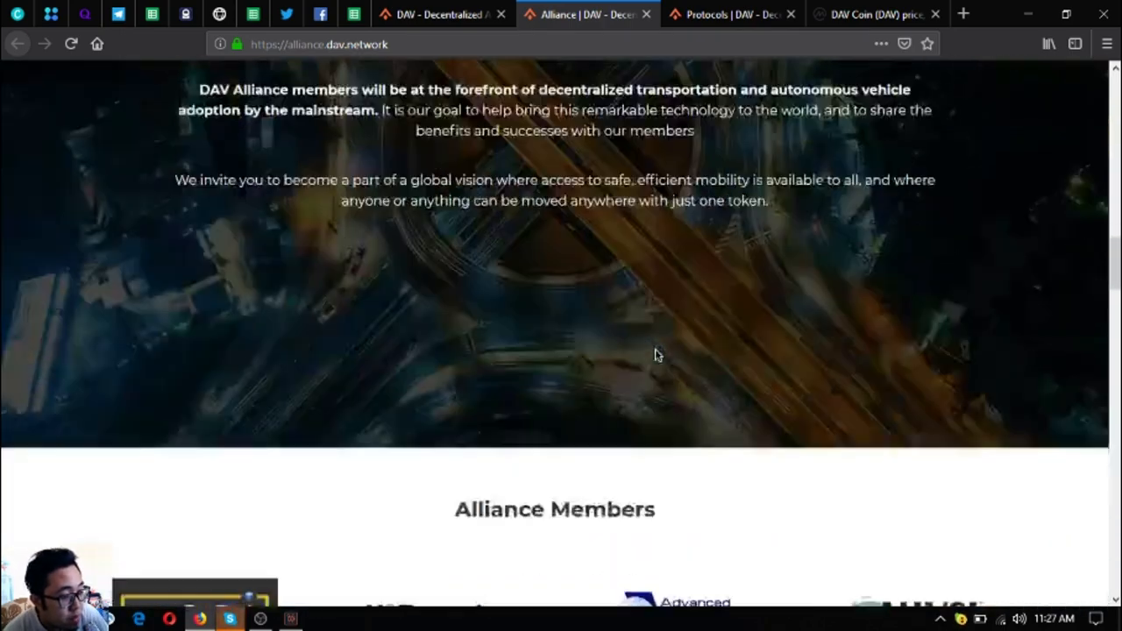
{"action": "scroll", "scroll_direction": "down", "scroll_amount": 3}
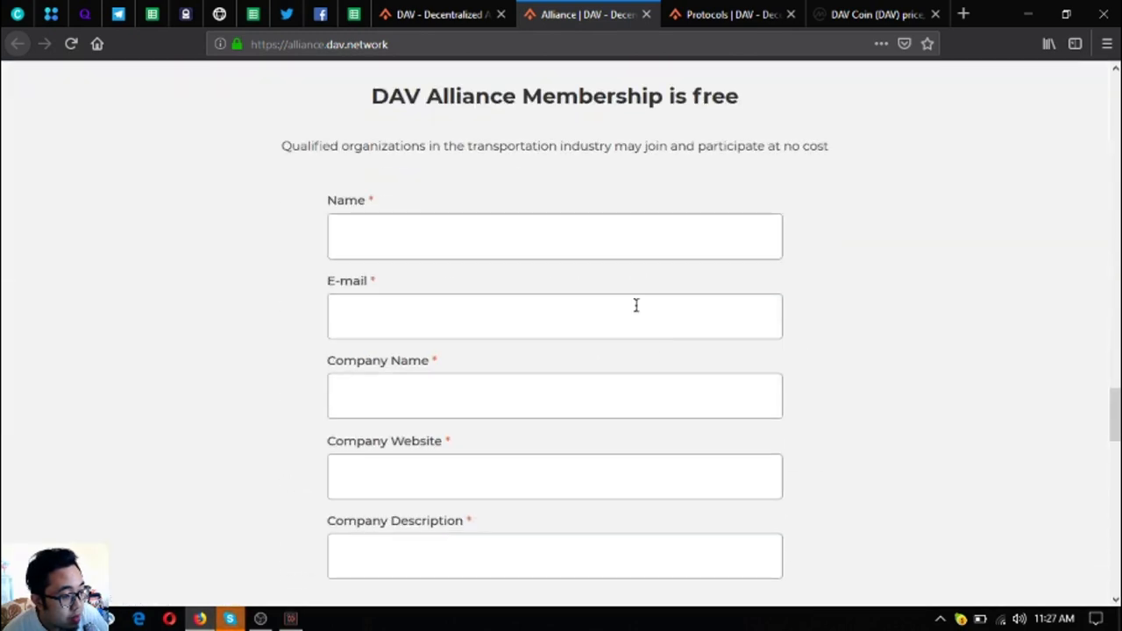
{"action": "scroll", "scroll_direction": "down", "scroll_amount": 3}
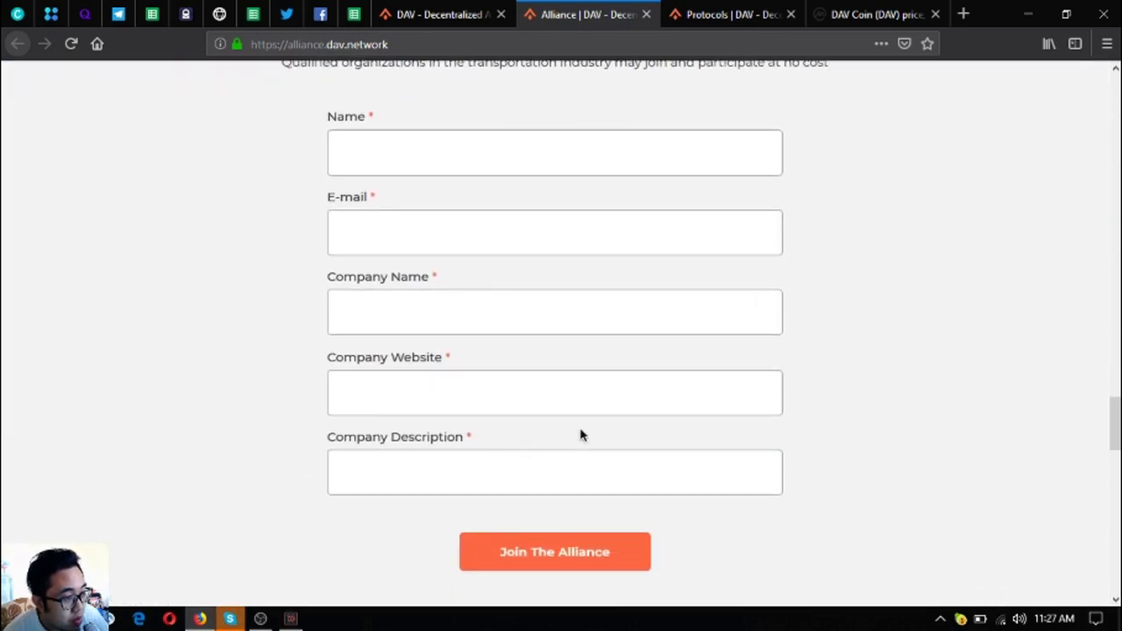
{"action": "left_click", "coordinate": [438, 14]}
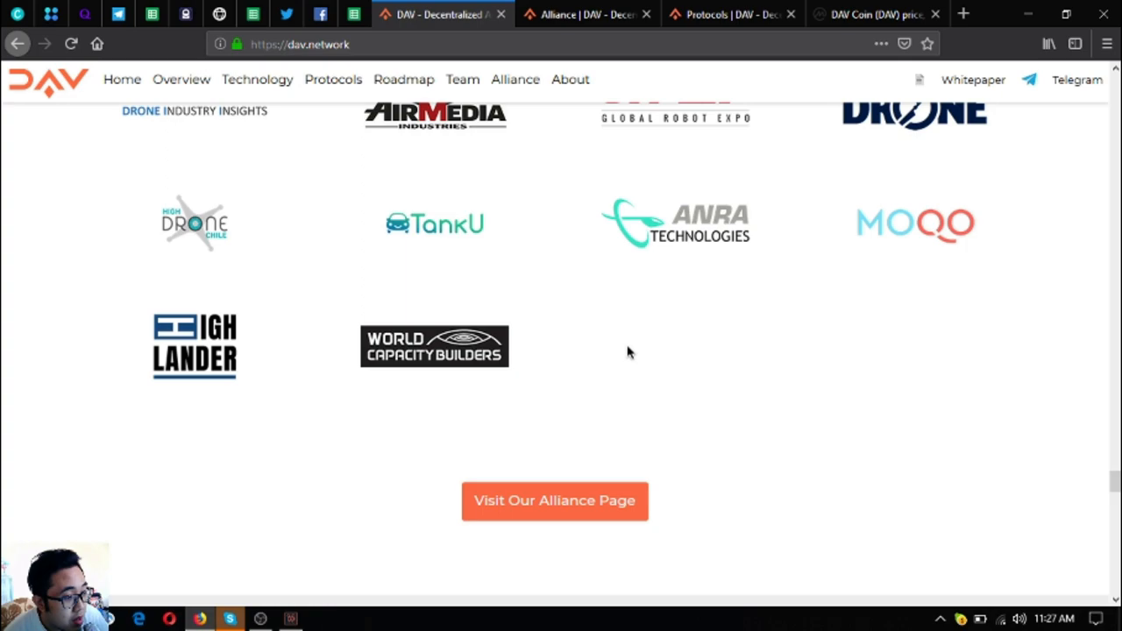
Scroll past the FAQ and Contact Us footer, then back to the Coin of Transportation banner
{"action": "scroll", "scroll_direction": "down", "scroll_amount": 3}
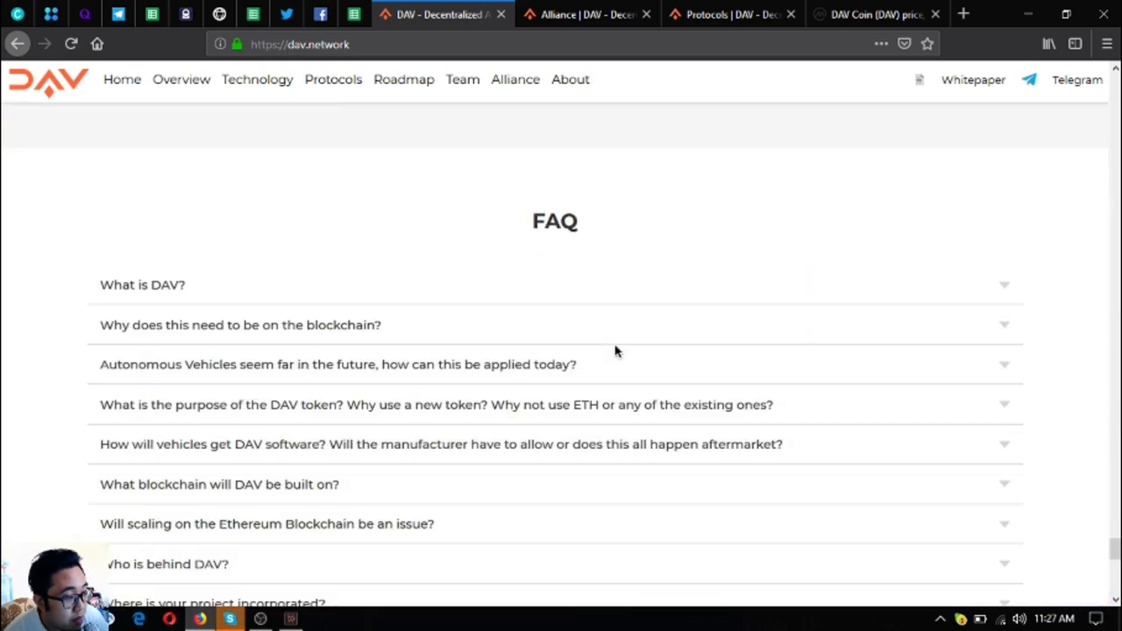
{"action": "scroll", "scroll_direction": "down", "scroll_amount": 3}
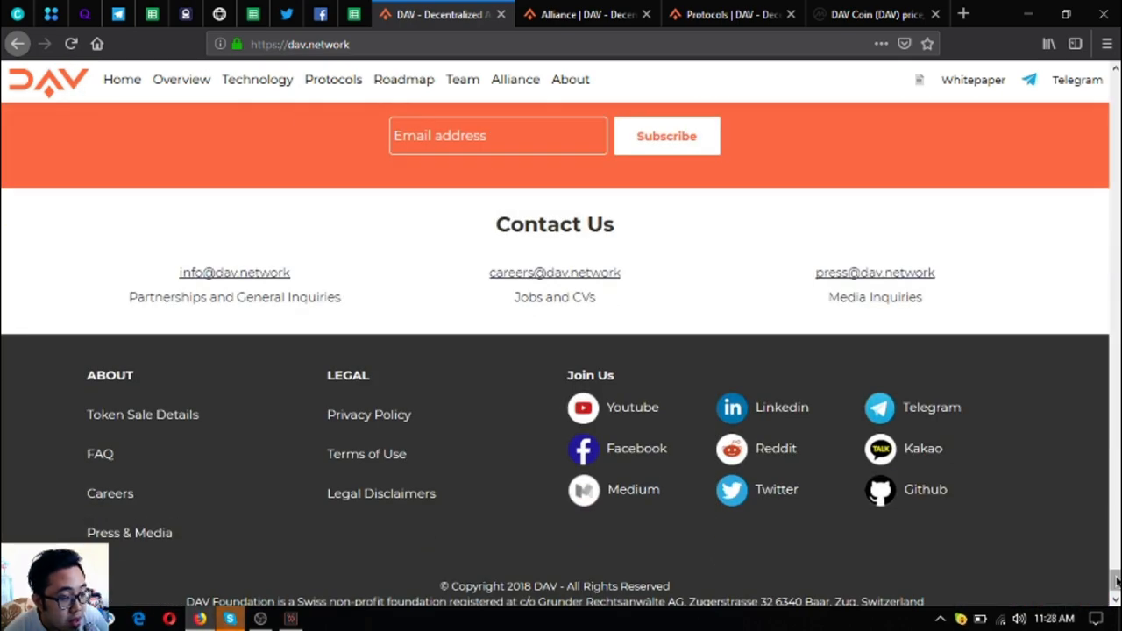
{"action": "scroll", "scroll_direction": "up", "scroll_amount": 3}
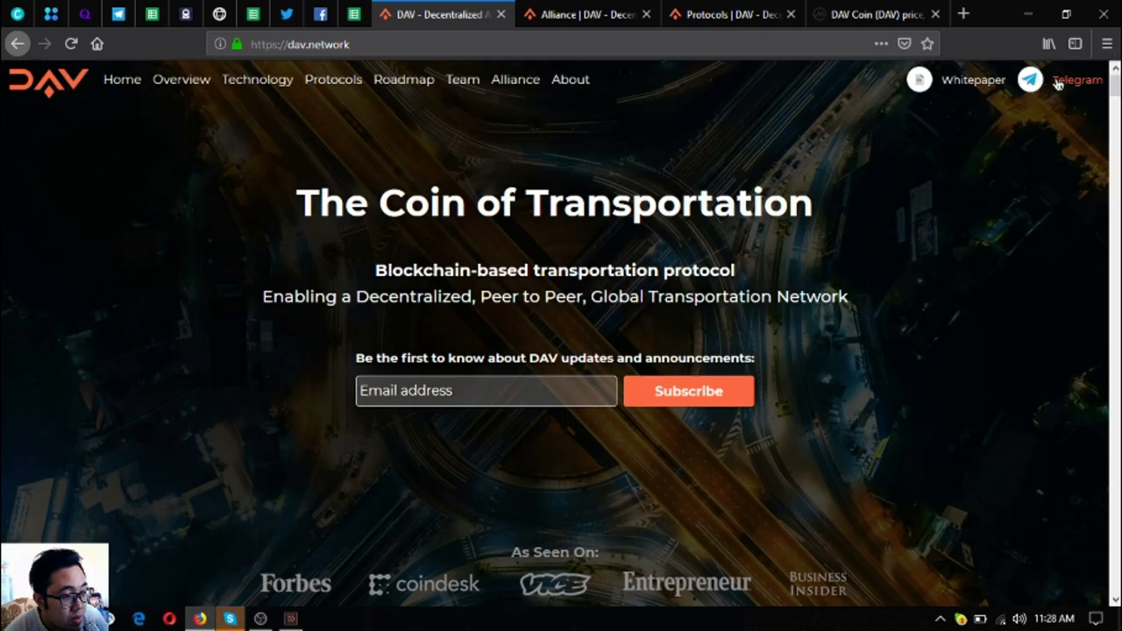
{"action": "mouse_move", "coordinate": [750, 140]}
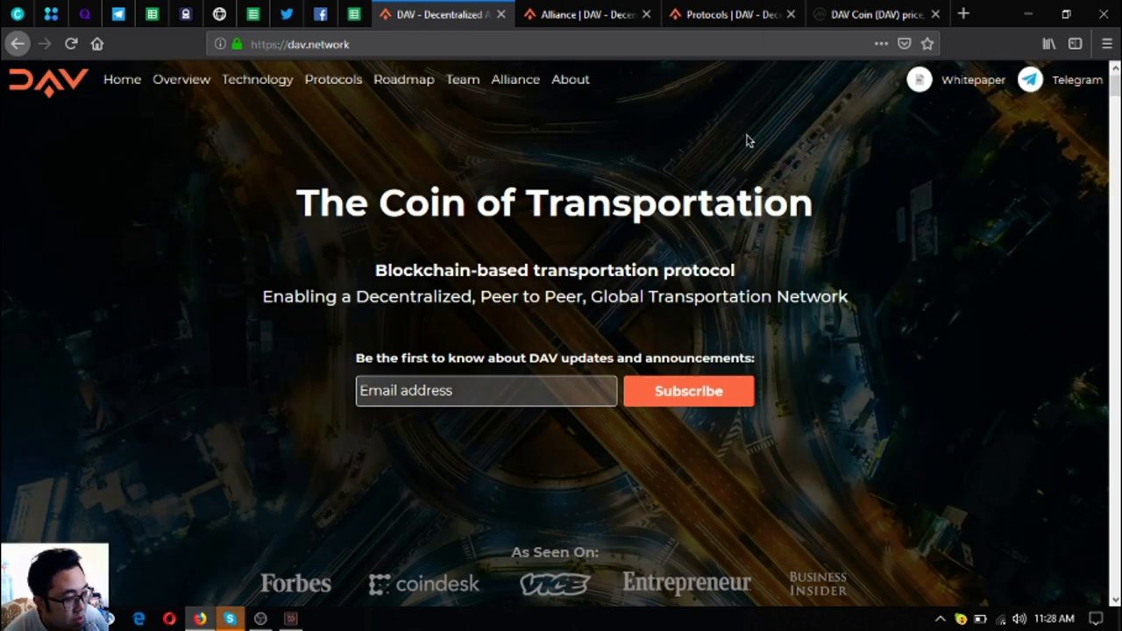
Switch to the CoinMarketCap DAV Coin tab and scroll to its markets table with BitForex, Bilaxy and HitBTC
{"action": "left_click", "coordinate": [877, 14]}
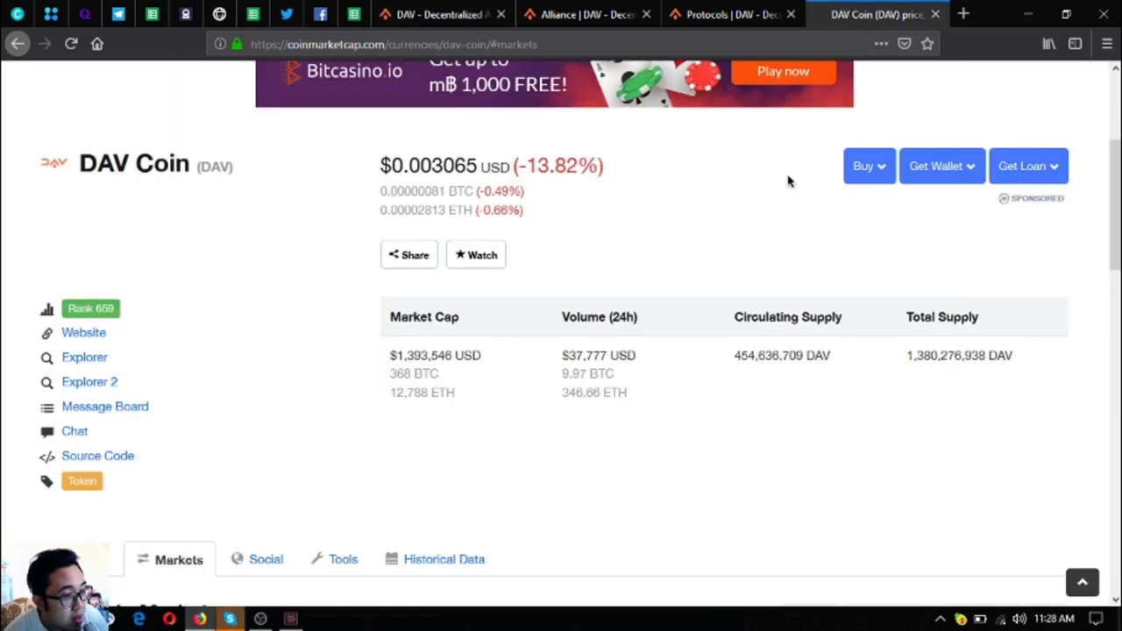
{"action": "scroll", "scroll_direction": "down", "scroll_amount": 3}
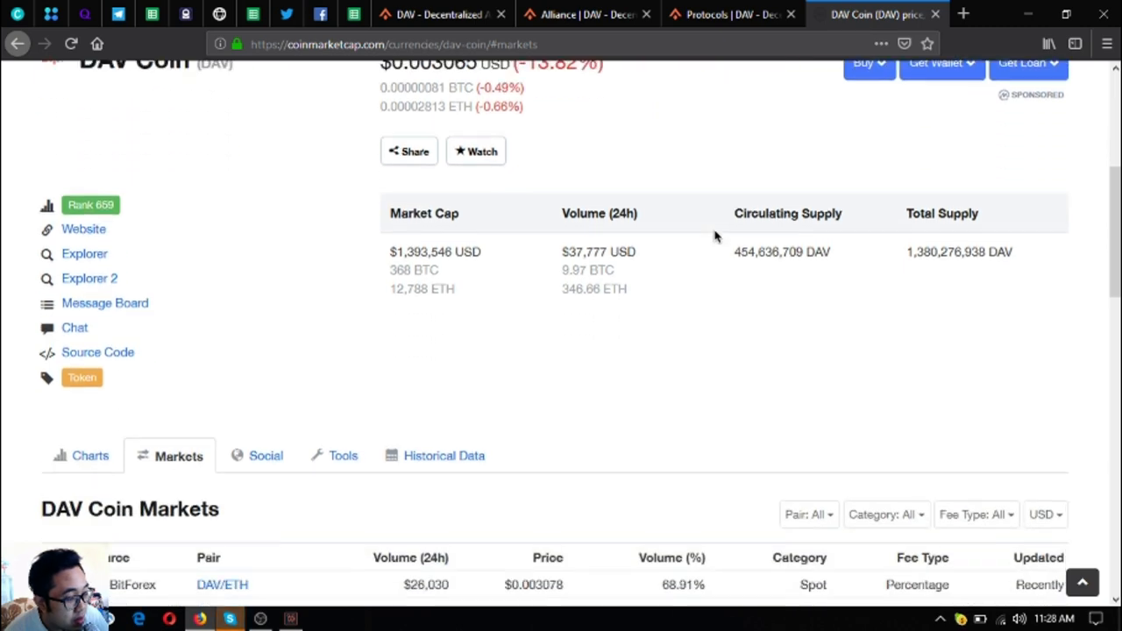
{"action": "scroll", "scroll_direction": "down", "scroll_amount": 3}
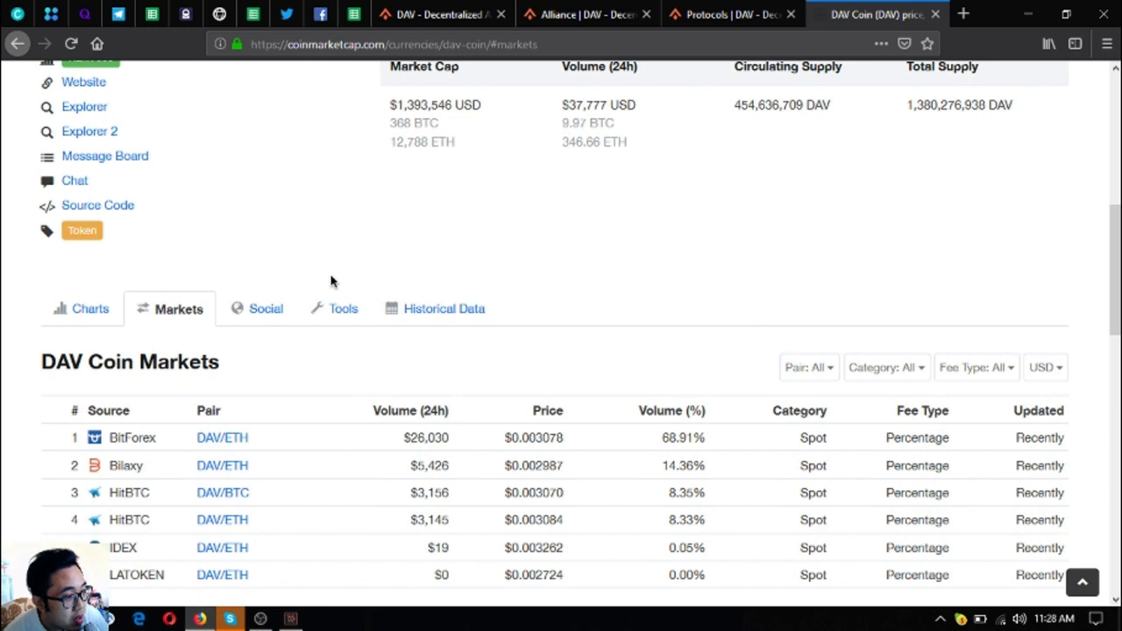
{"action": "scroll", "scroll_direction": "up", "scroll_amount": 3}
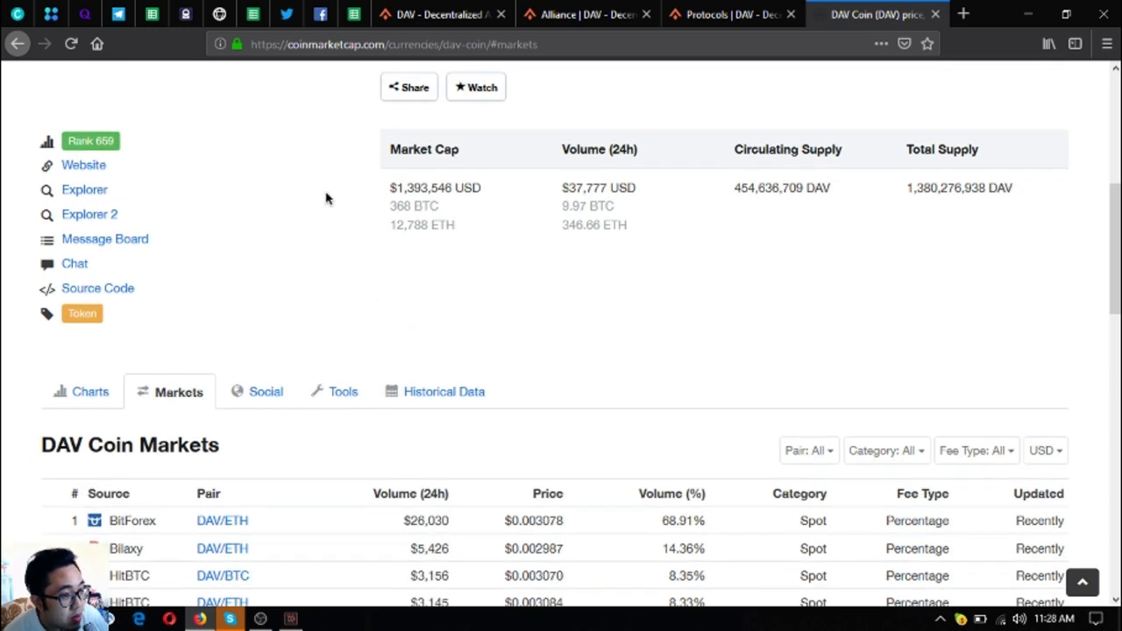
{"action": "mouse_move", "coordinate": [585, 289]}
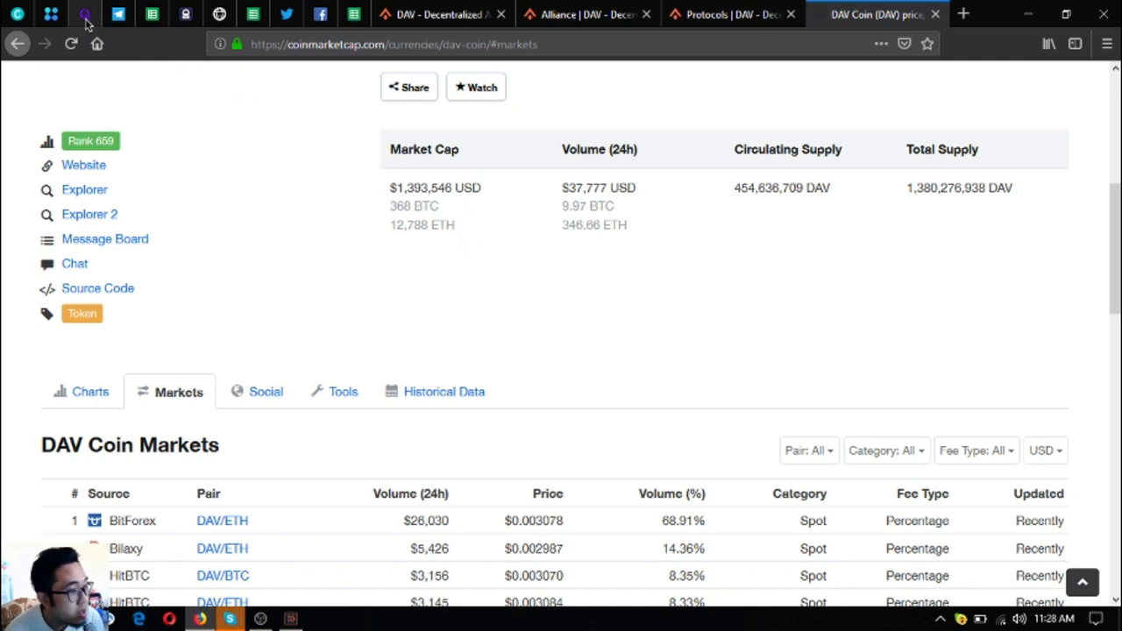
Switch to the pinned Initiative Q dashboard tab
{"action": "left_click", "coordinate": [84, 14]}
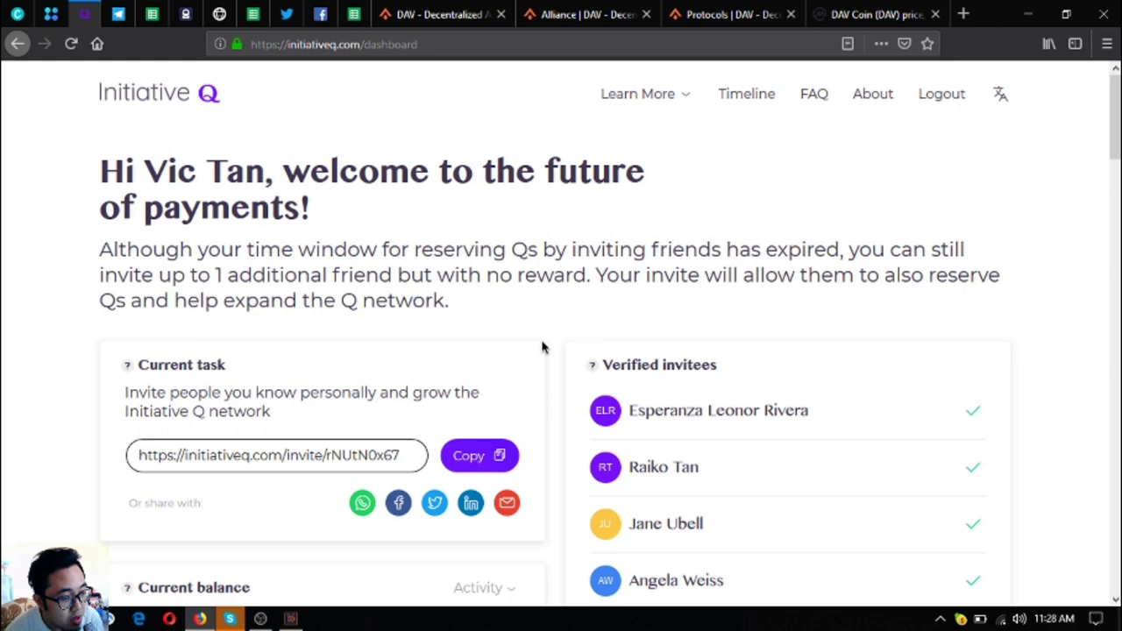
{"action": "mouse_move", "coordinate": [410, 394]}
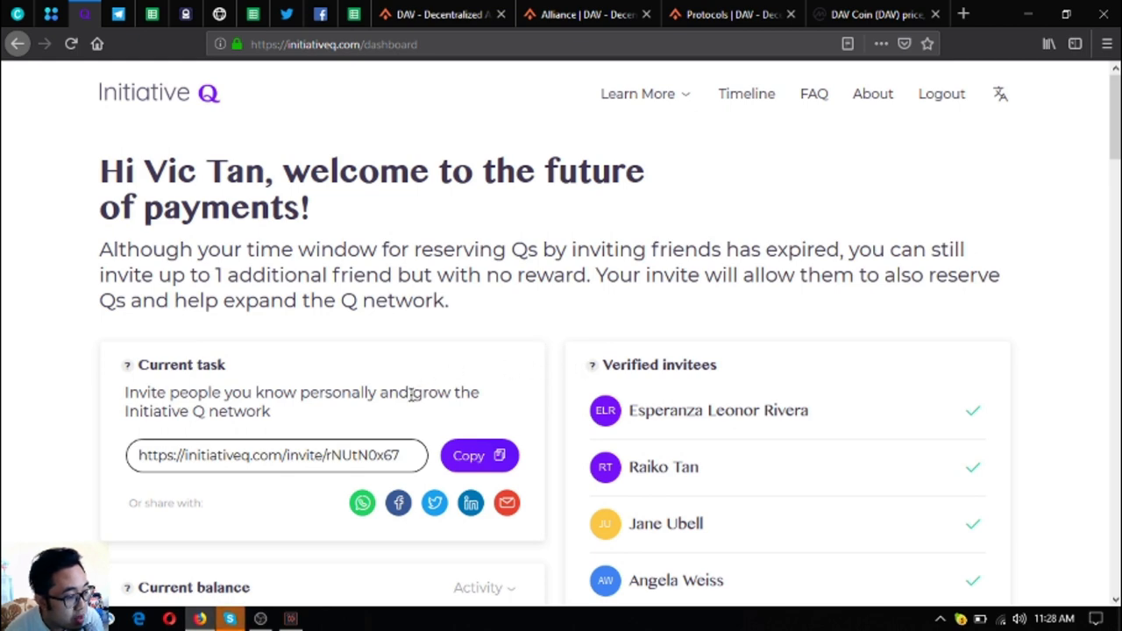
{"action": "mouse_move", "coordinate": [77, 104]}
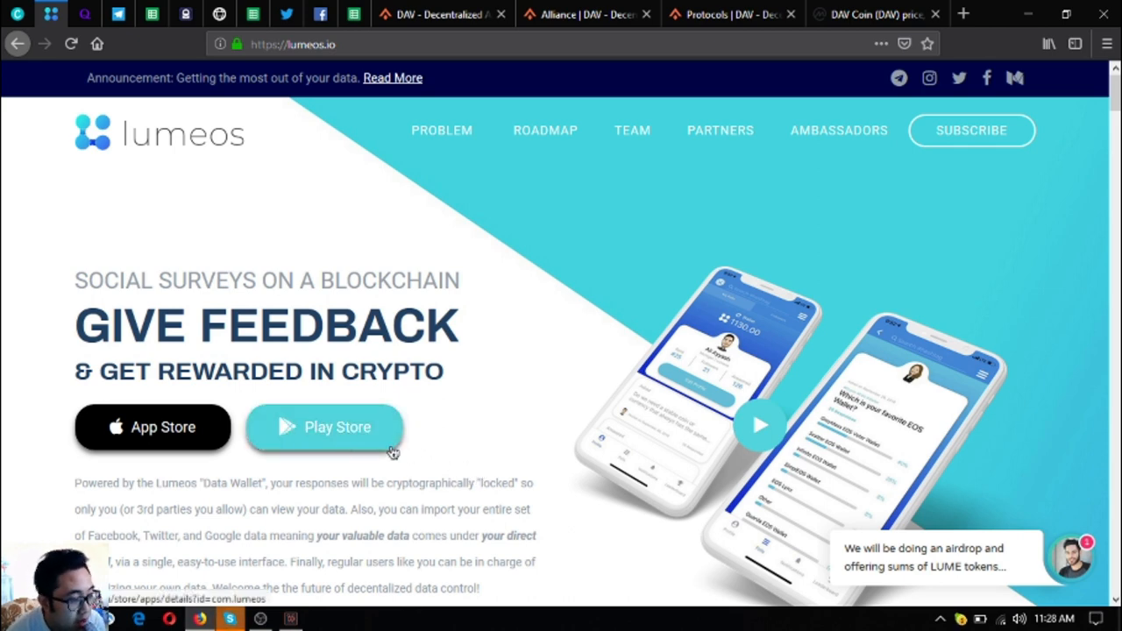
{"action": "mouse_move", "coordinate": [260, 396]}
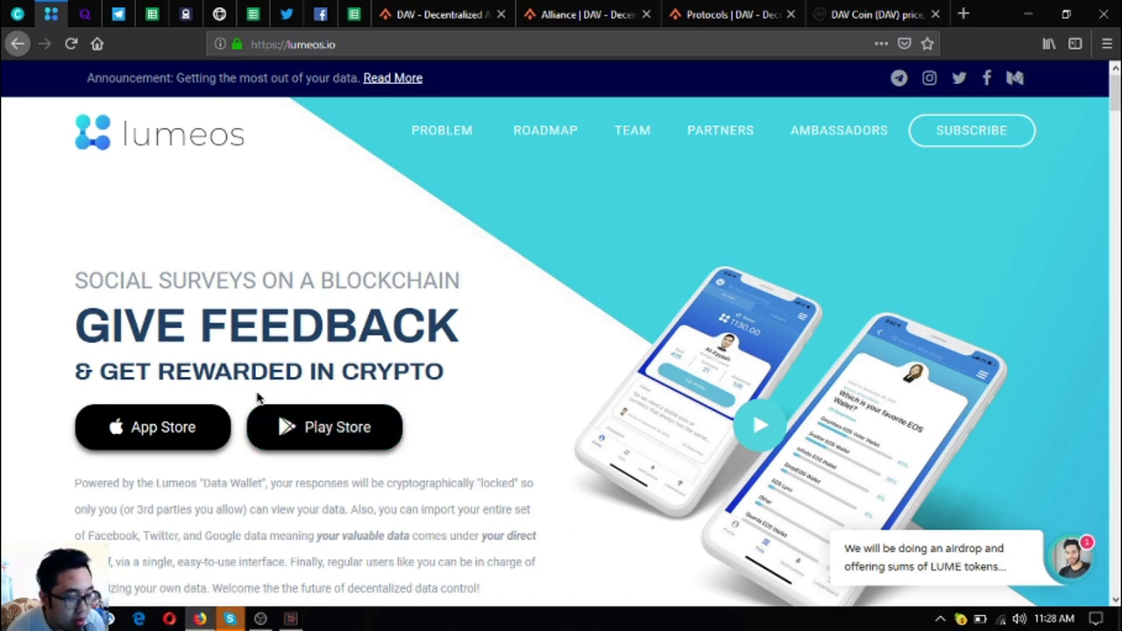
{"action": "mouse_move", "coordinate": [324, 428]}
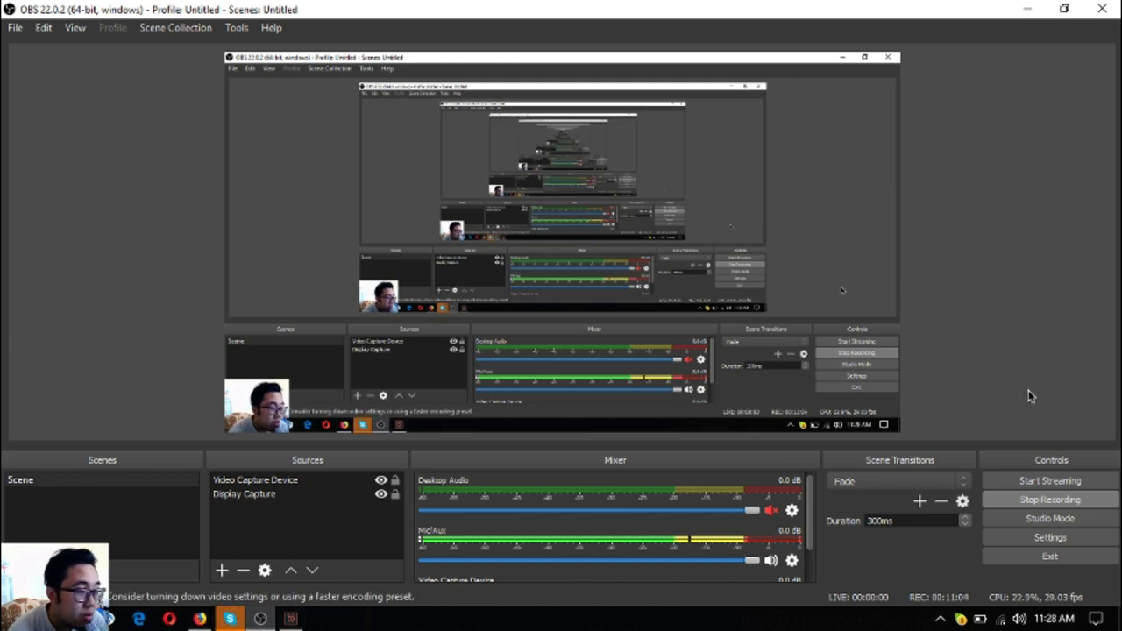
{"action": "mouse_move", "coordinate": [986, 404]}
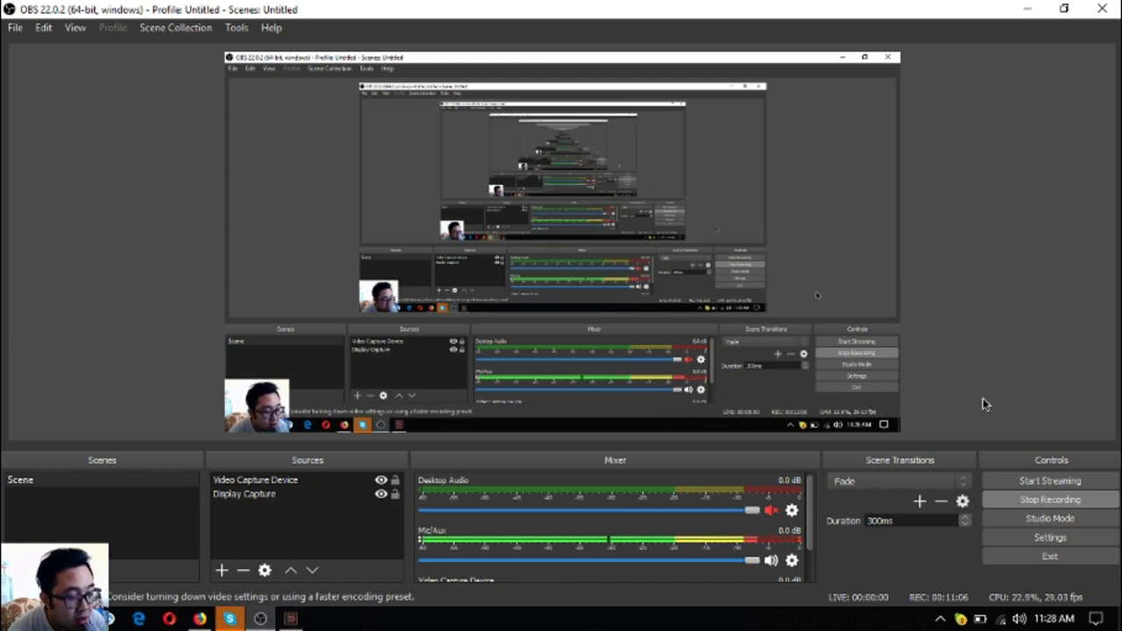
{"action": "mouse_move", "coordinate": [978, 412]}
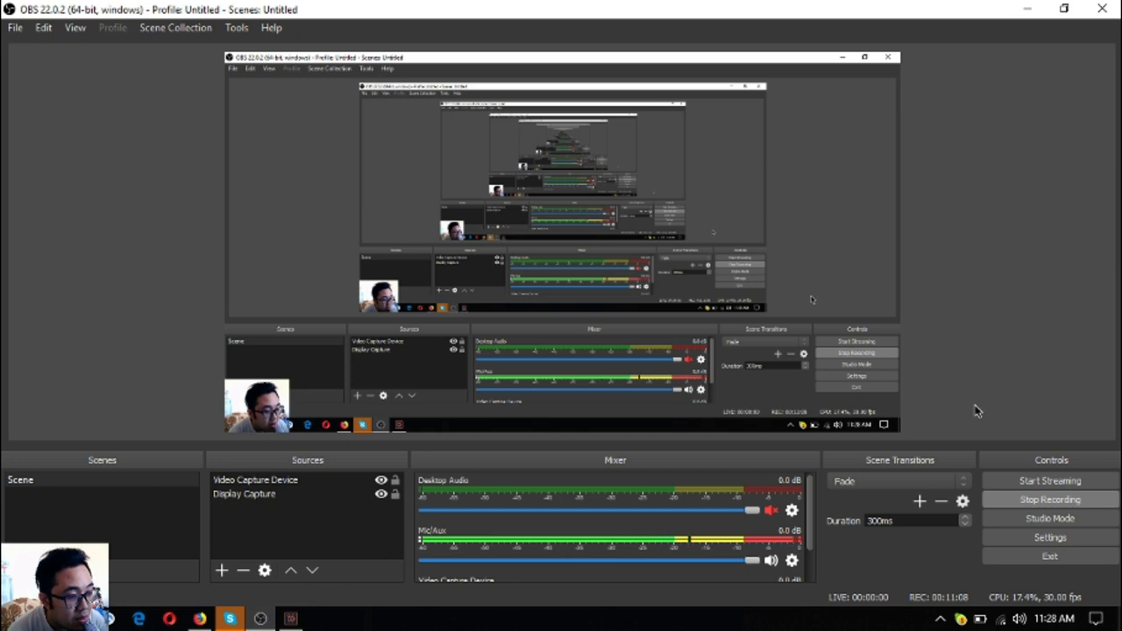
{"action": "mouse_move", "coordinate": [1025, 510]}
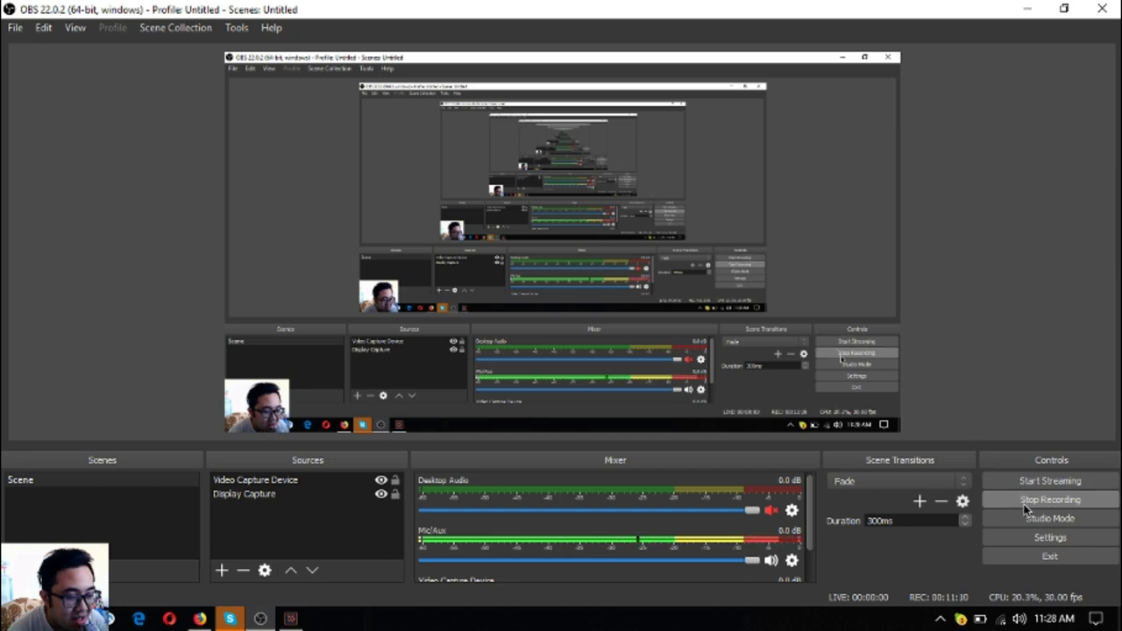